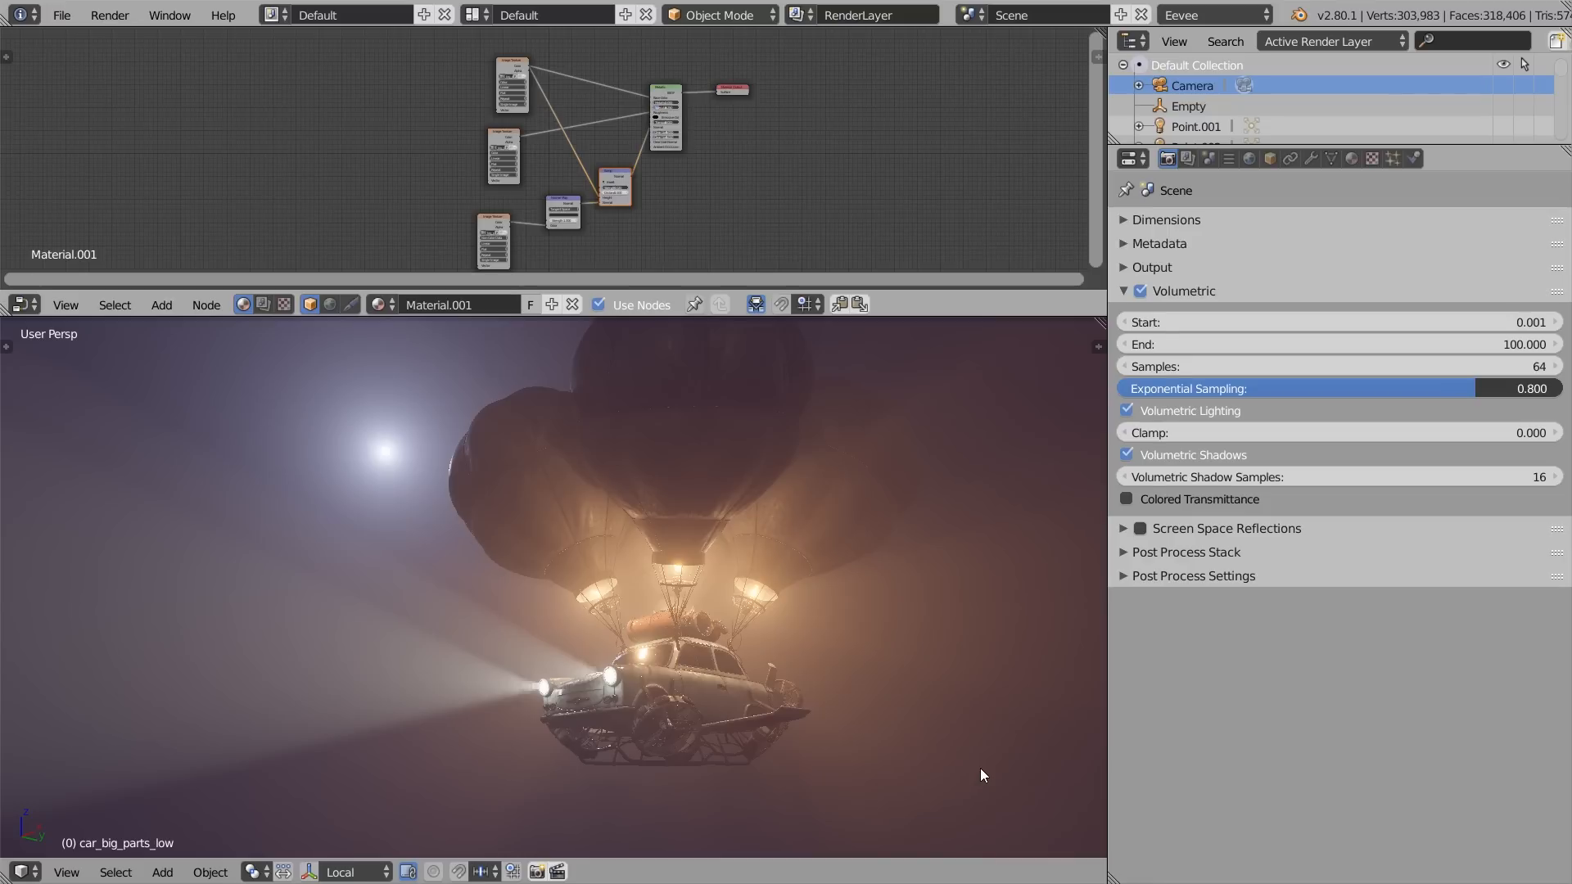
{"action": "mouse_move", "coordinate": [540, 701]}
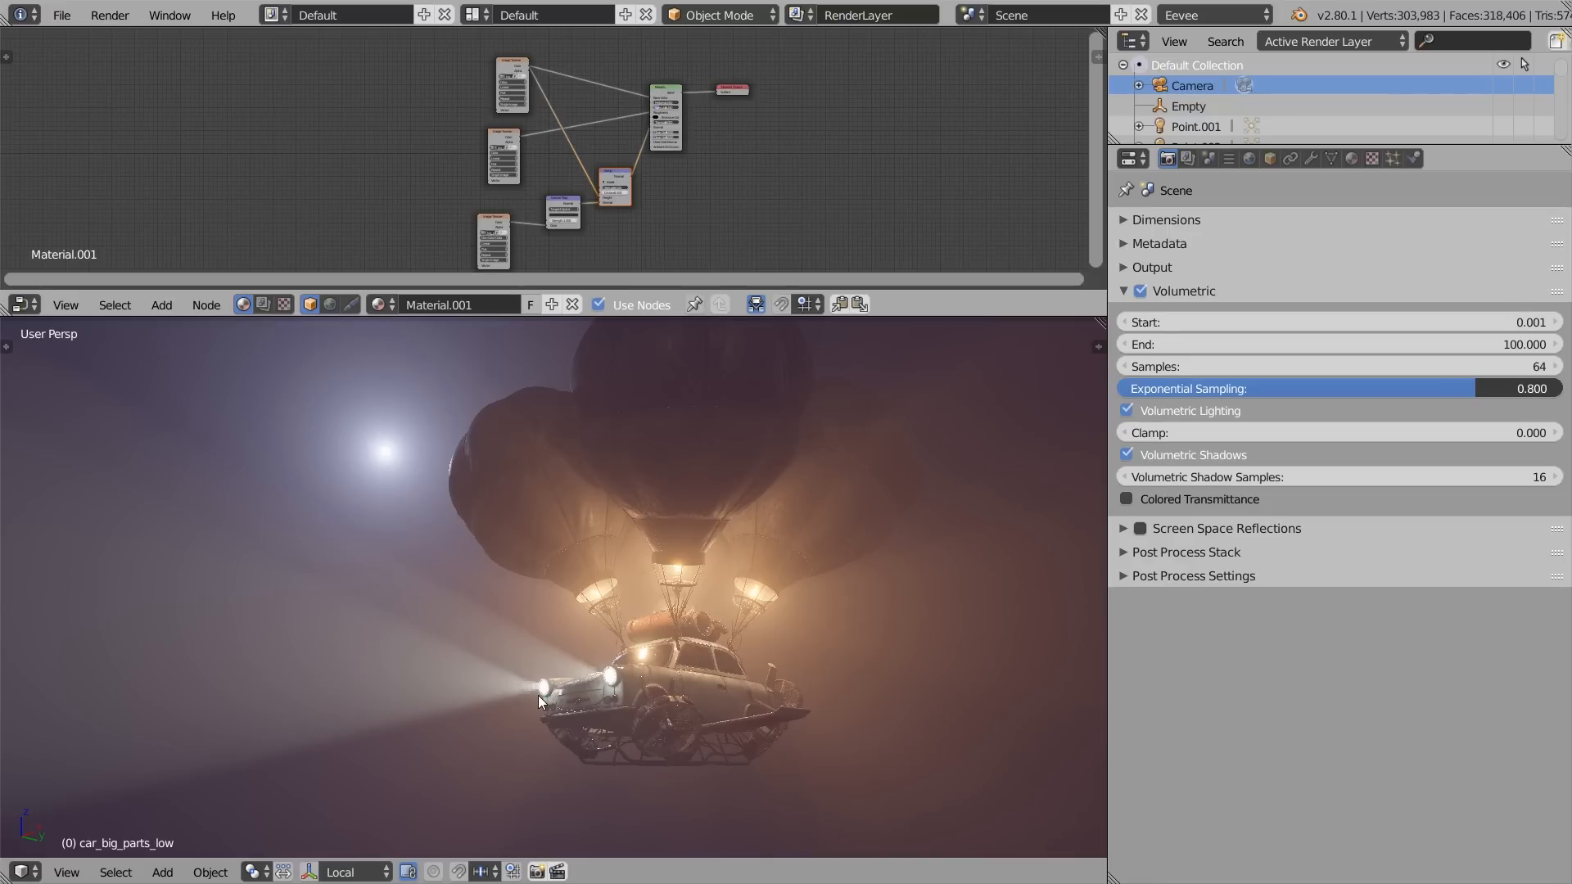
{"action": "mouse_move", "coordinate": [780, 707]}
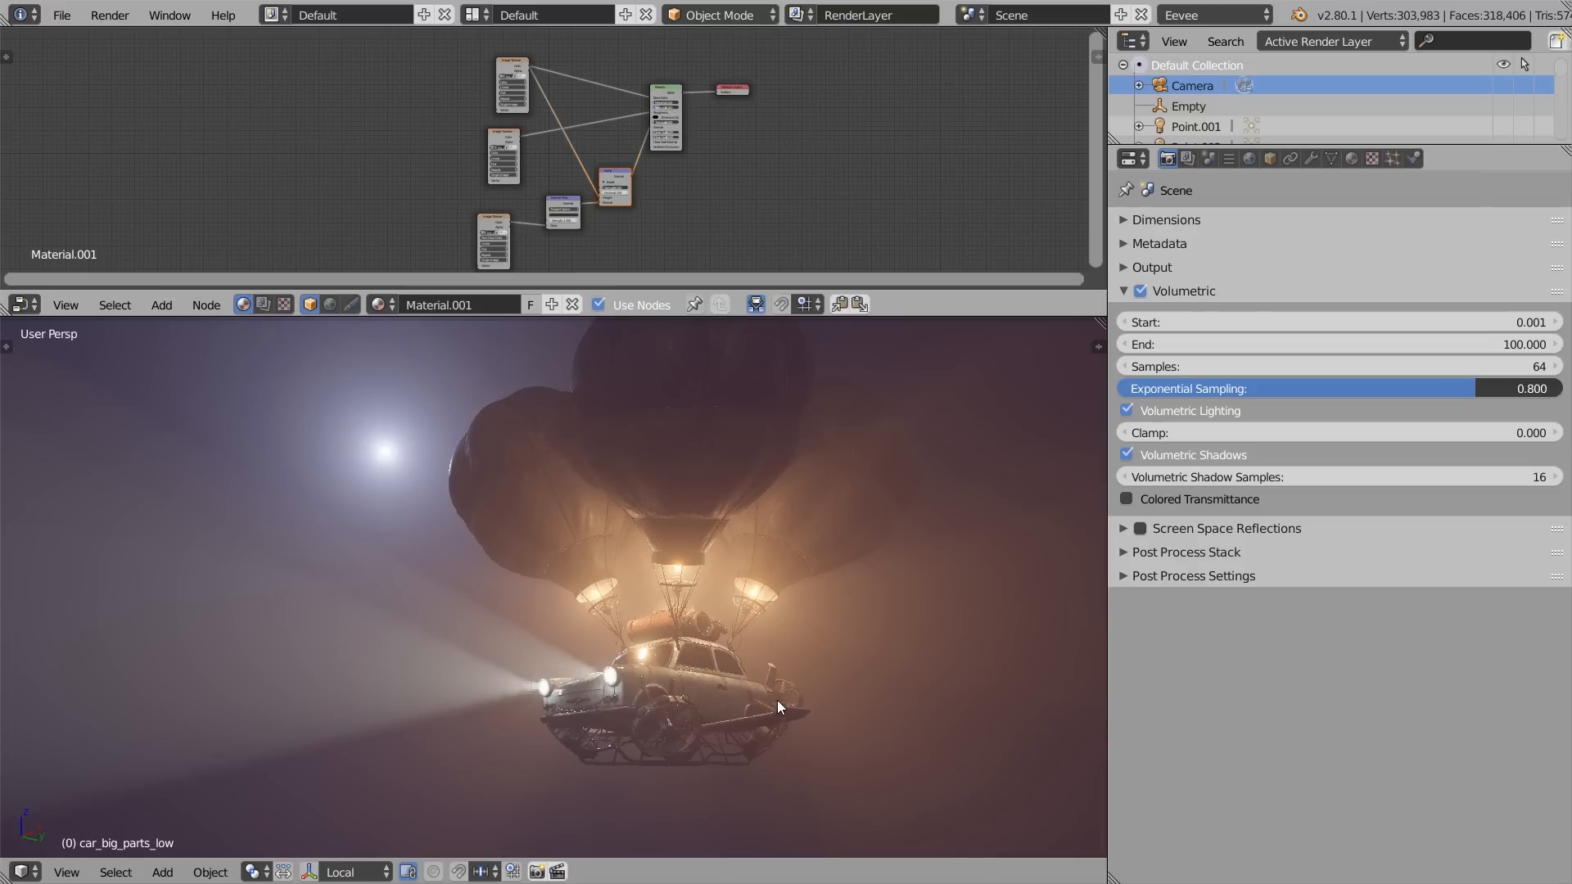
{"action": "mouse_move", "coordinate": [820, 660]}
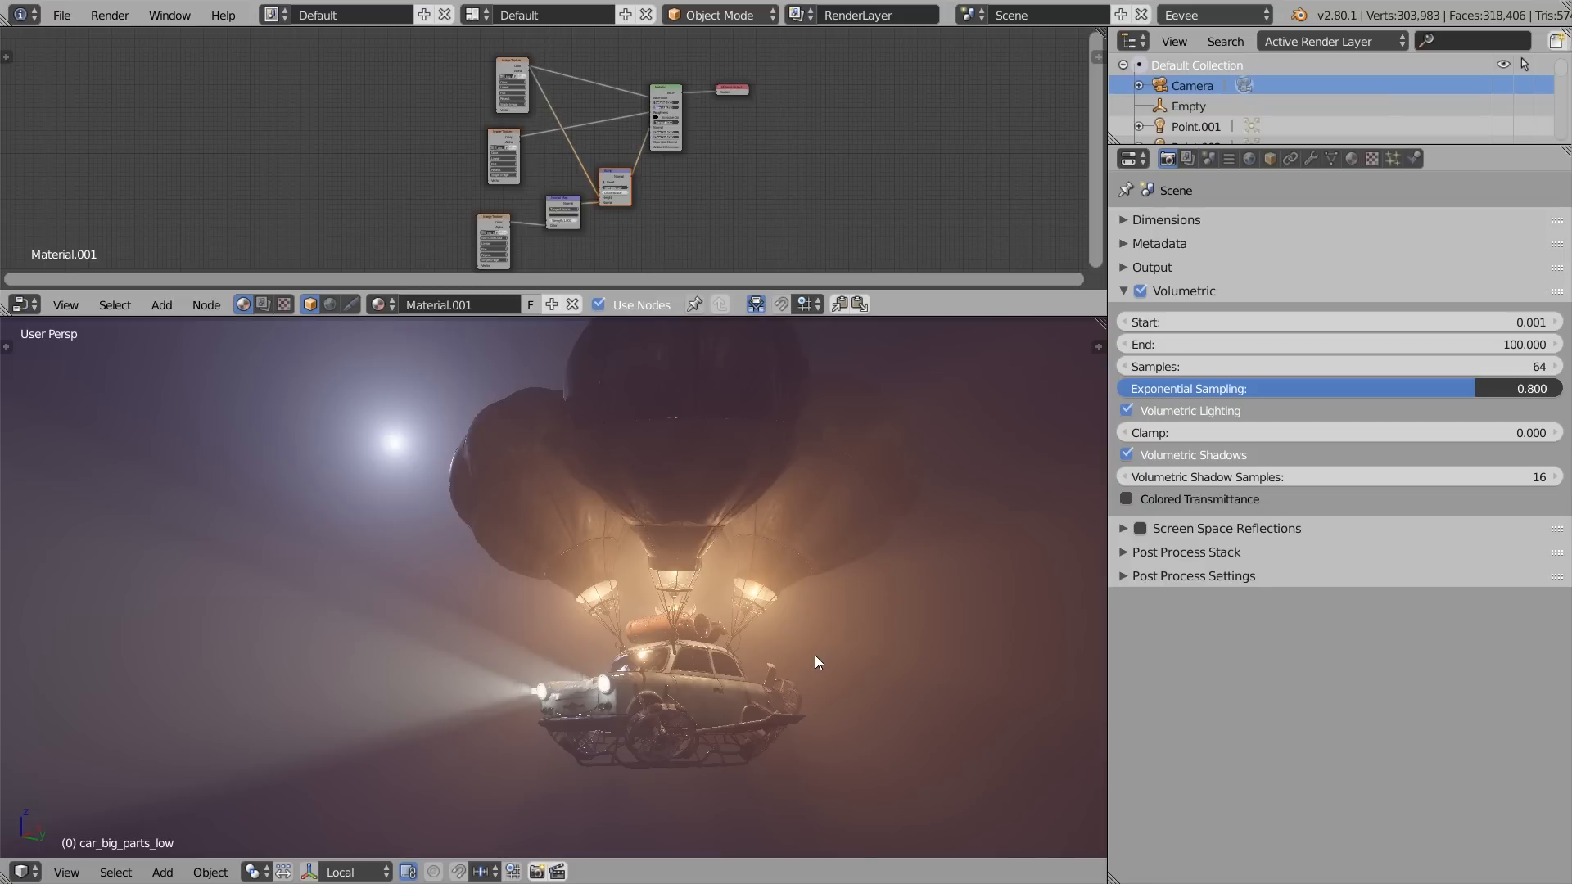
{"action": "mouse_move", "coordinate": [816, 649]}
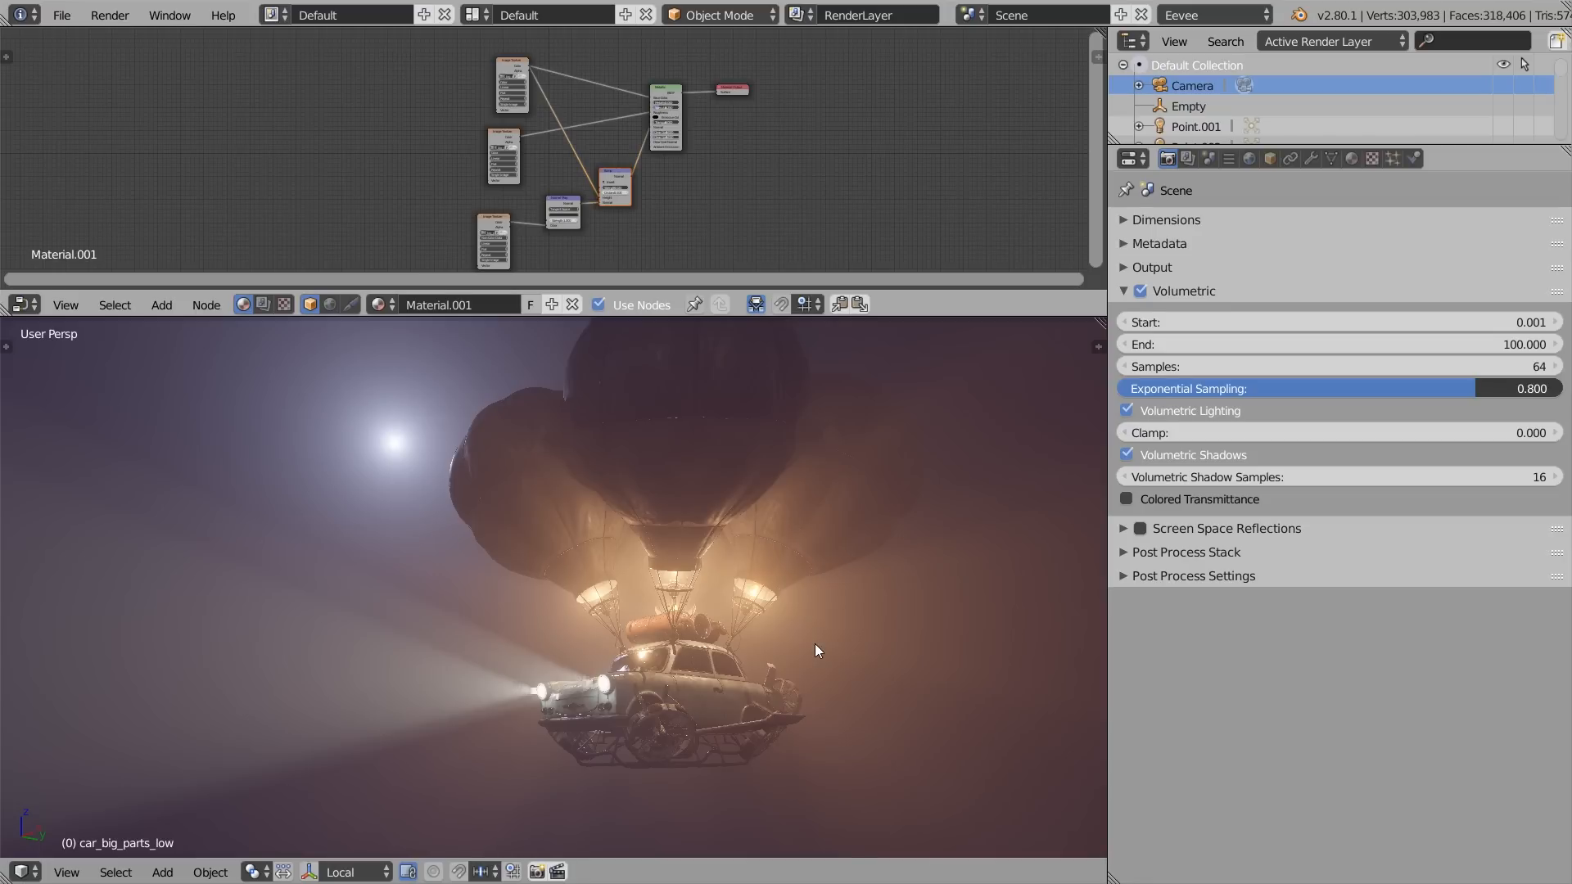
{"action": "mouse_move", "coordinate": [816, 592]}
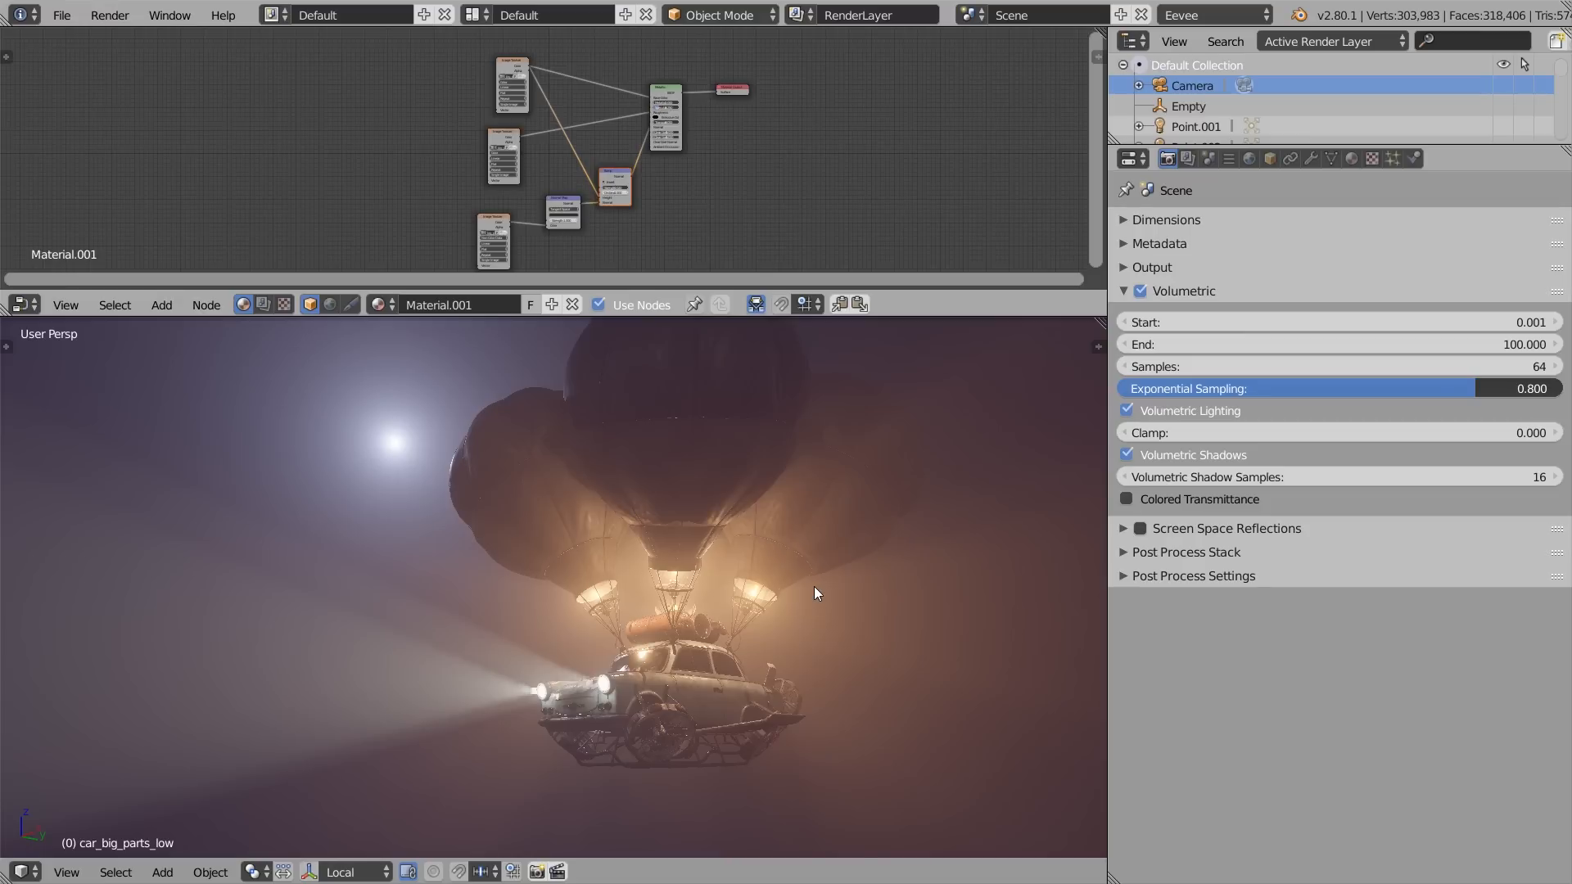
{"action": "mouse_move", "coordinate": [1023, 662]}
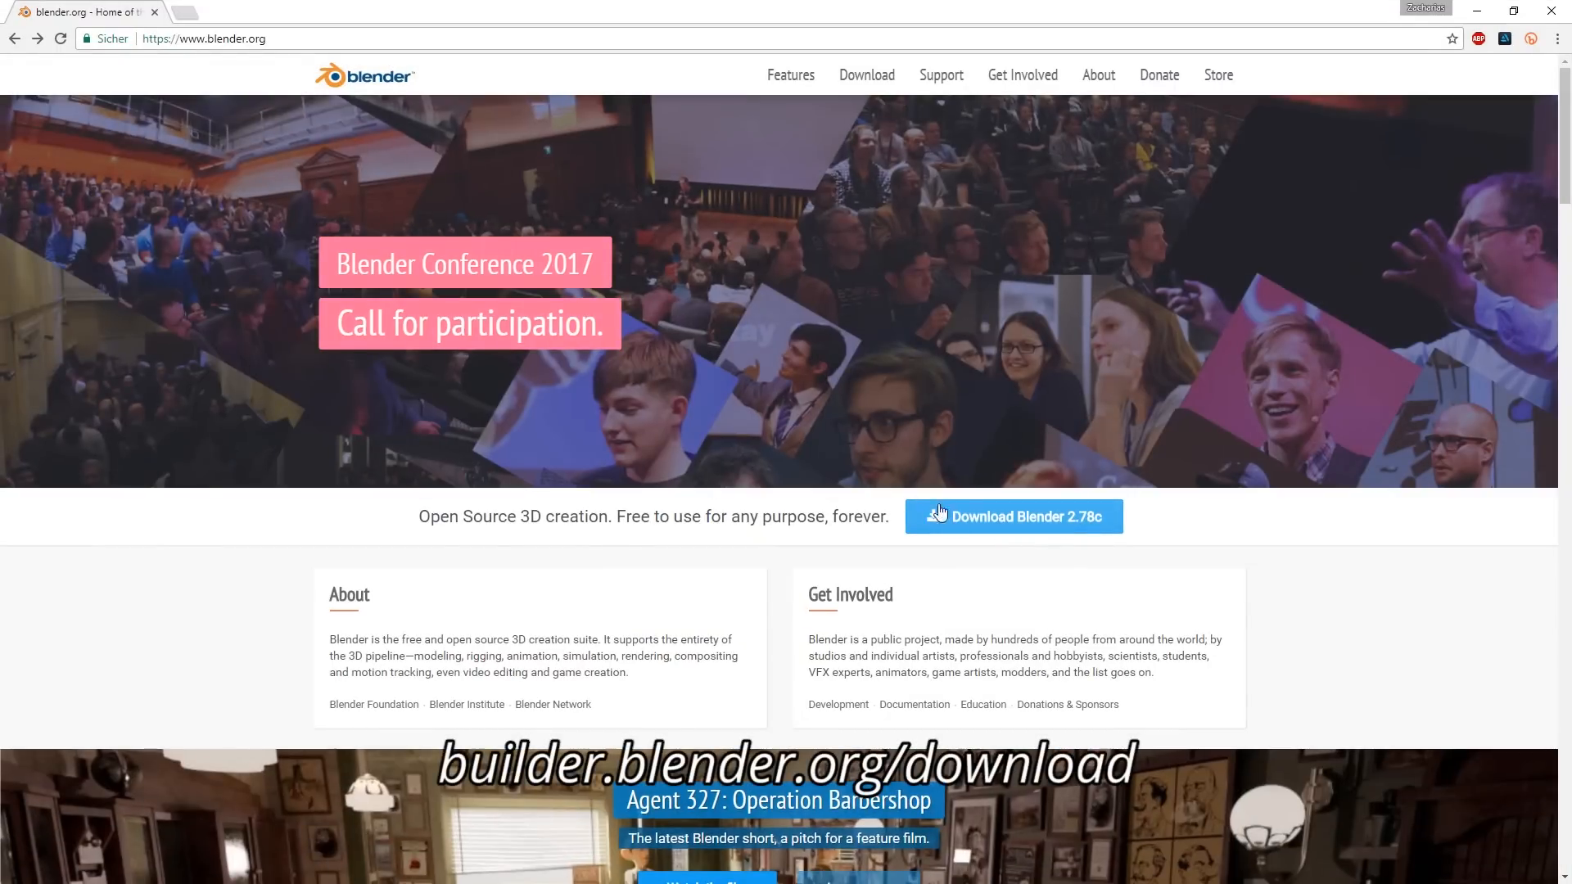
- Go from blender.org Download to Experimental Builds and scroll to the Blender 2.8 branch
{"action": "left_click", "coordinate": [1012, 516]}
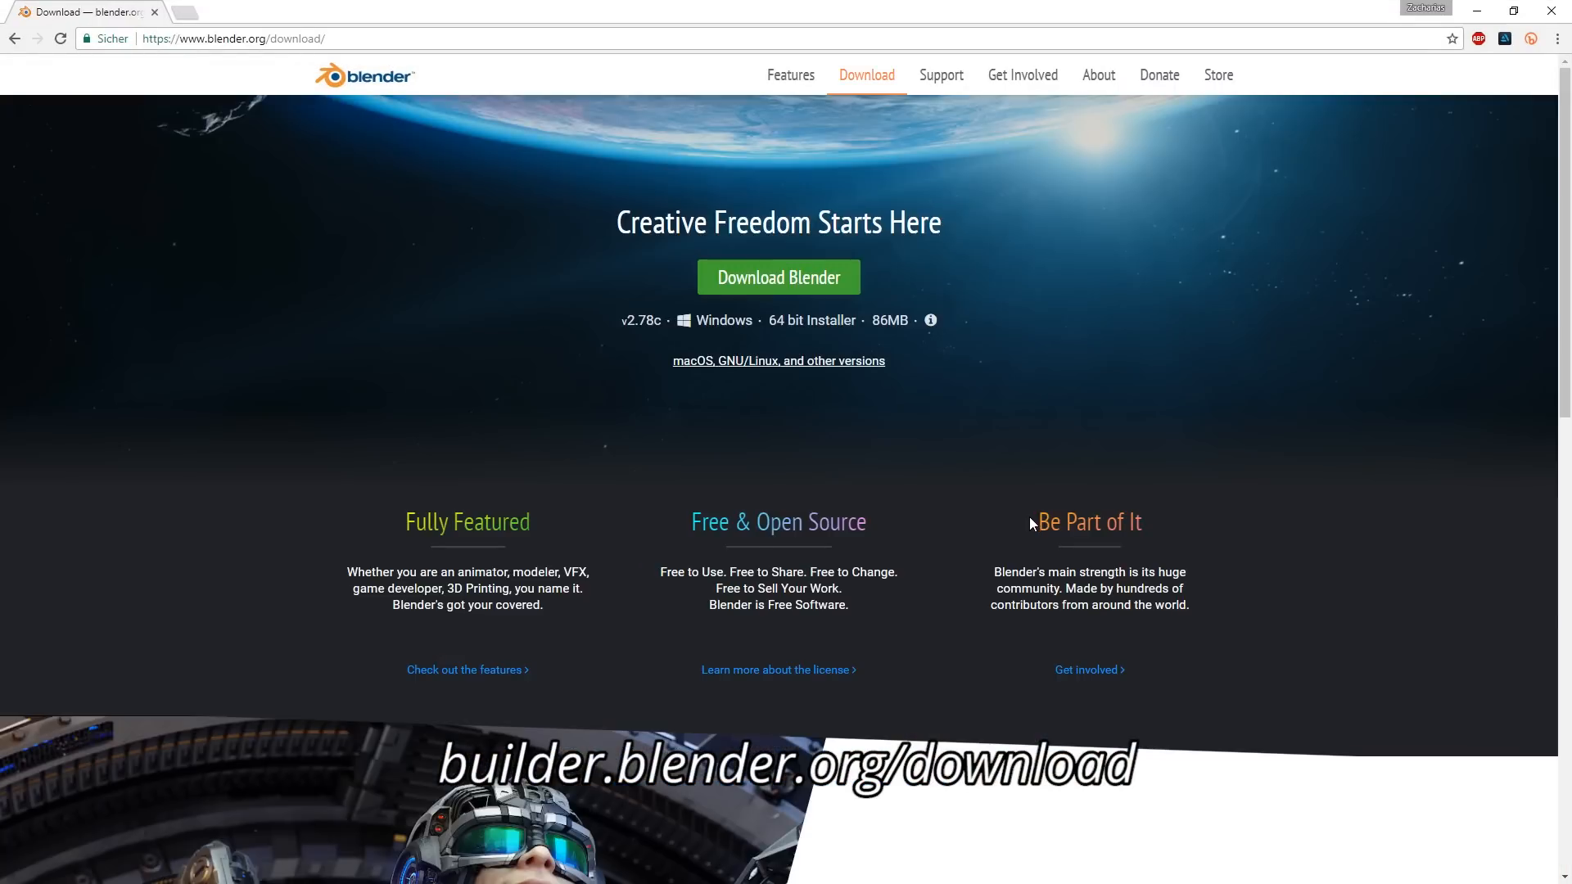
{"action": "scroll", "scroll_direction": "down", "scroll_amount": 3}
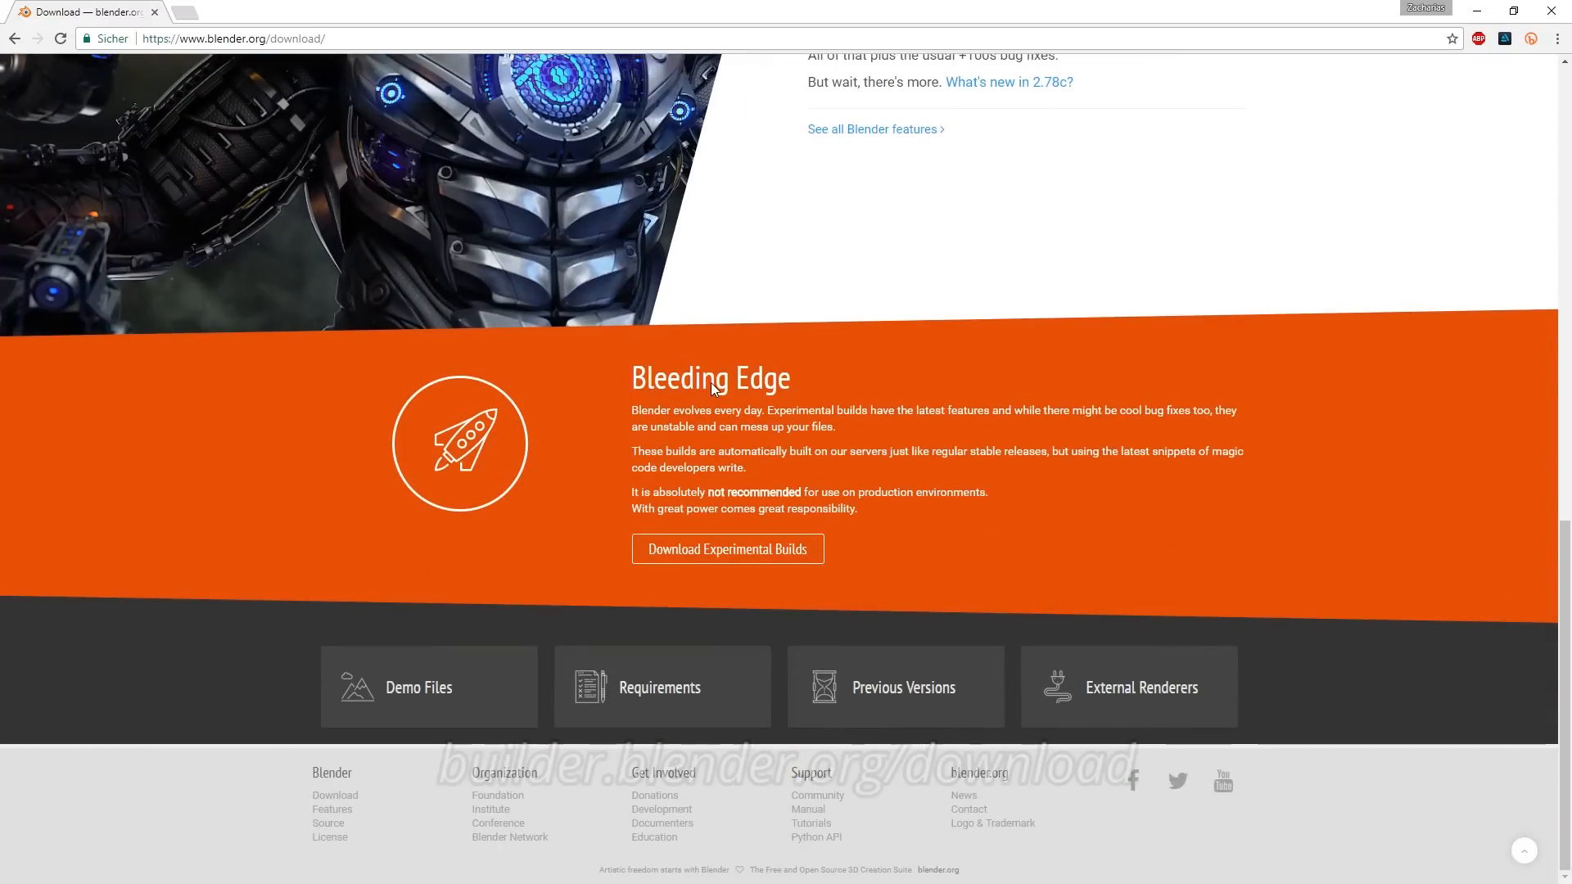
{"action": "left_click", "coordinate": [727, 549]}
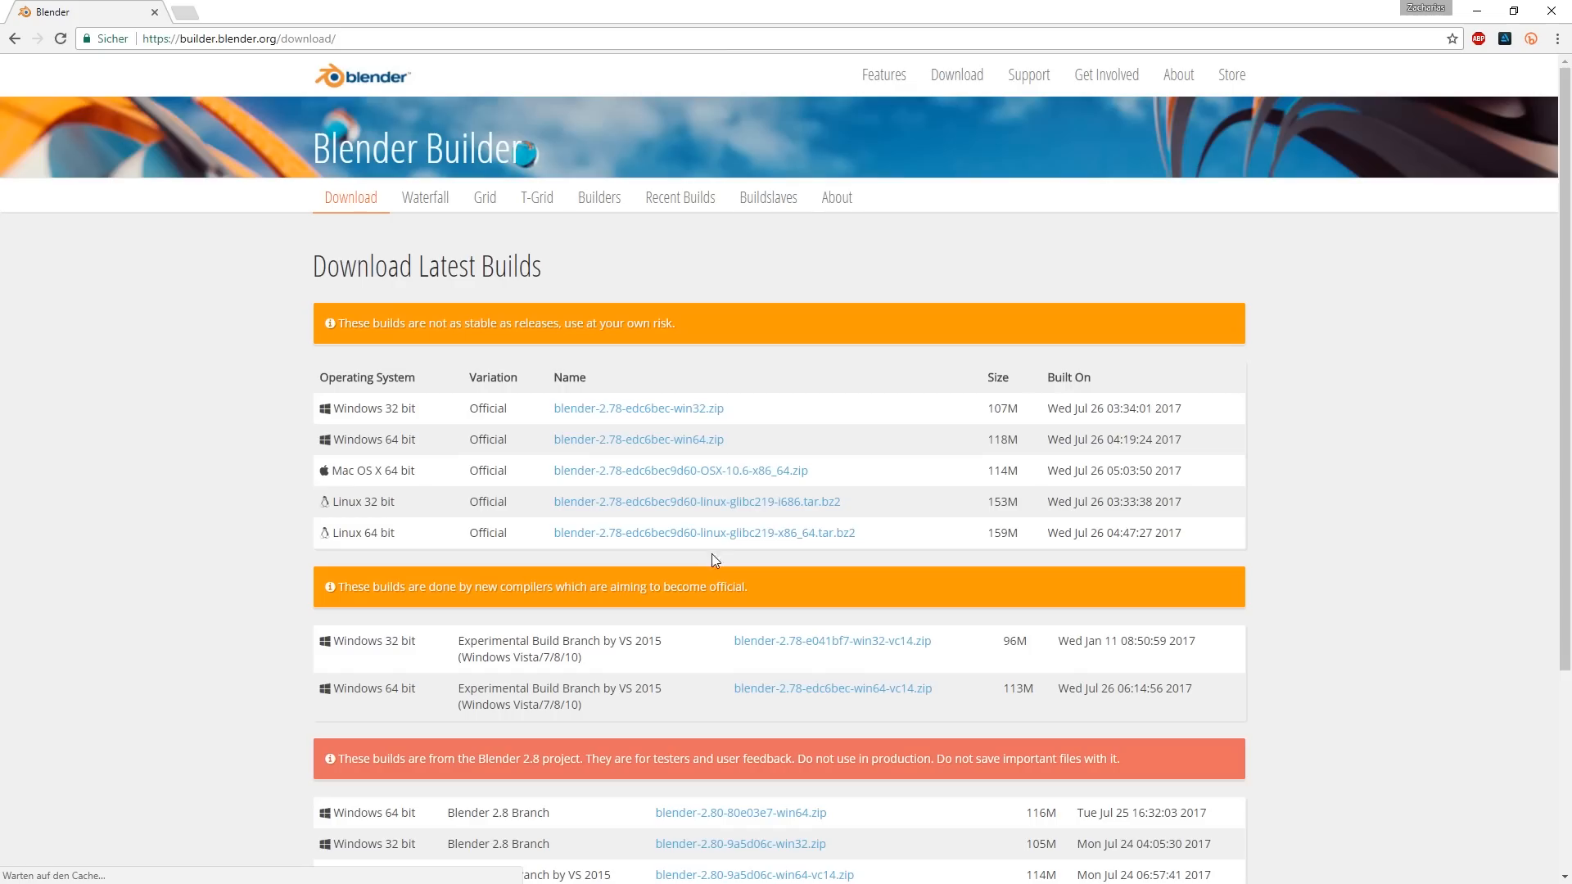
{"action": "scroll", "scroll_direction": "down", "scroll_amount": 3}
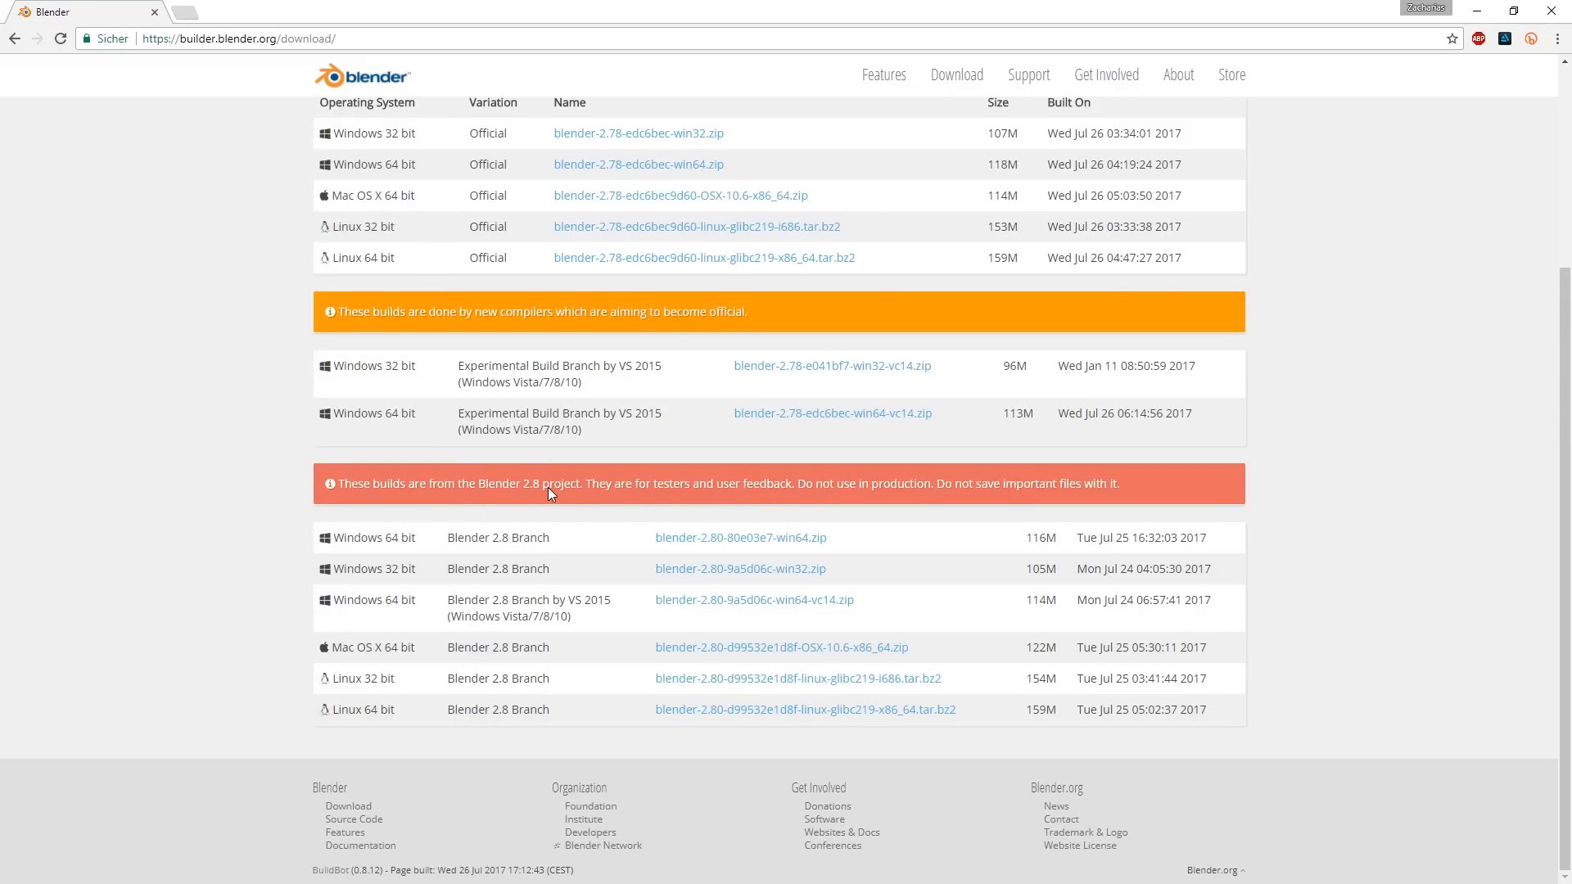
{"action": "mouse_move", "coordinate": [559, 536]}
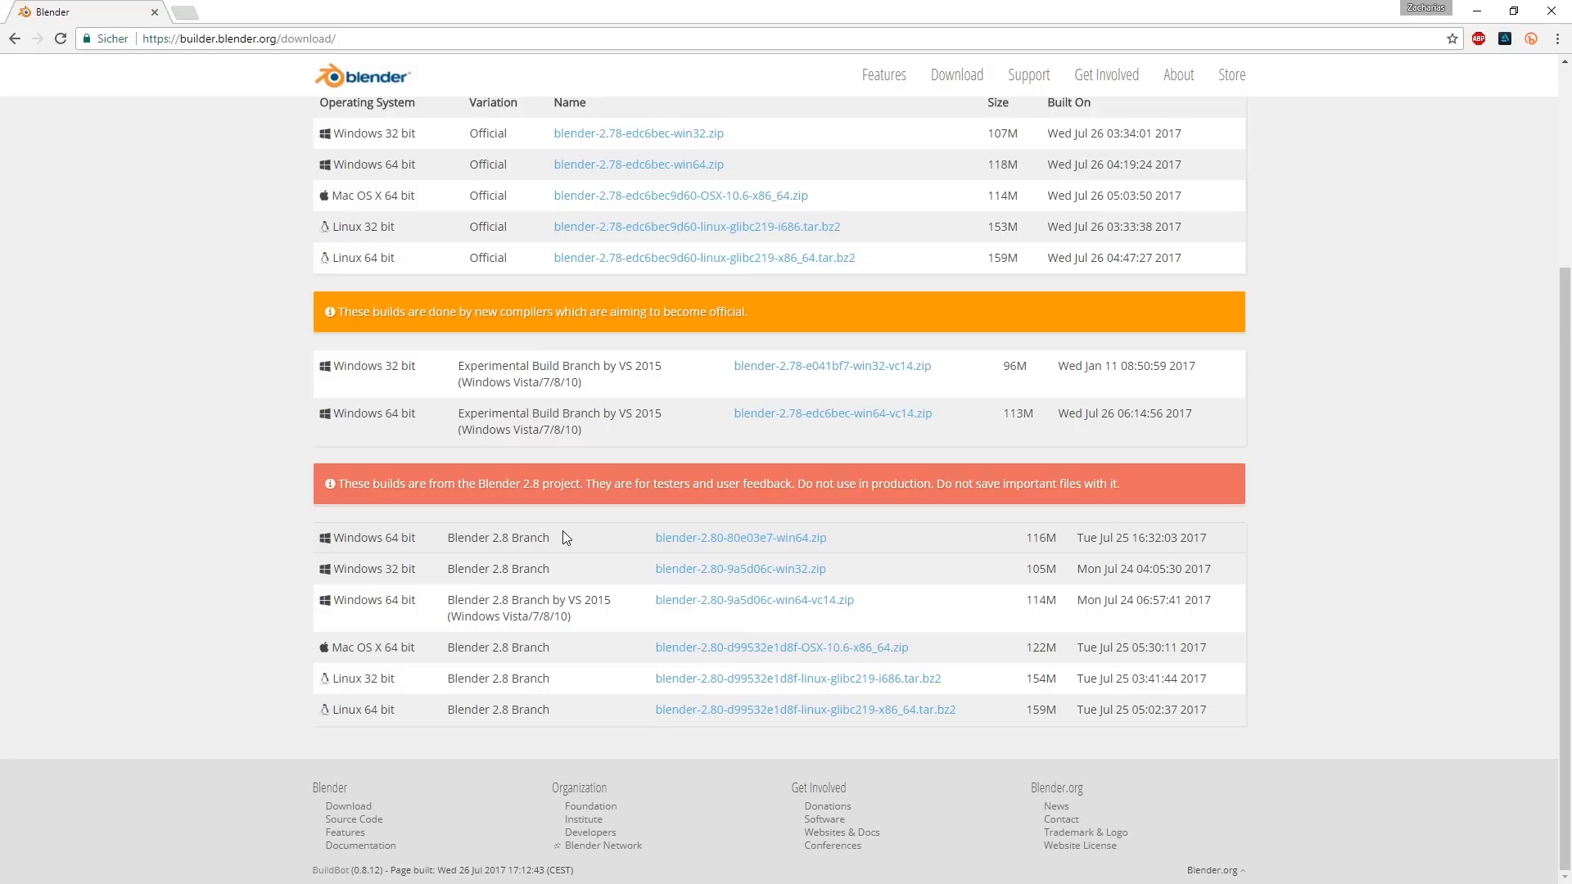
{"action": "mouse_move", "coordinate": [700, 555]}
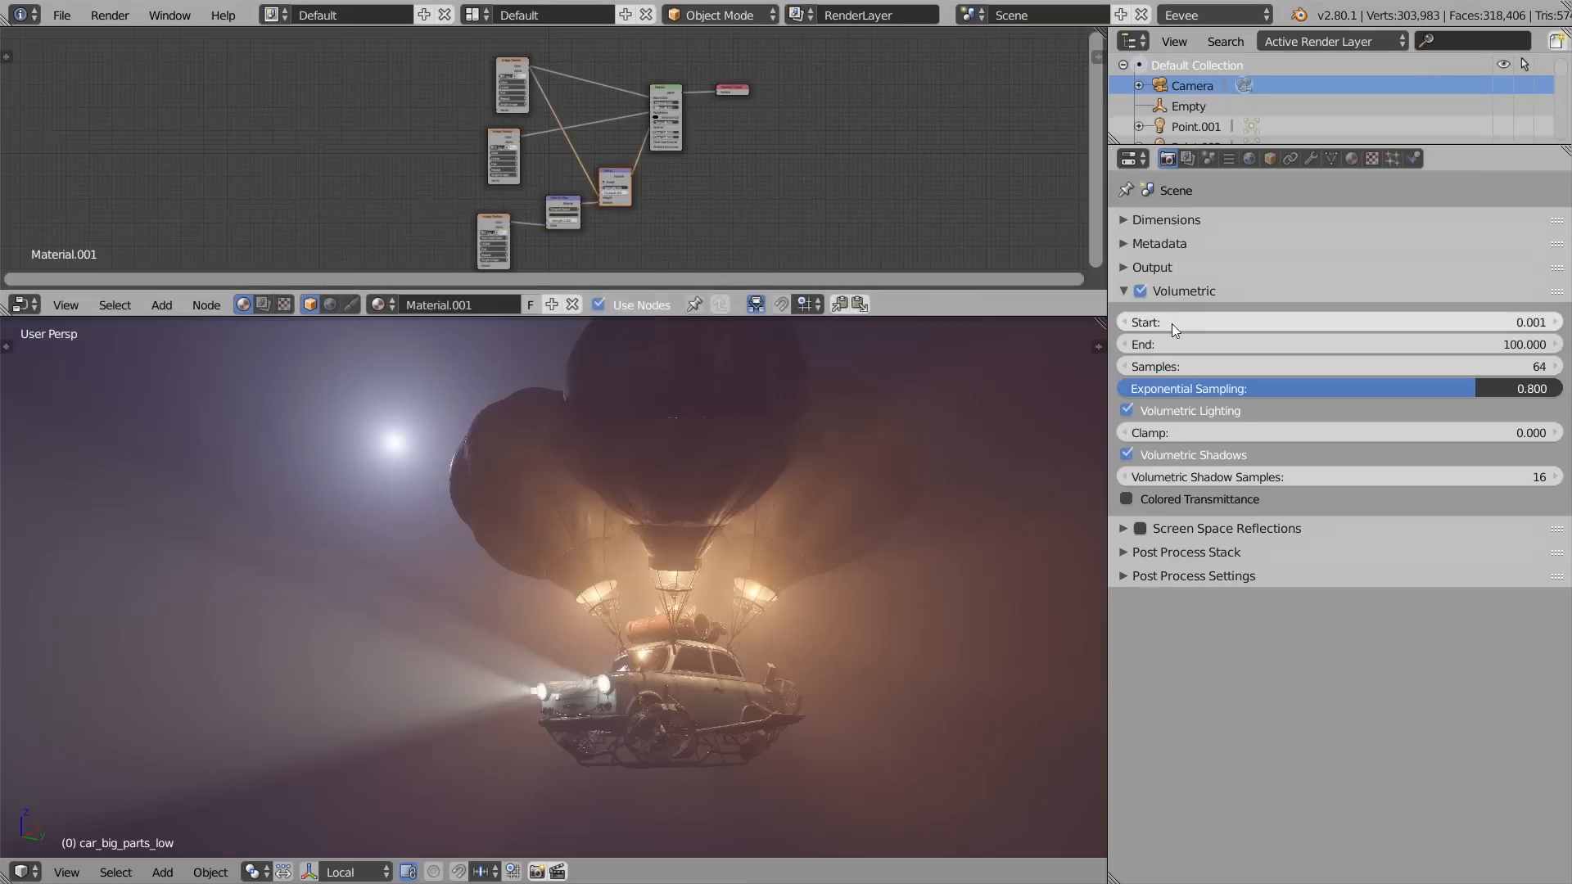
{"action": "mouse_move", "coordinate": [704, 581]}
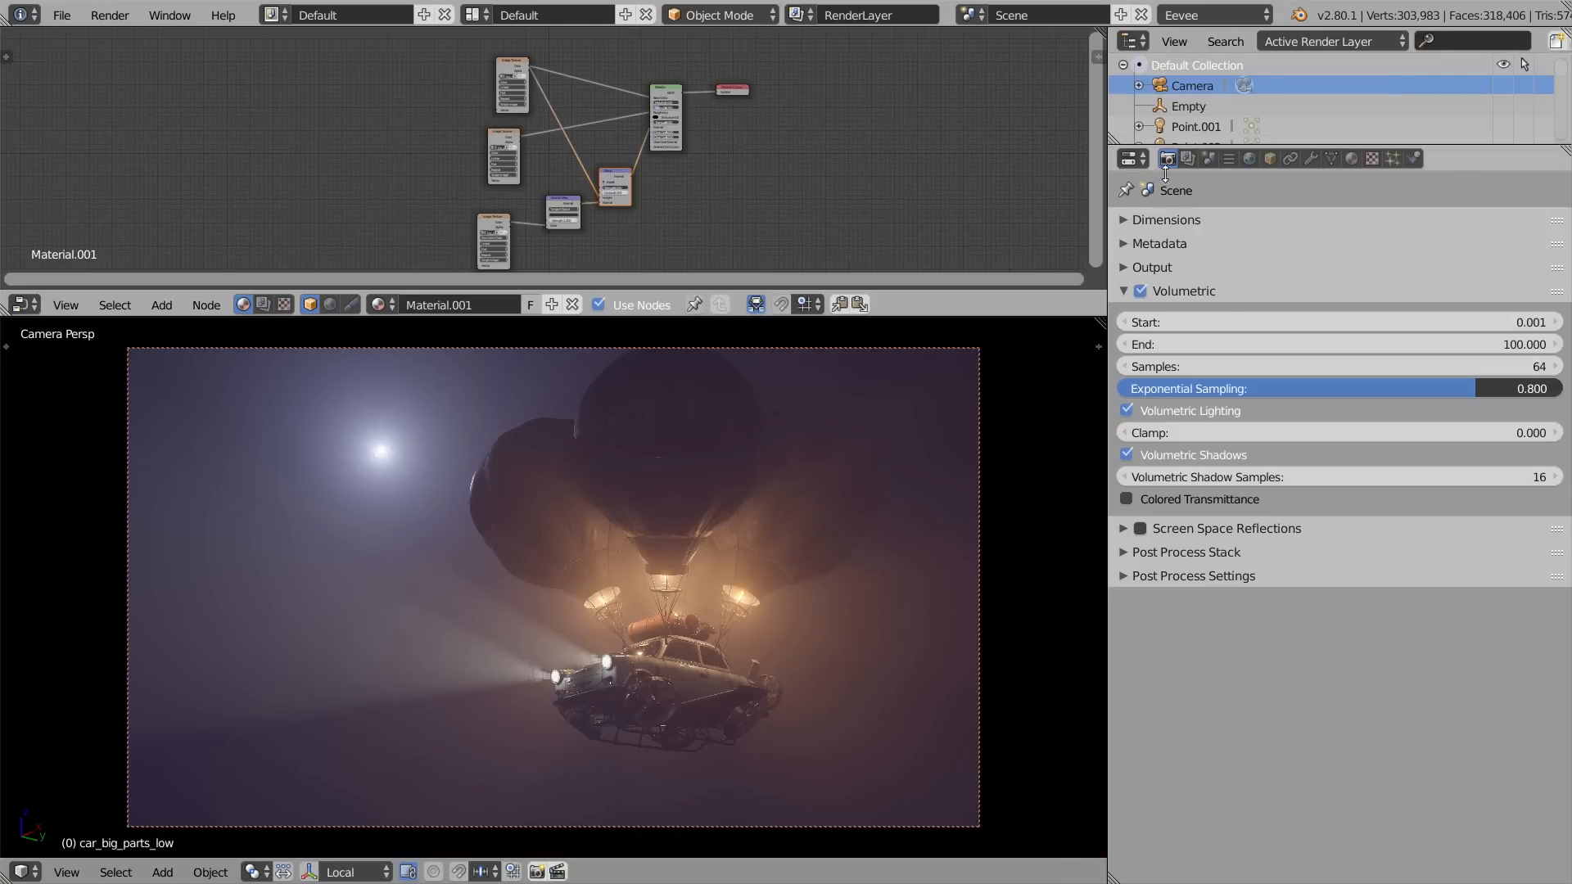
- Expand Dimensions, then switch the engine to Blender Render and back to Eevee
{"action": "left_click", "coordinate": [1165, 219]}
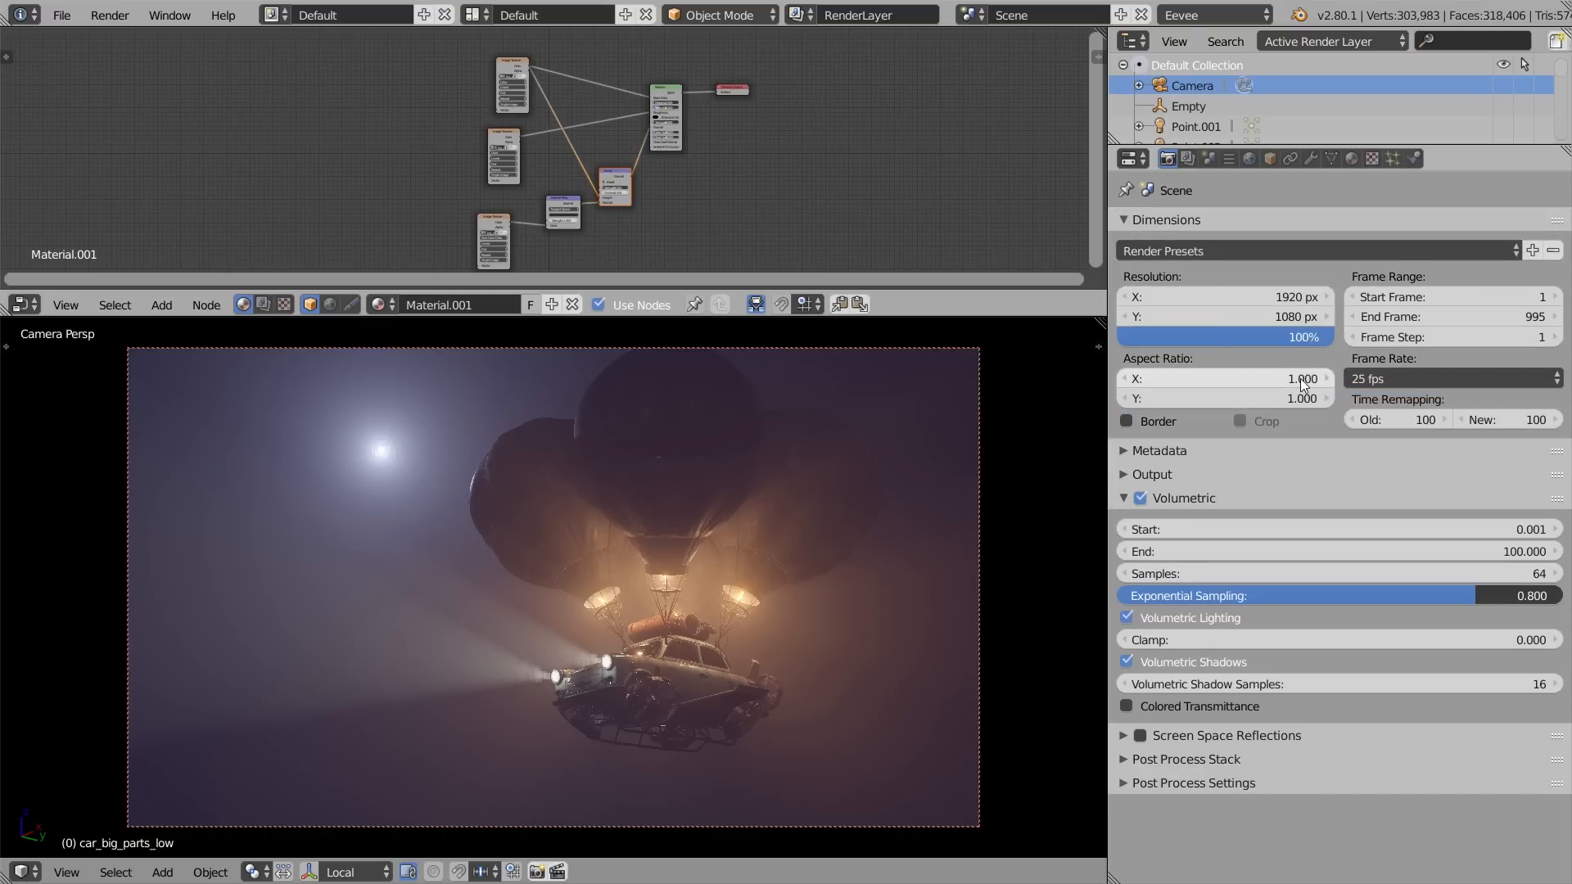
{"action": "left_click", "coordinate": [1208, 14]}
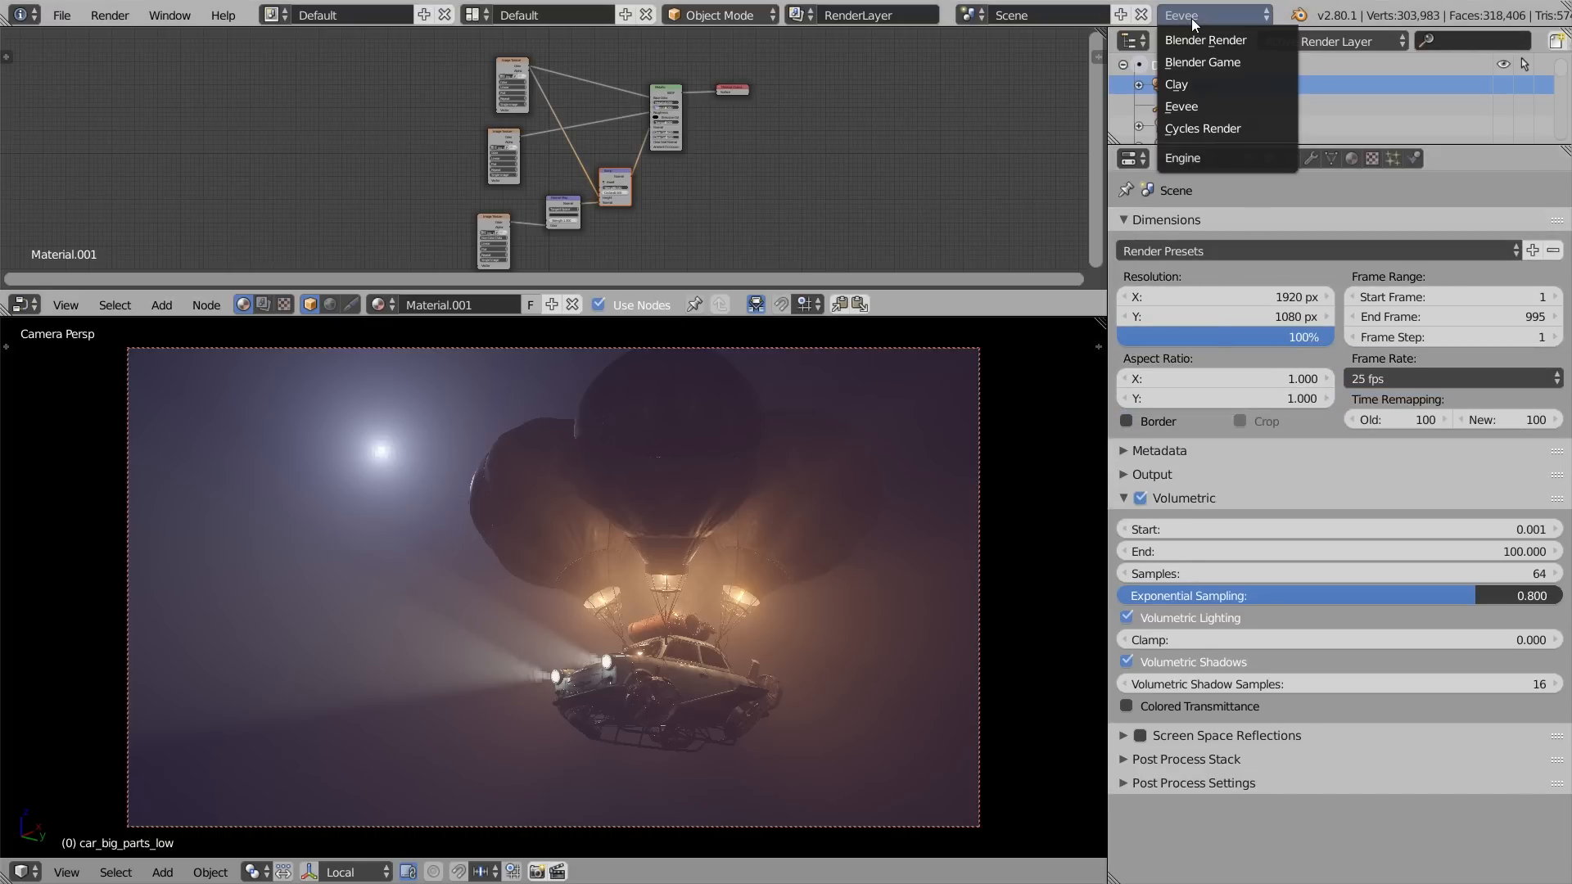
{"action": "left_click", "coordinate": [1204, 40]}
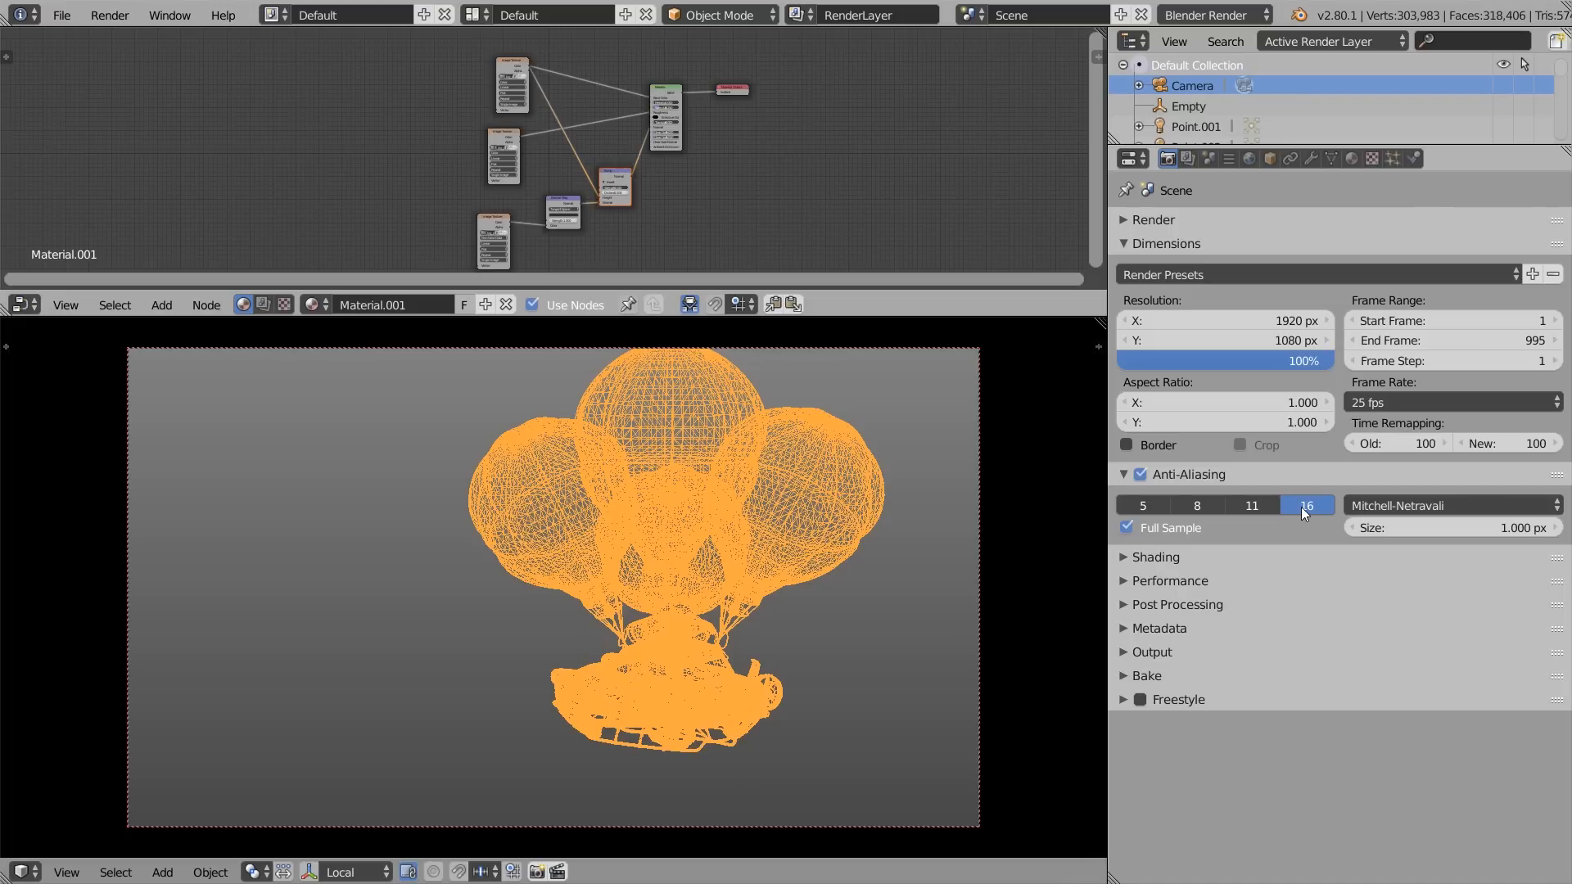
{"action": "mouse_move", "coordinate": [1218, 590]}
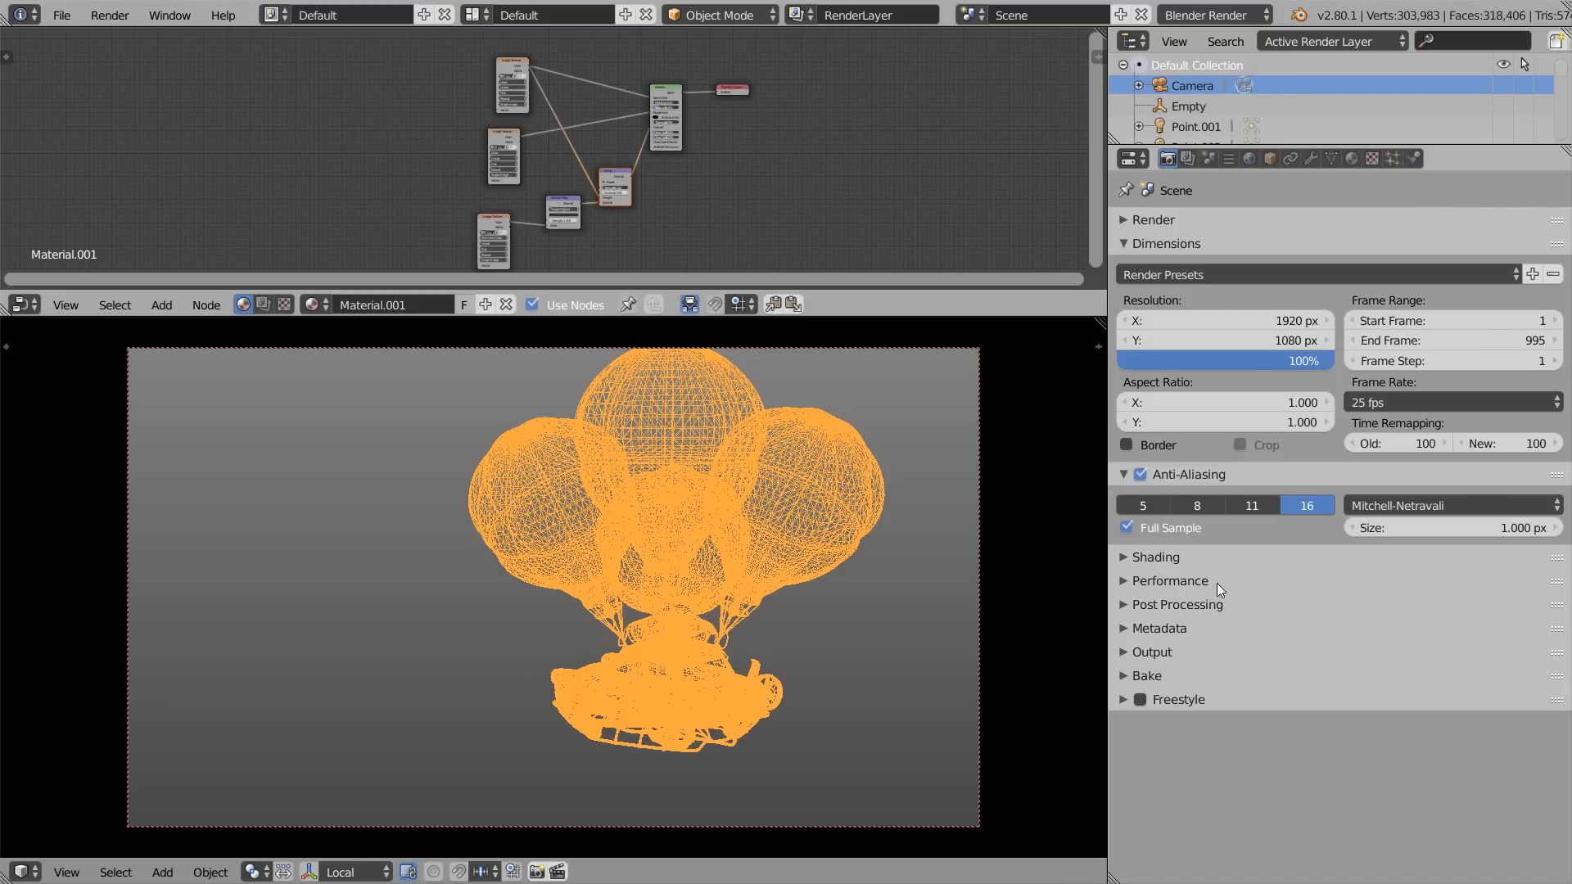
{"action": "left_click", "coordinate": [1208, 14]}
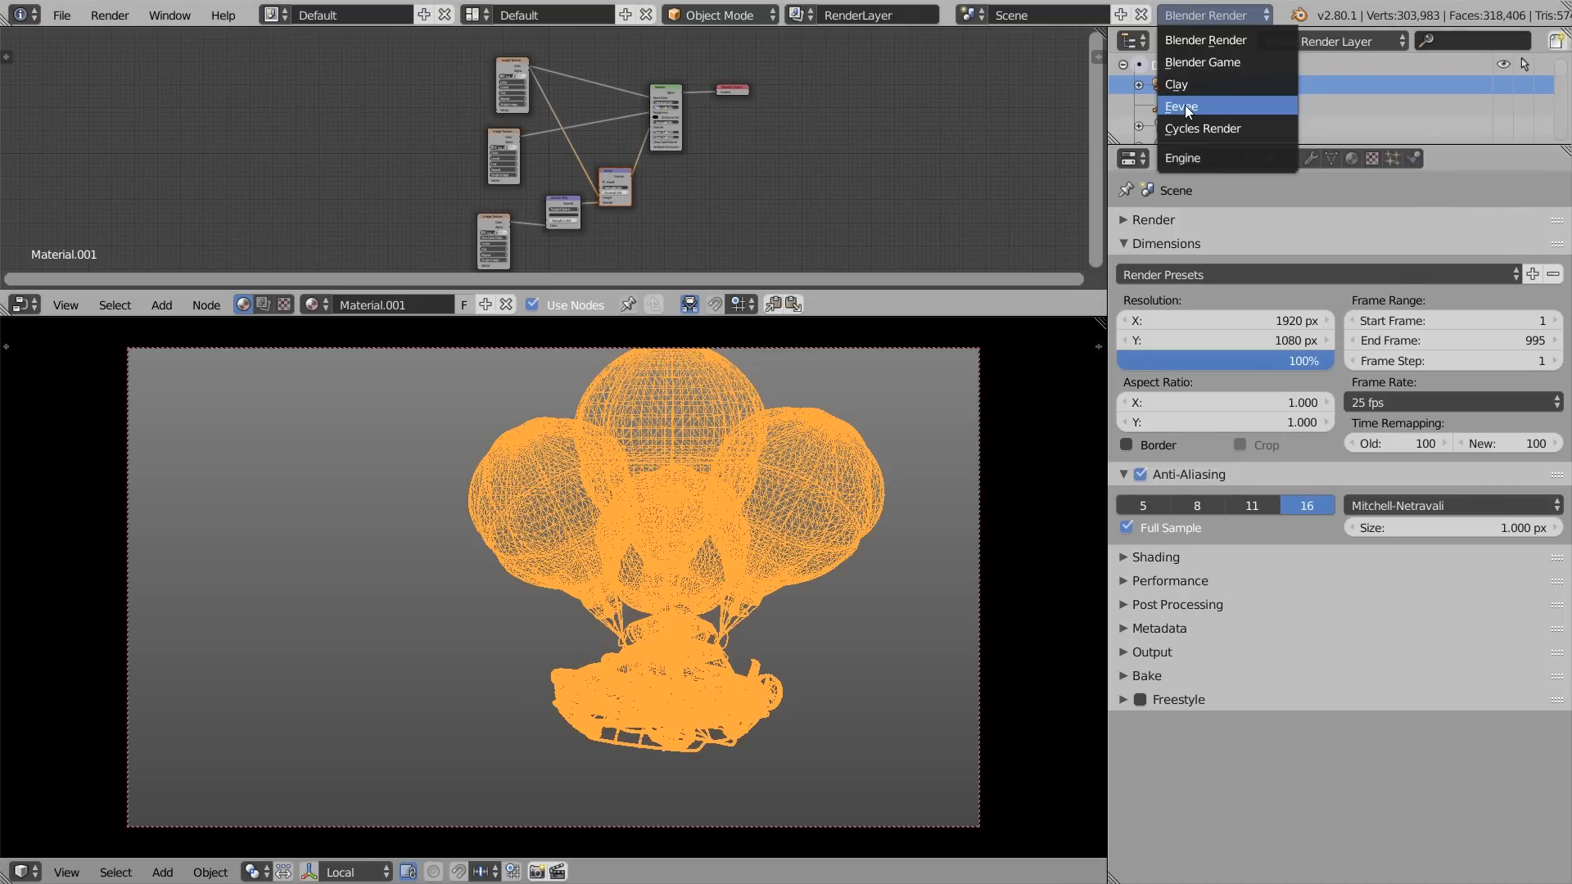
{"action": "left_click", "coordinate": [1180, 106]}
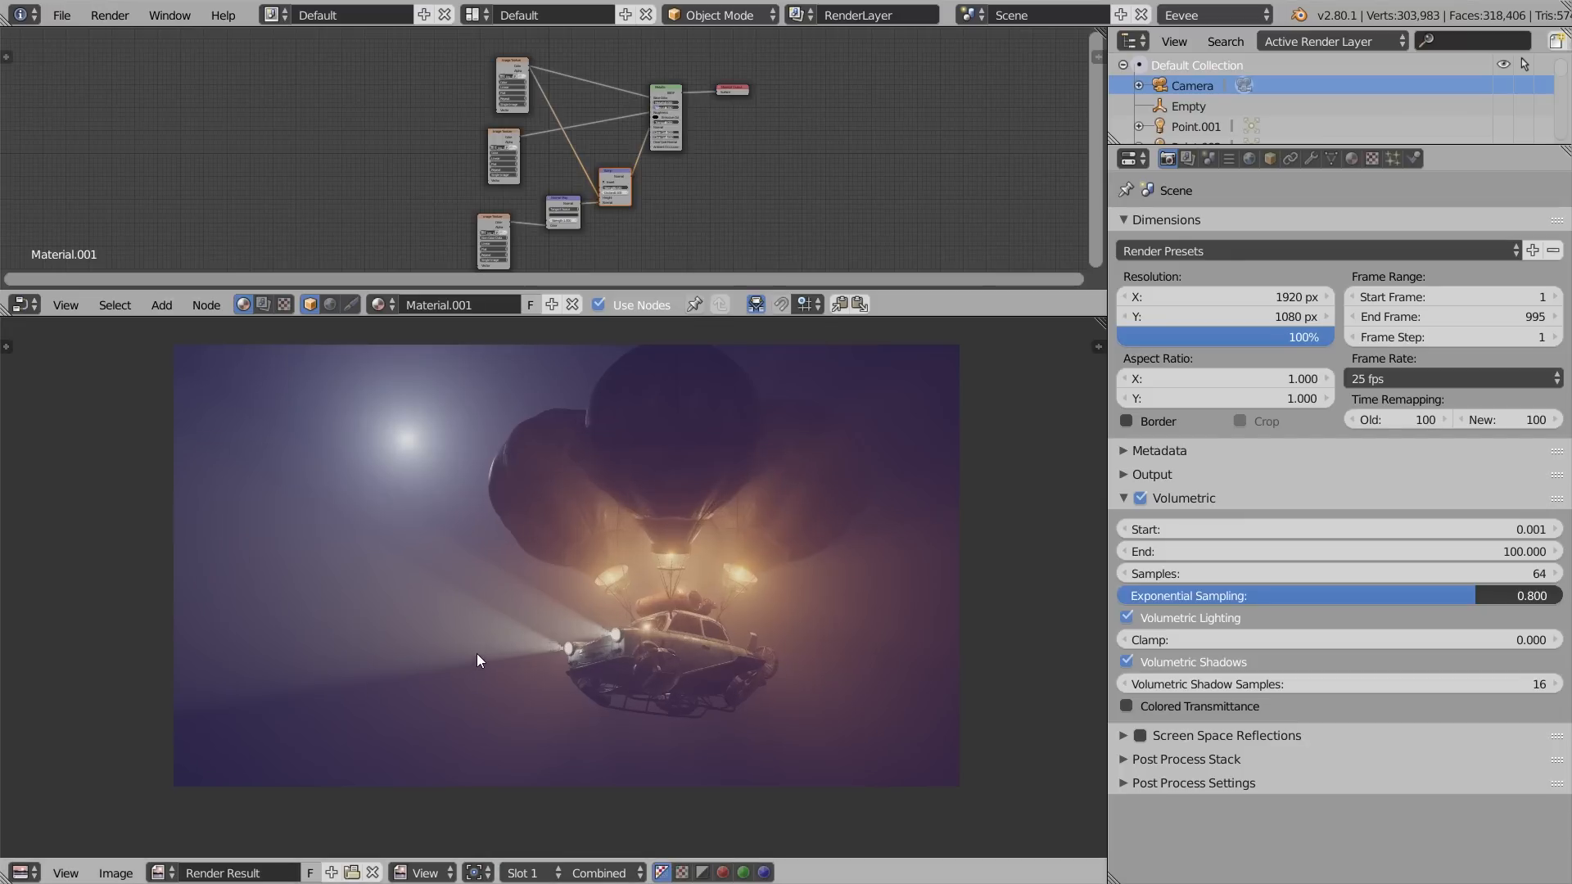
{"action": "mouse_move", "coordinate": [702, 665]}
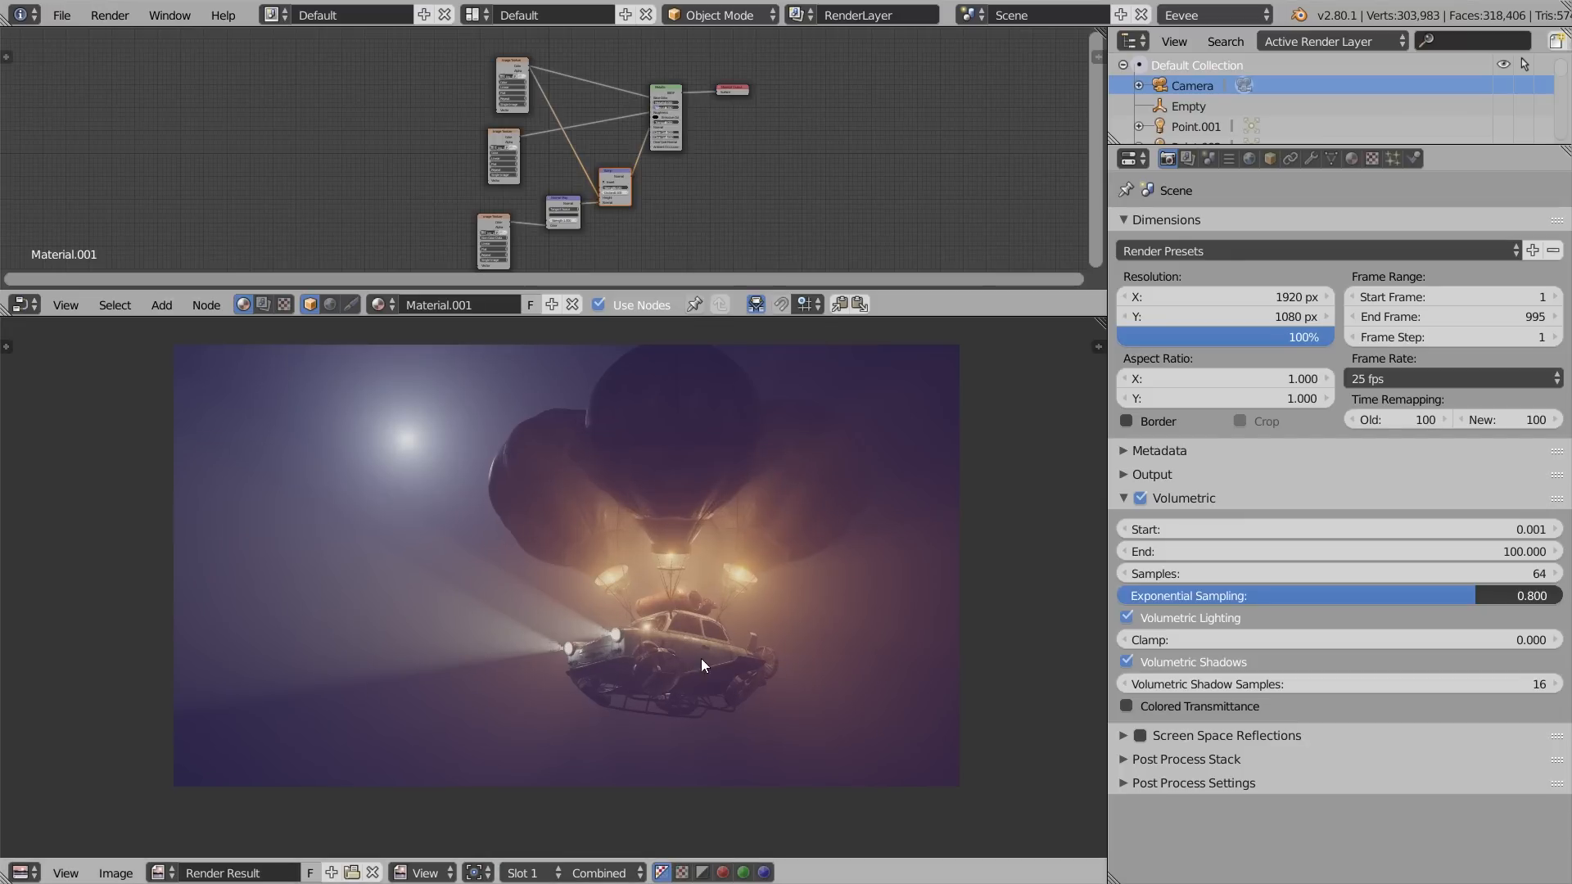
- Briefly expand the Output panel, then switch the bottom editor back to 3D View
{"action": "left_click", "coordinate": [1151, 474]}
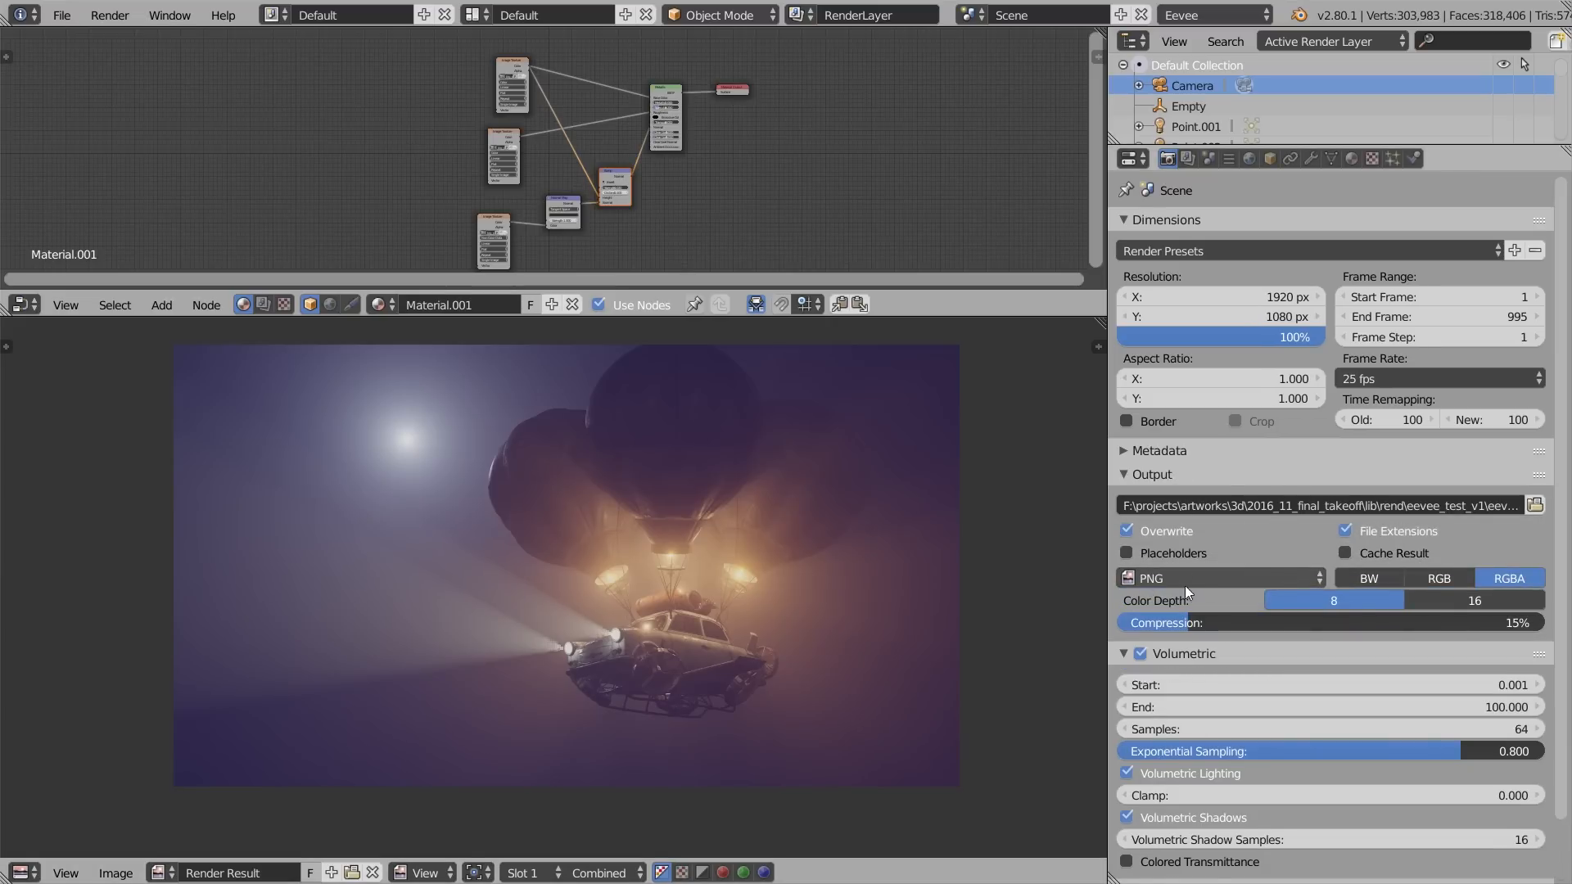
{"action": "left_click", "coordinate": [1148, 474]}
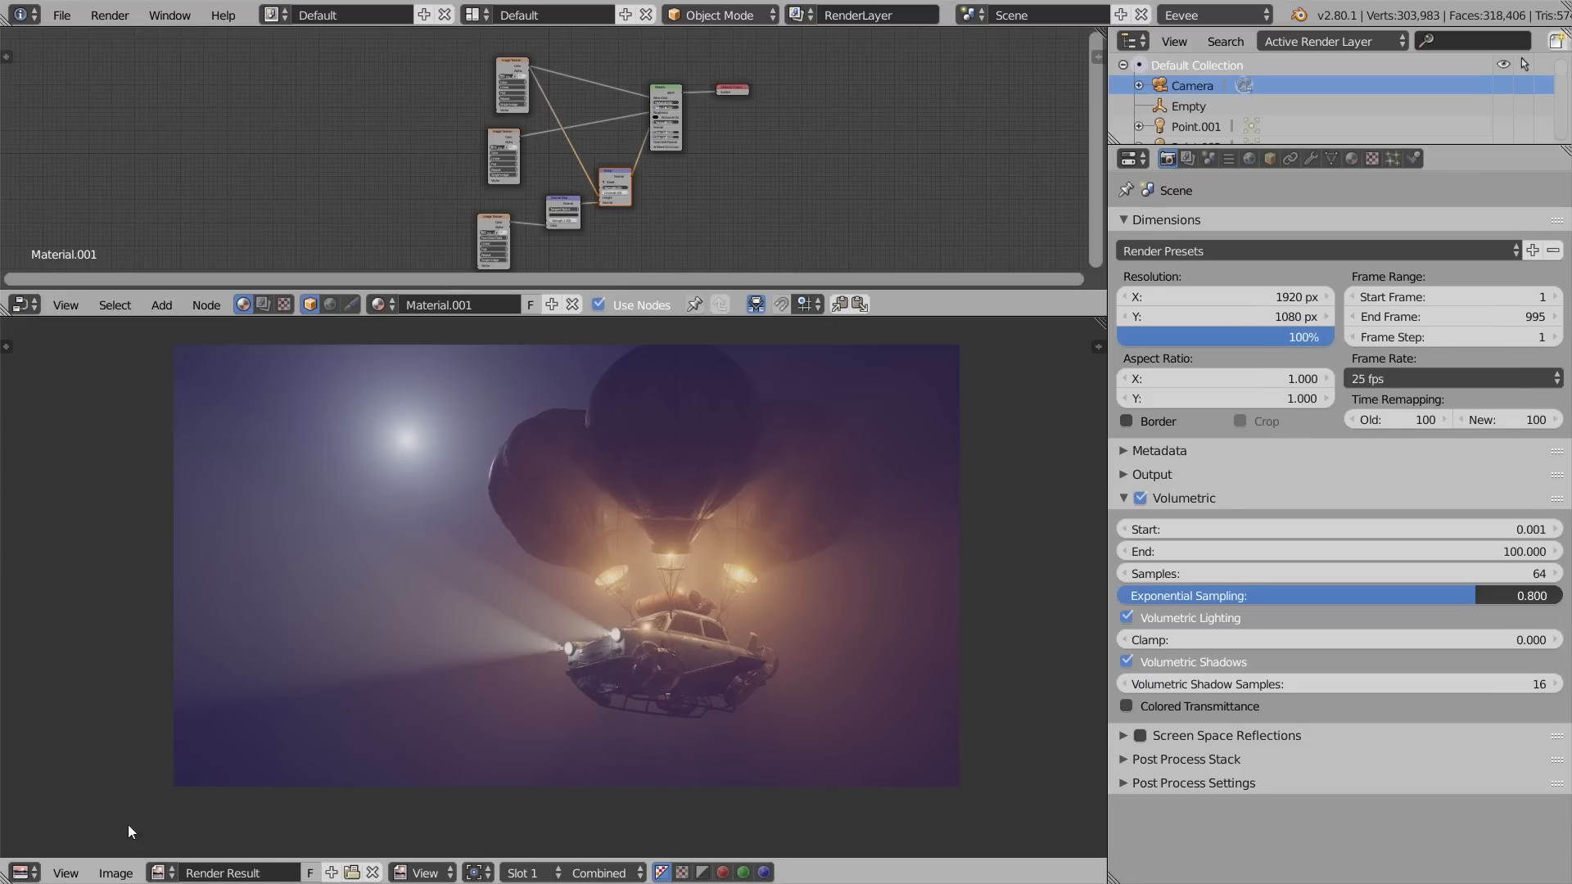
{"action": "left_click", "coordinate": [116, 873]}
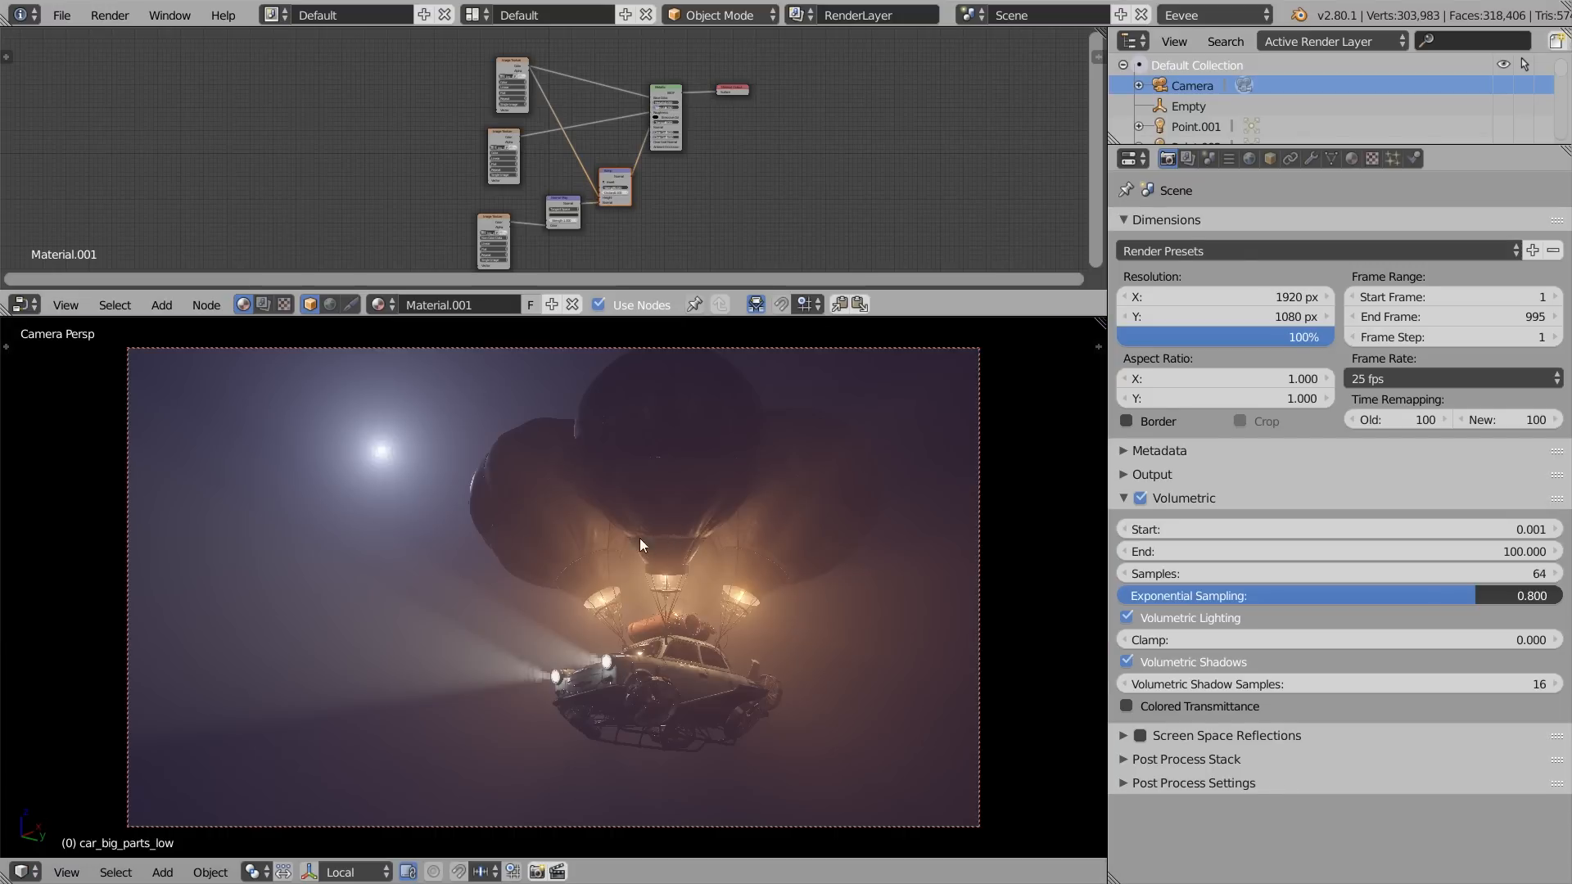
- Set the render engine to Clay, showing the balloon car as grey models
{"action": "left_click", "coordinate": [1213, 14]}
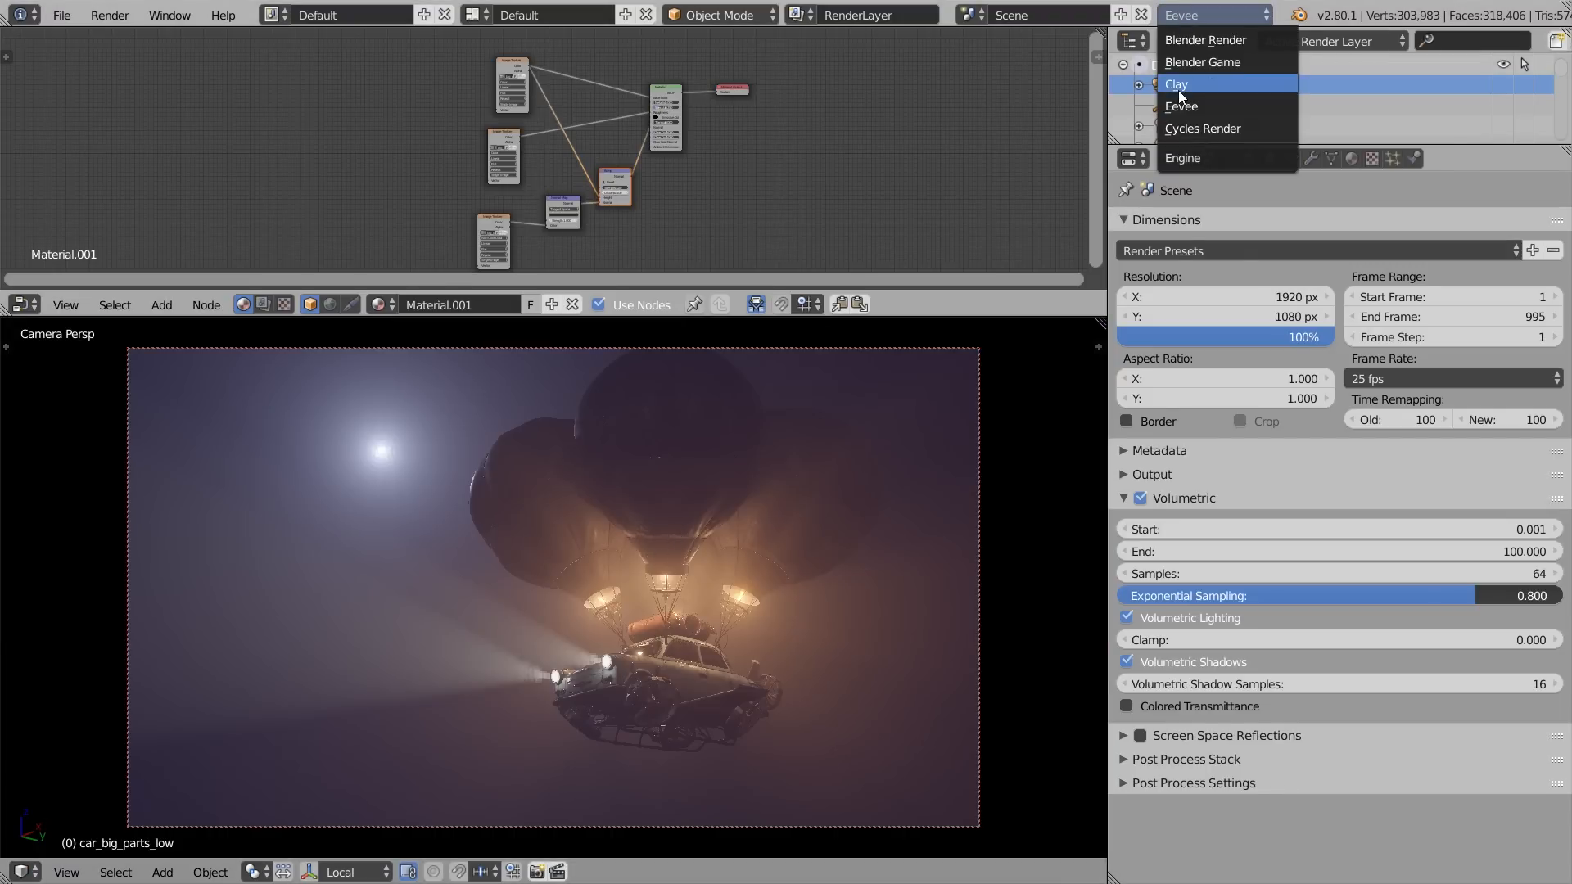
{"action": "left_click", "coordinate": [1175, 83]}
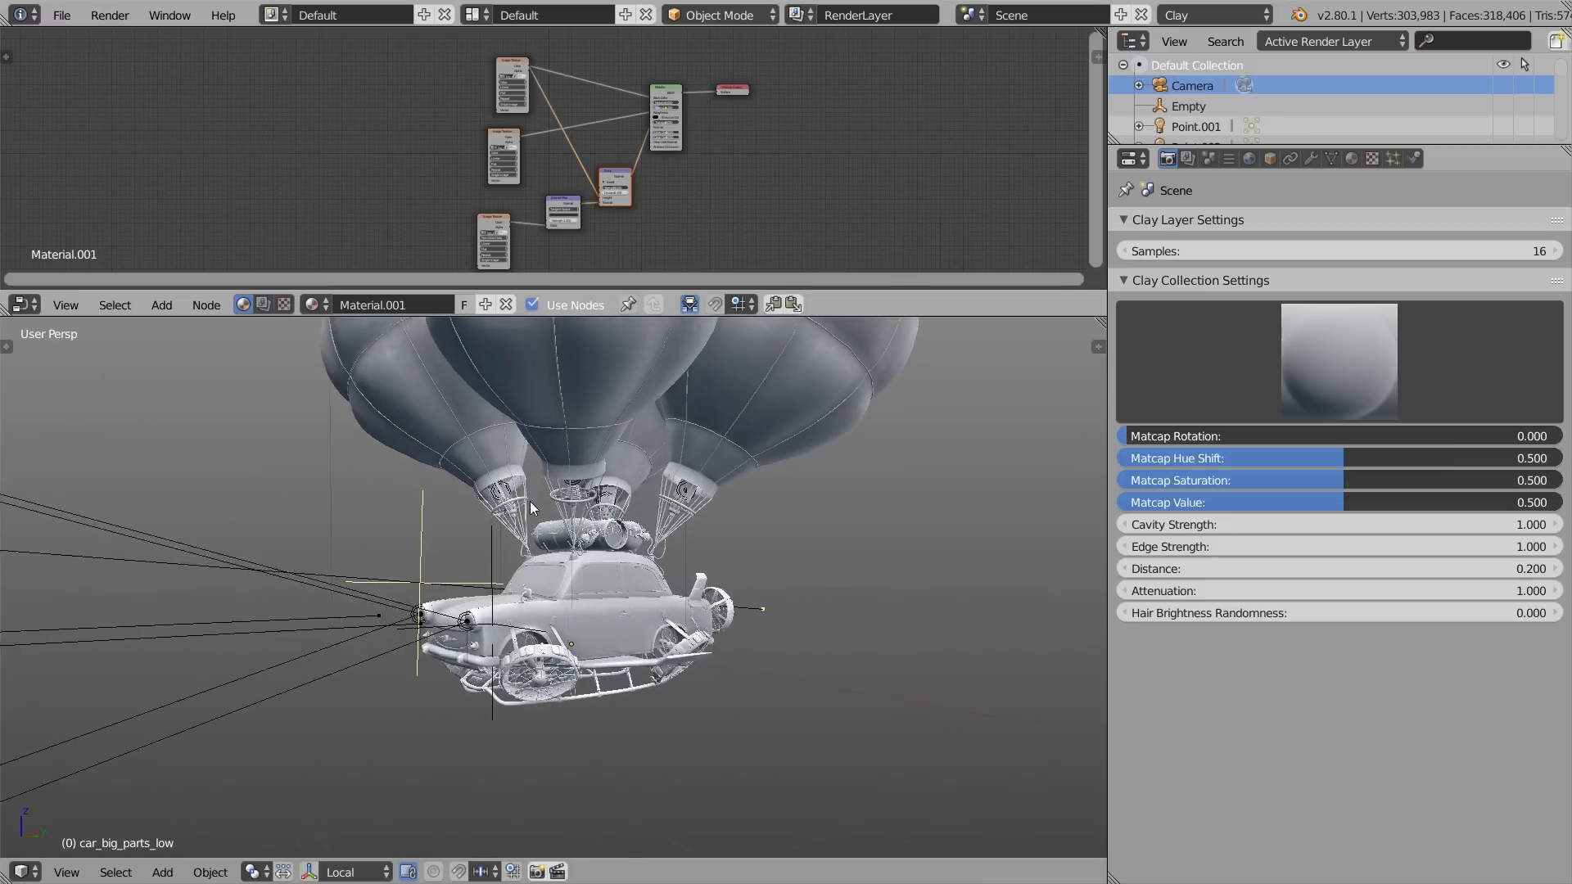
{"action": "left_click_drag", "start_coordinate": [532, 509], "coordinate": [527, 559]}
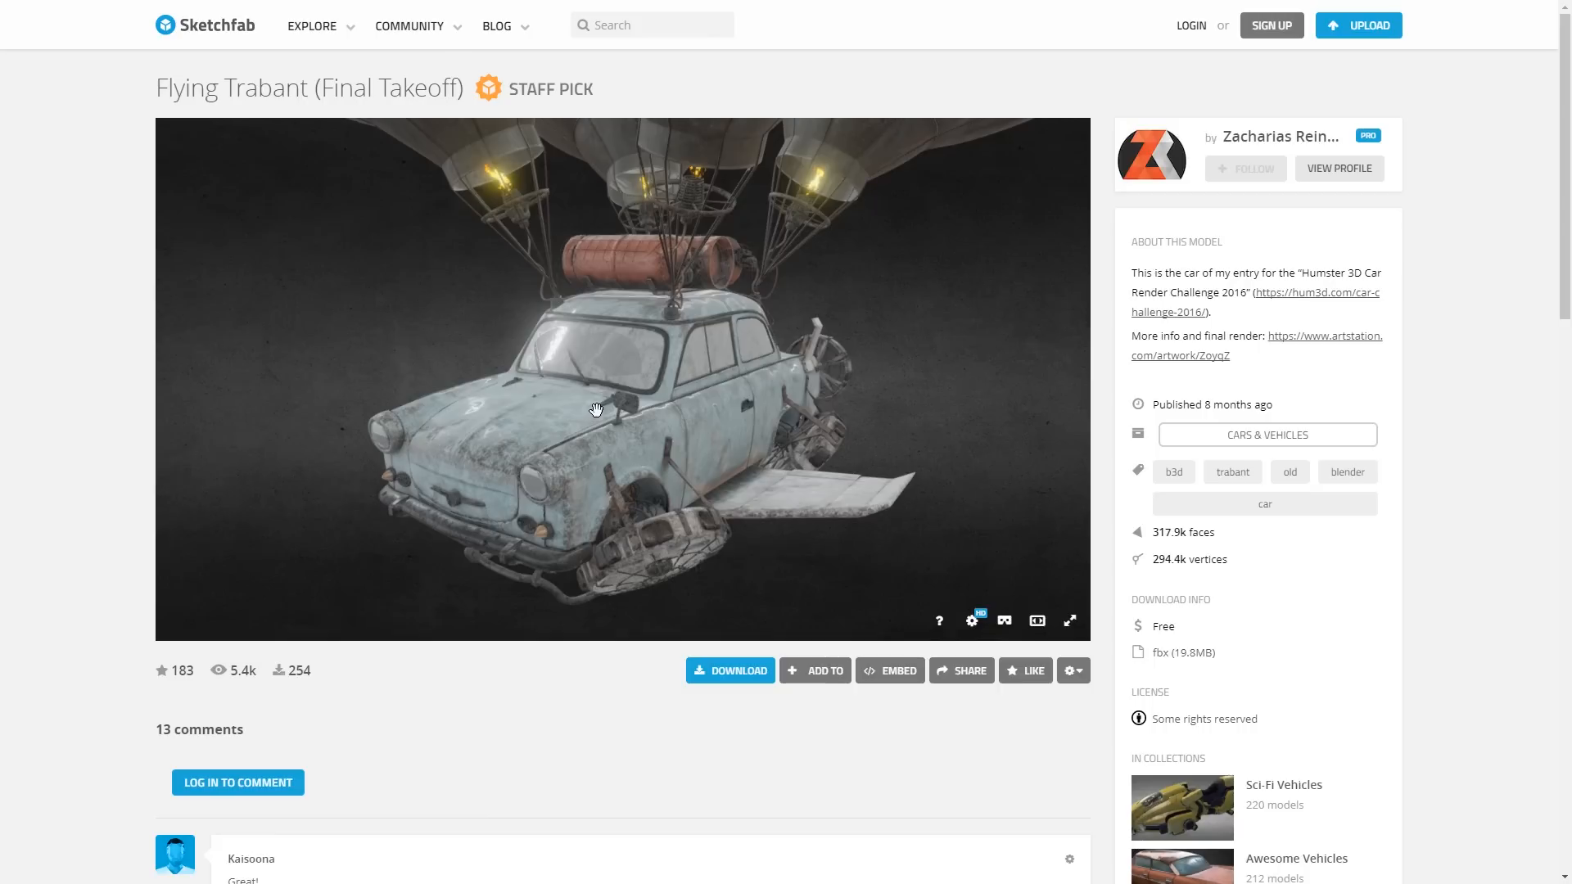
{"action": "left_click_drag", "start_coordinate": [596, 409], "coordinate": [746, 392]}
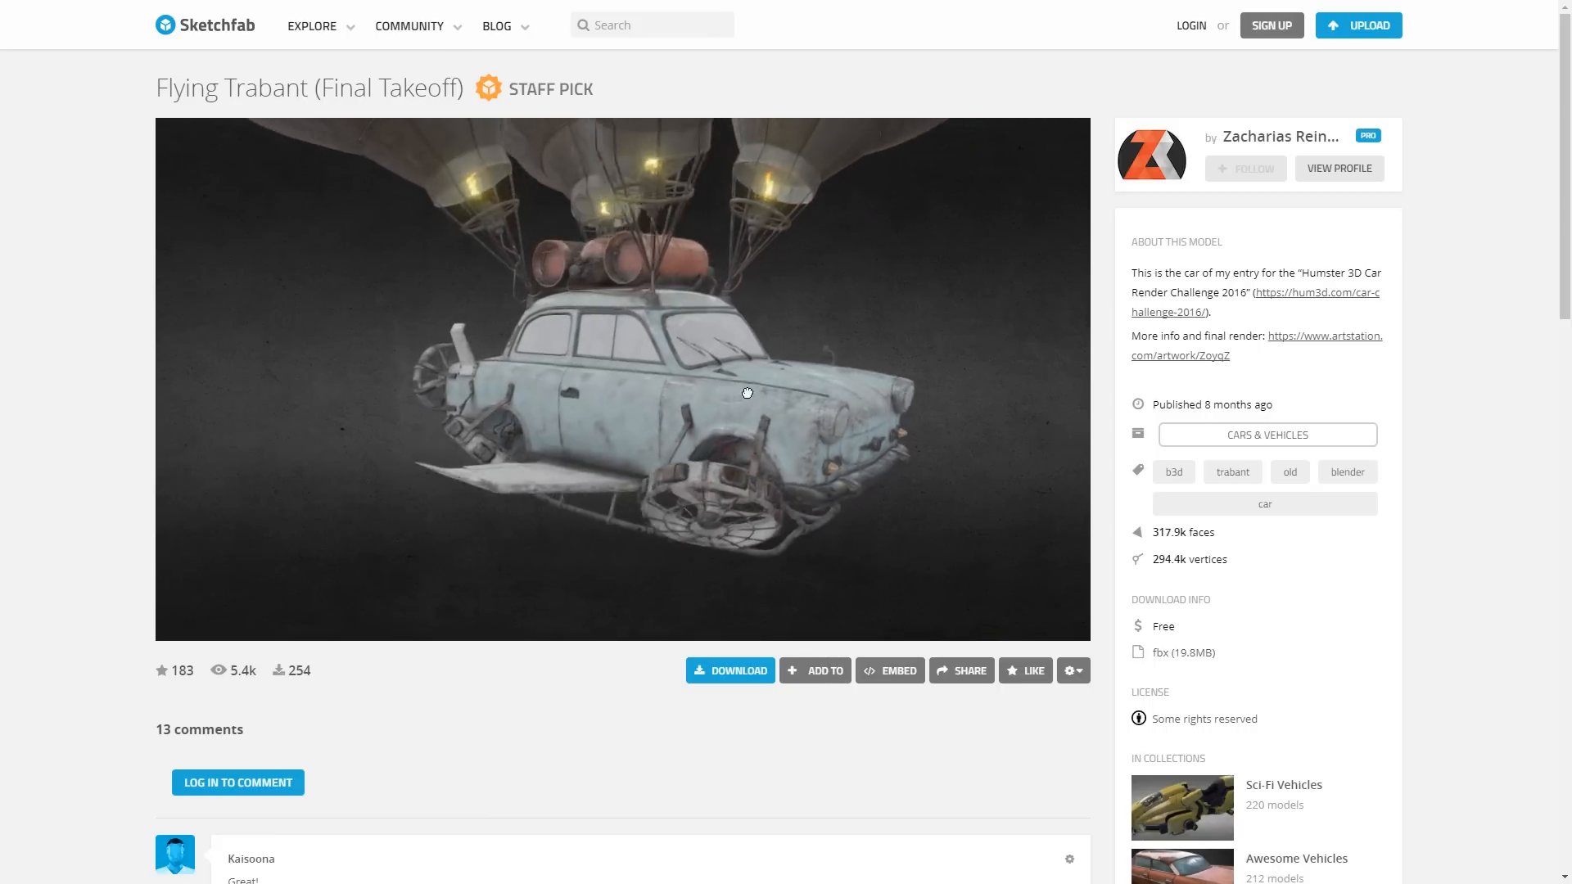
{"action": "left_click_drag", "start_coordinate": [747, 392], "coordinate": [876, 324]}
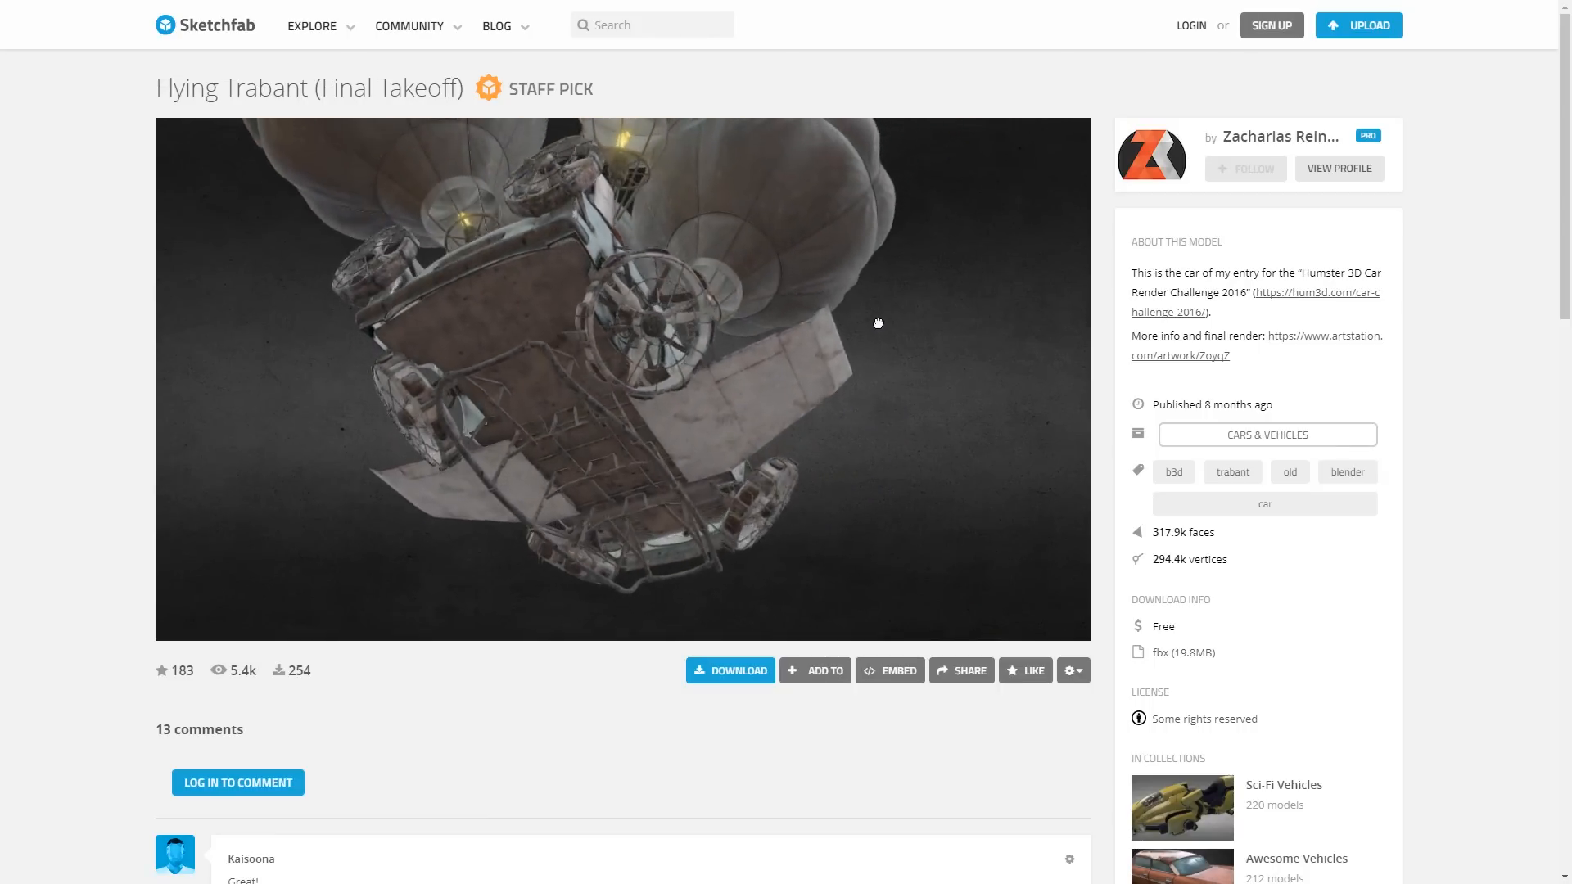
{"action": "left_click_drag", "start_coordinate": [877, 323], "coordinate": [715, 341]}
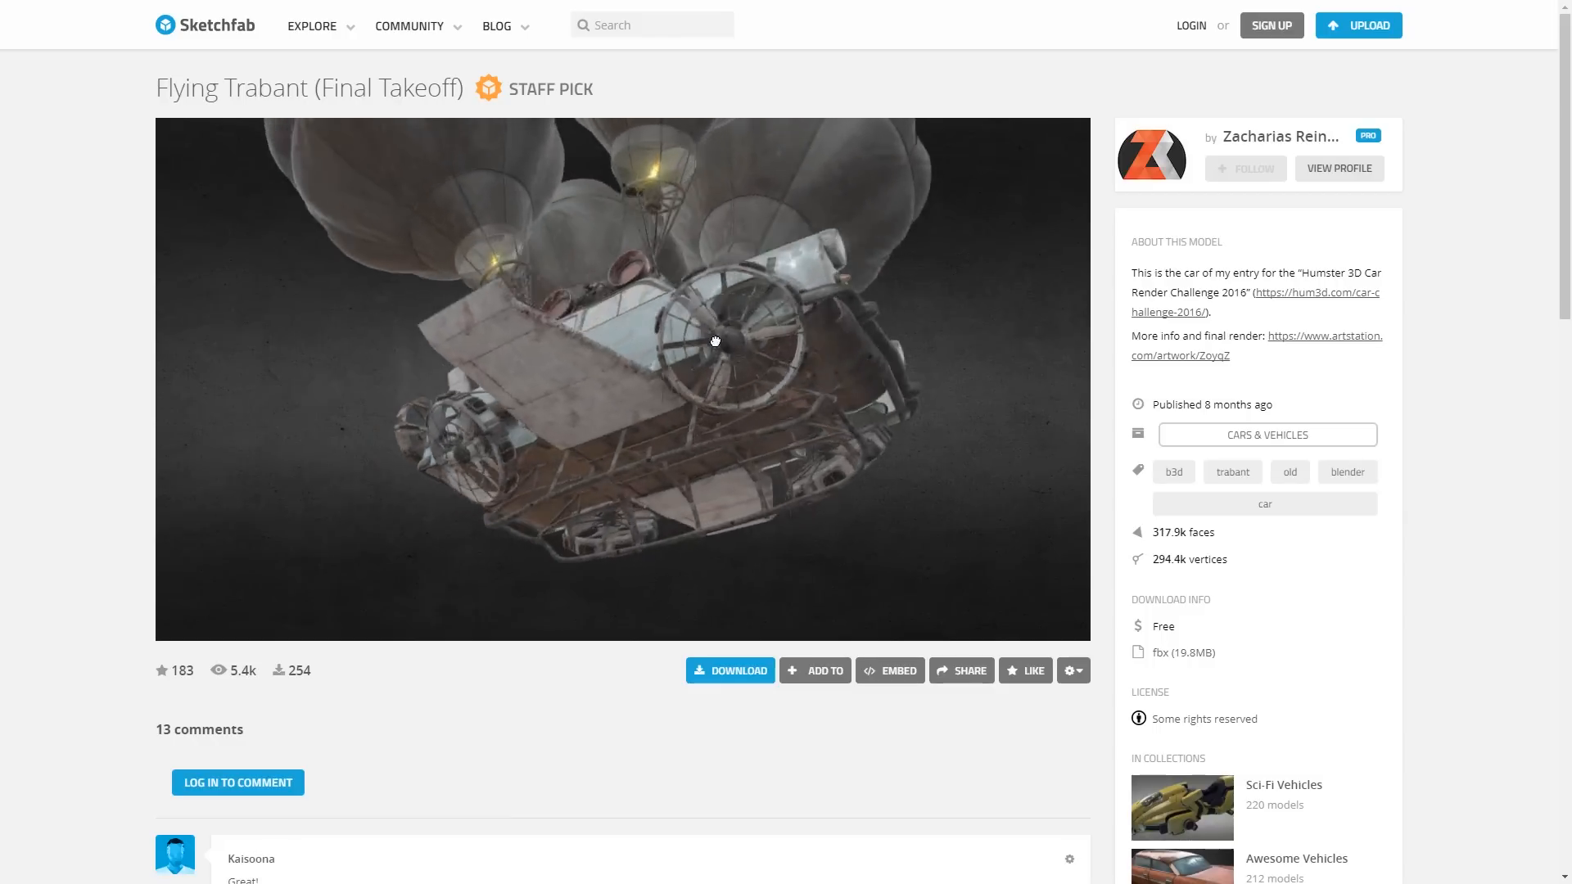
{"action": "left_click_drag", "start_coordinate": [715, 340], "coordinate": [576, 408]}
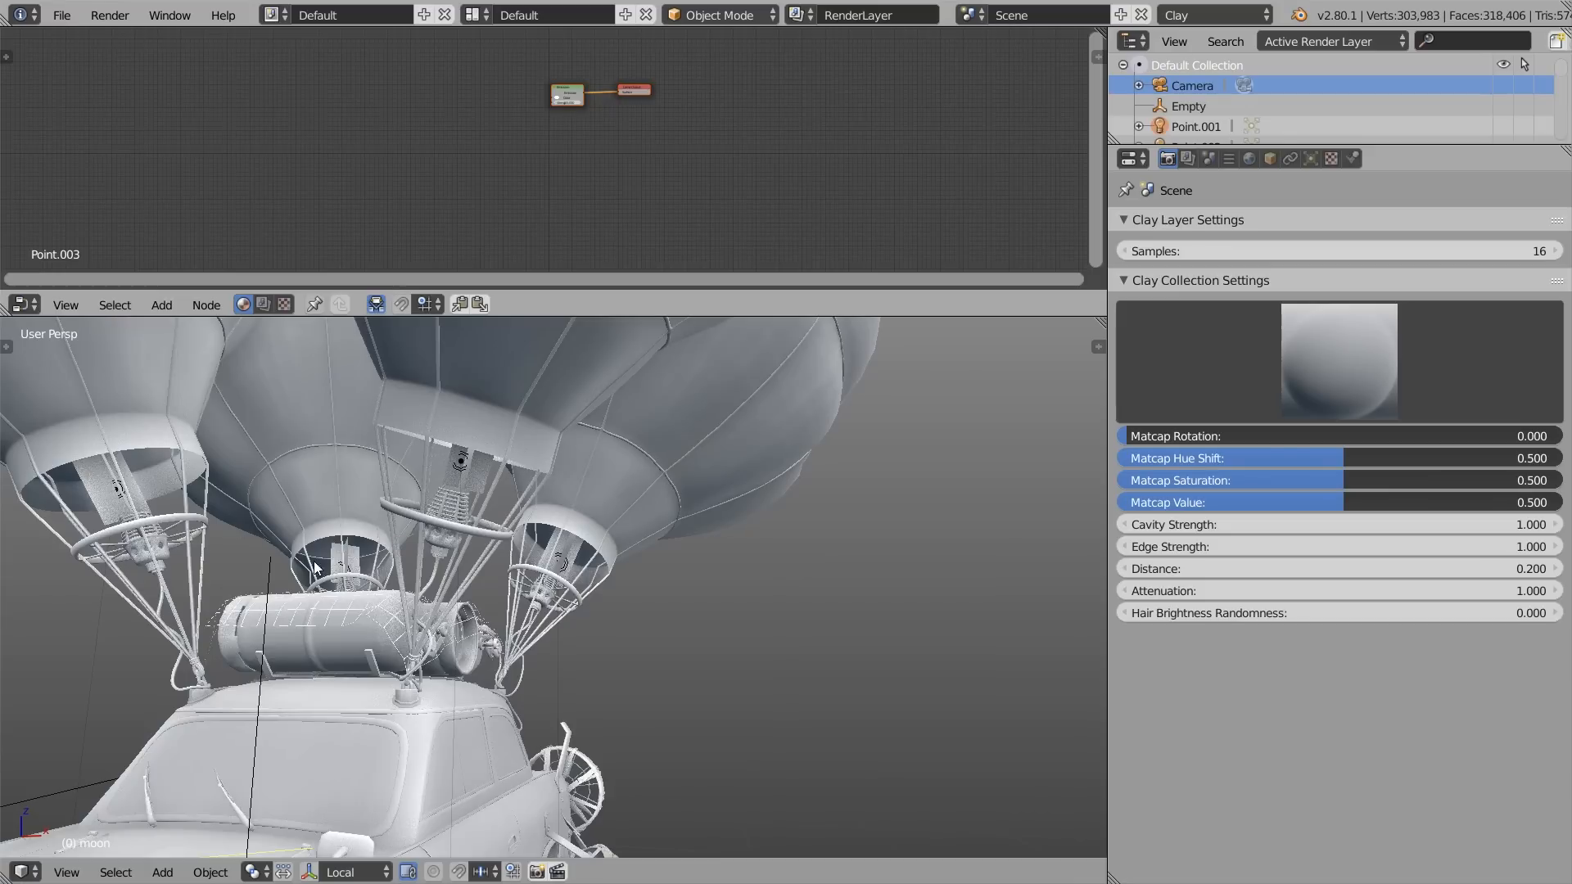
- Switch the engine back to Eevee and turn off Volumetric and Depth of Field
{"action": "left_click", "coordinate": [1209, 17]}
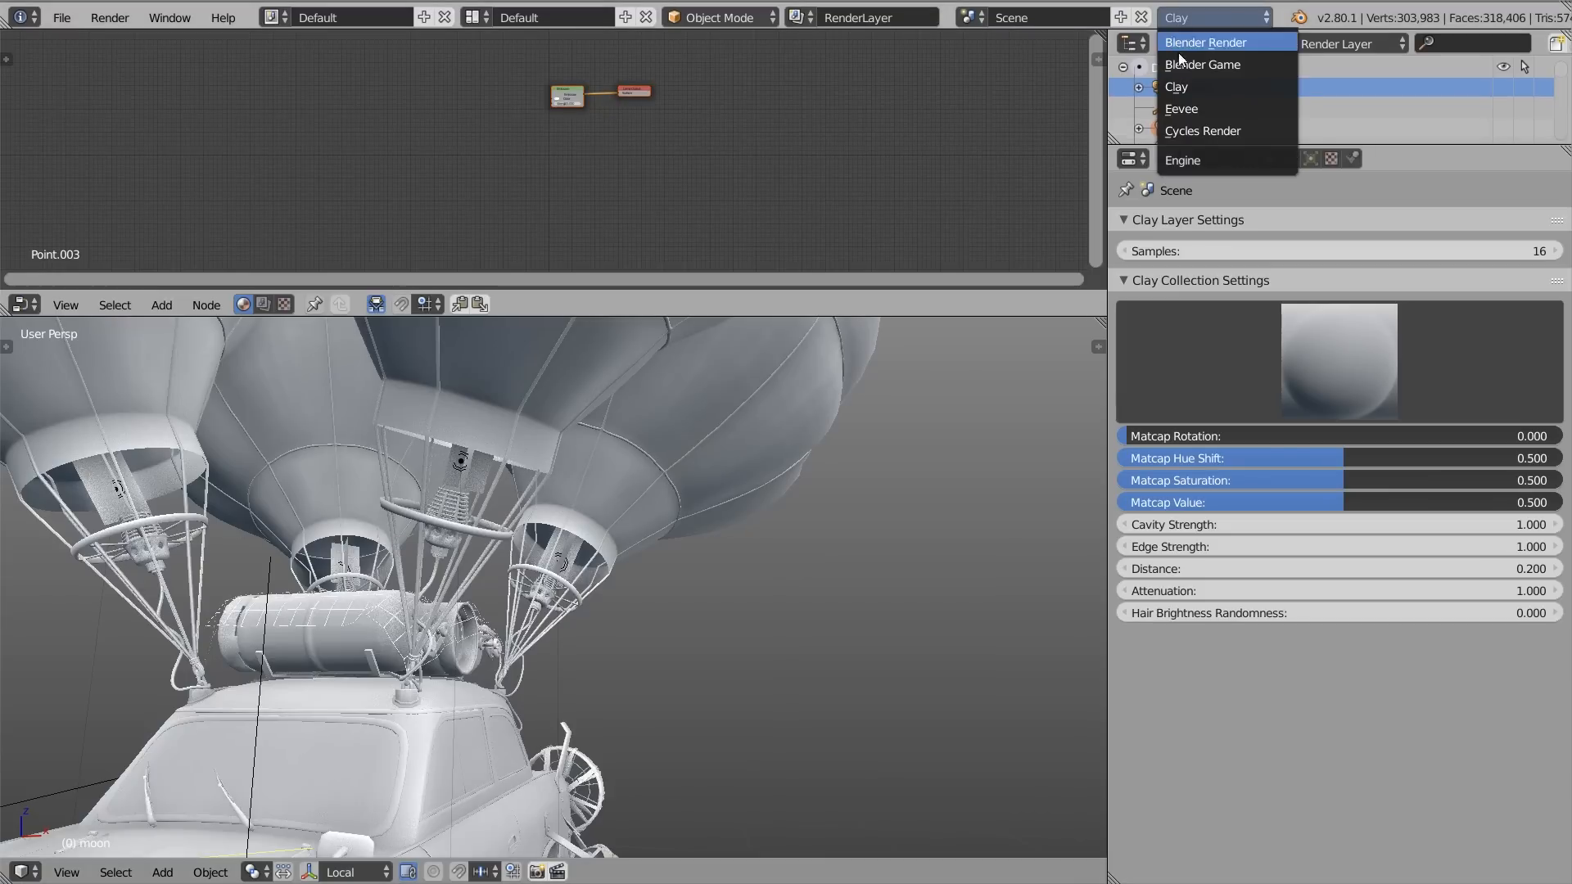
{"action": "left_click", "coordinate": [1180, 108]}
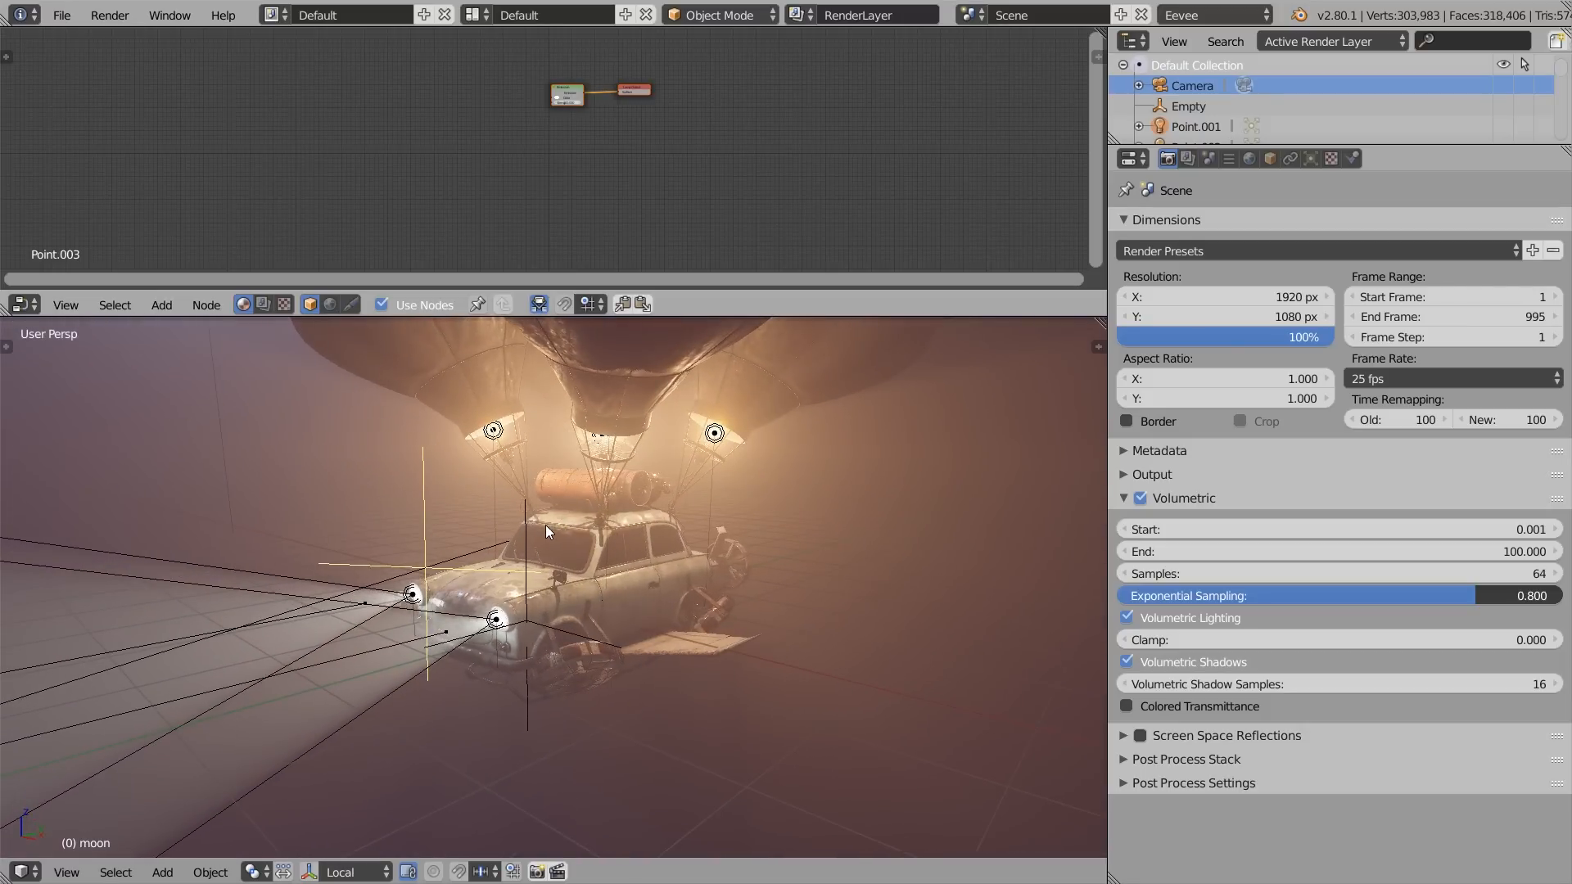
{"action": "mouse_move", "coordinate": [1100, 308]}
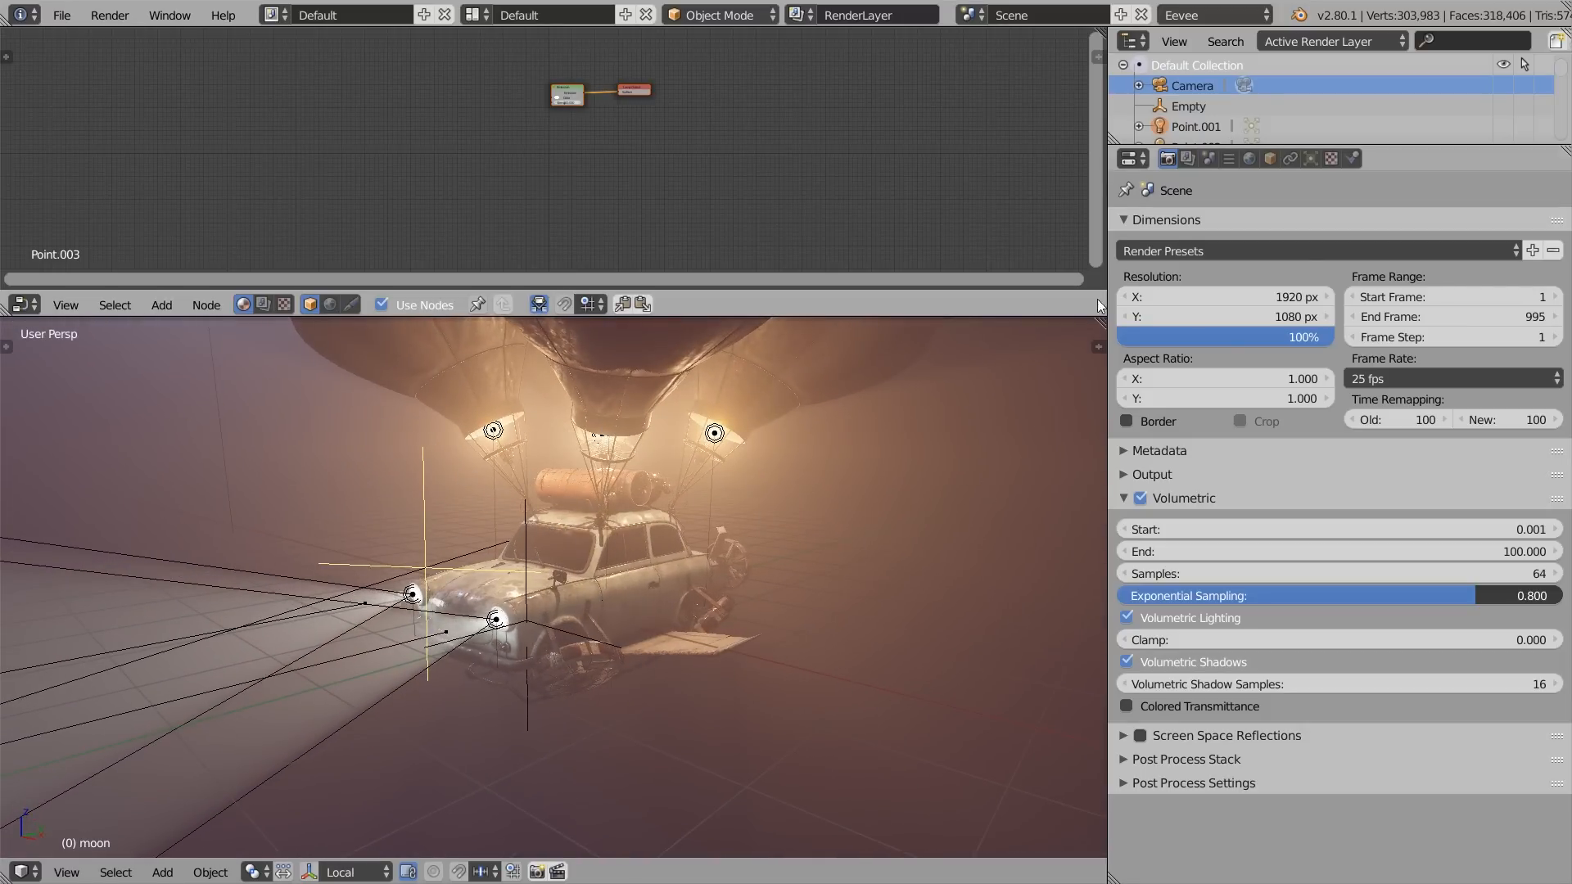
{"action": "left_click", "coordinate": [1122, 220]}
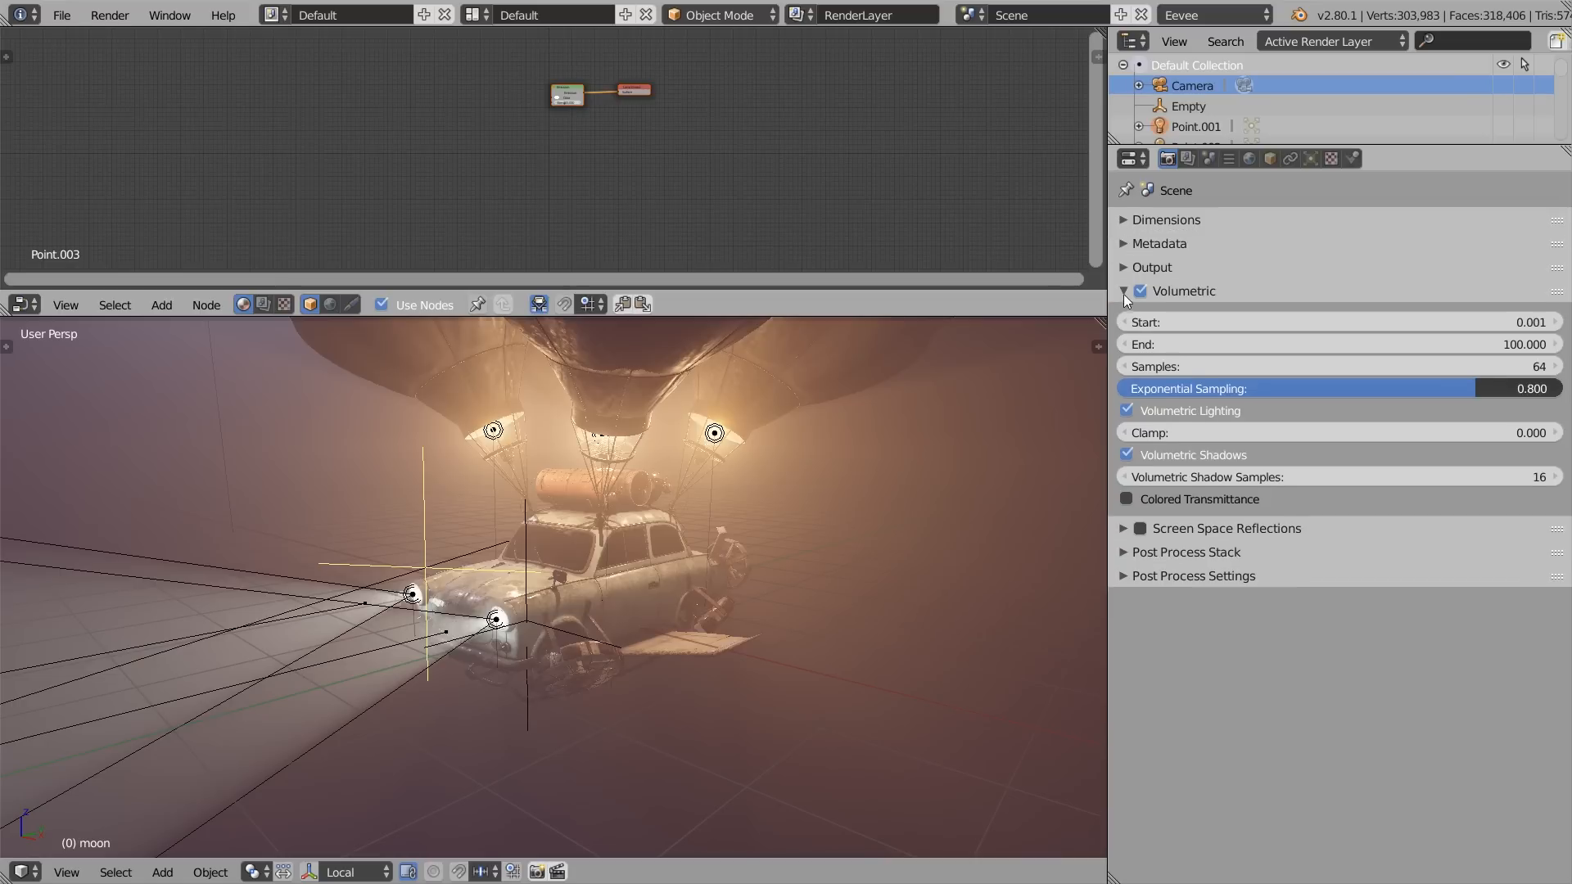
{"action": "left_click", "coordinate": [1122, 290]}
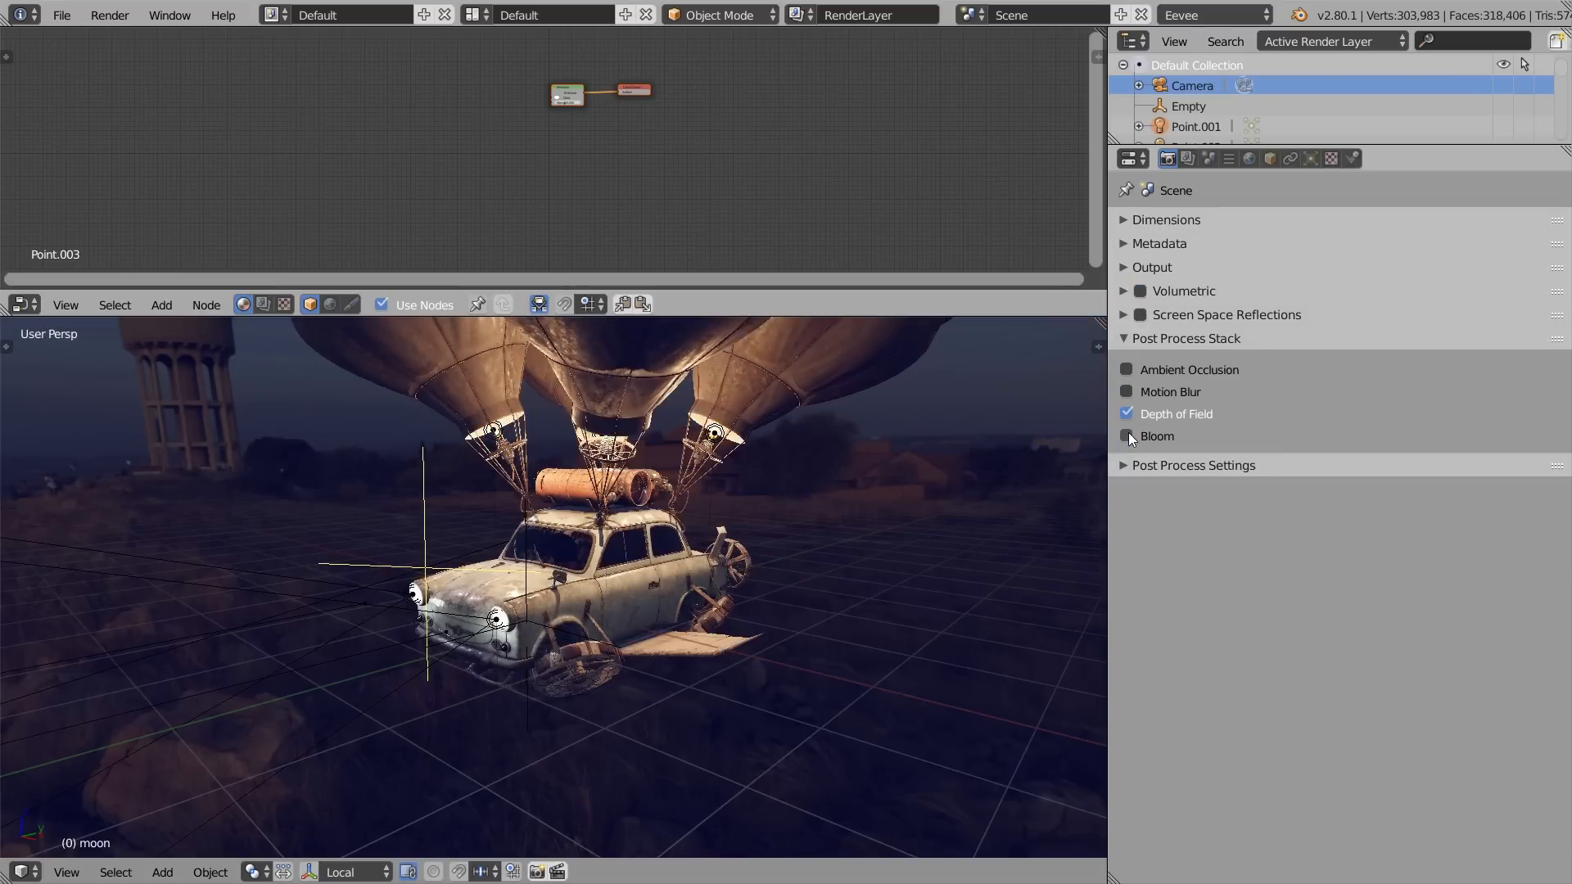
{"action": "left_click", "coordinate": [1125, 413]}
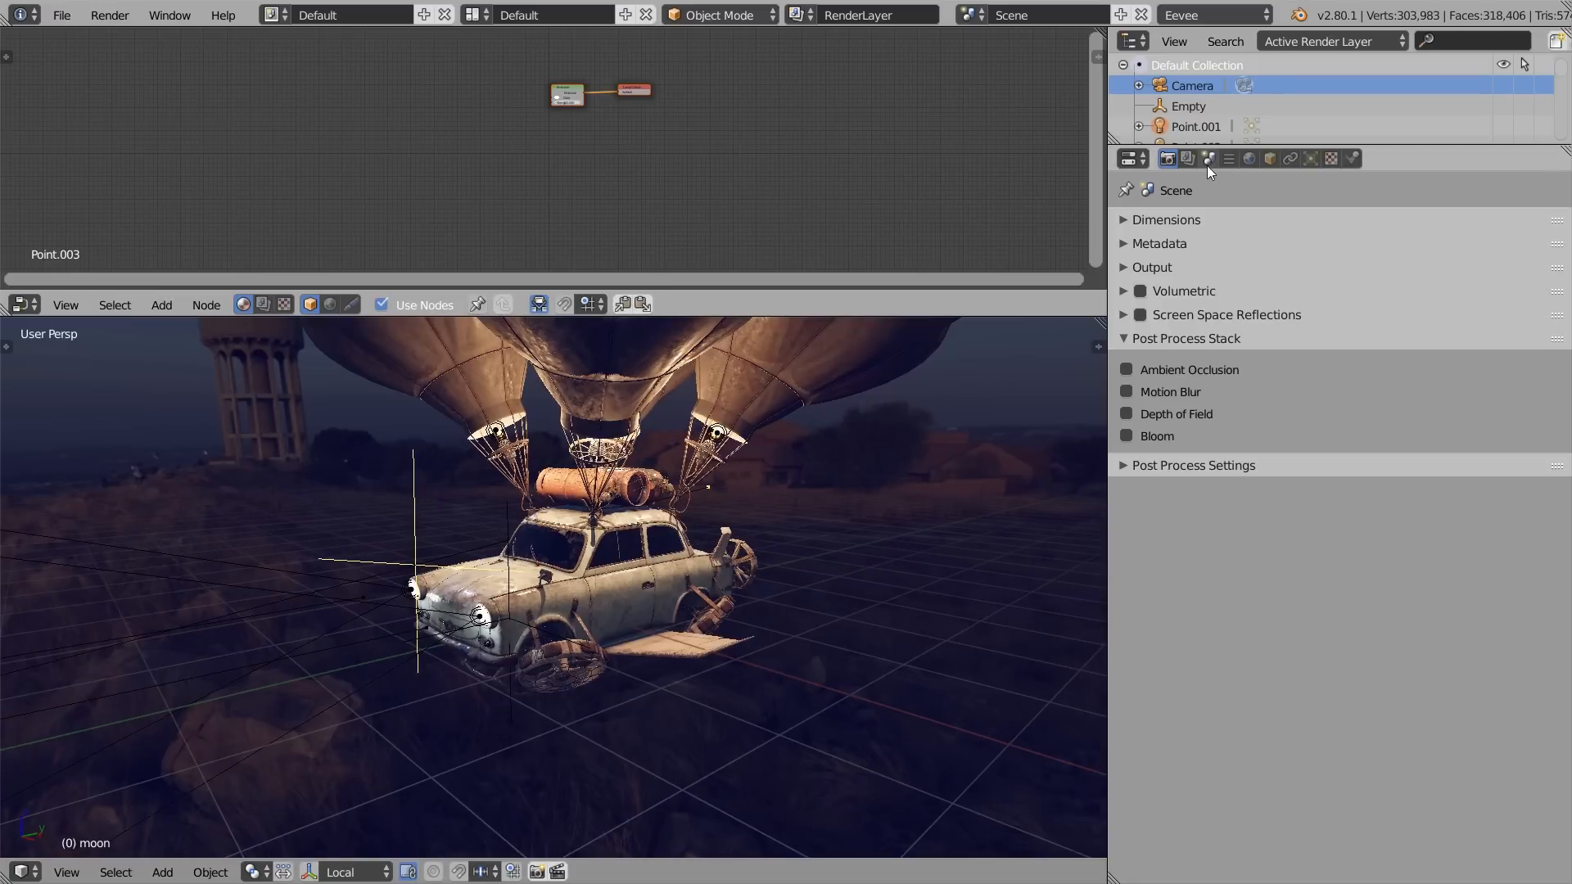
{"action": "left_click", "coordinate": [1248, 158]}
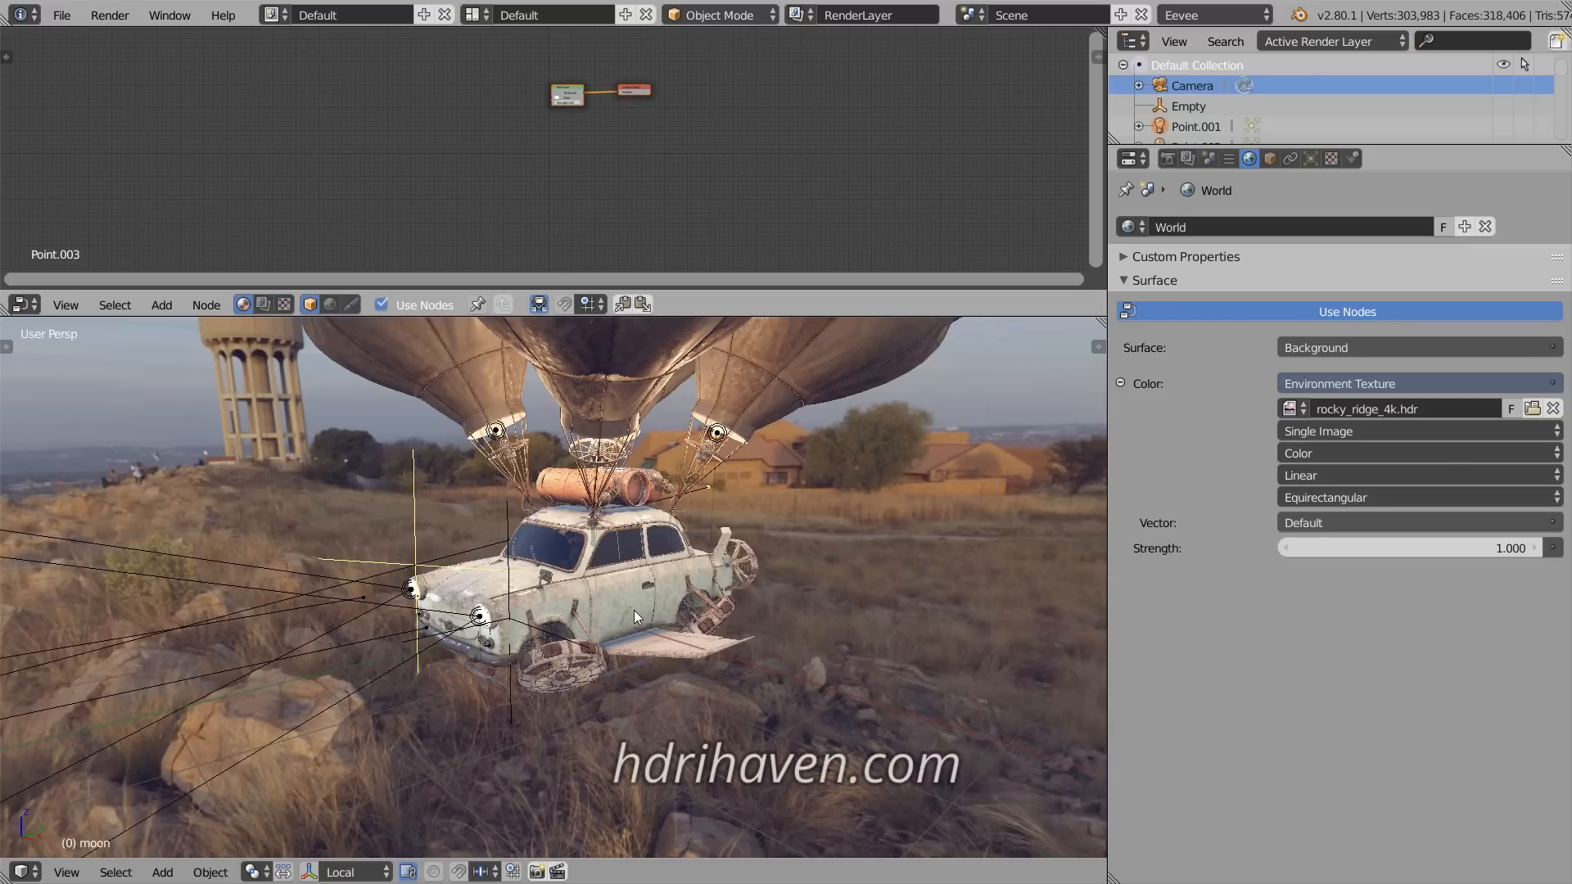
{"action": "mouse_move", "coordinate": [729, 535]}
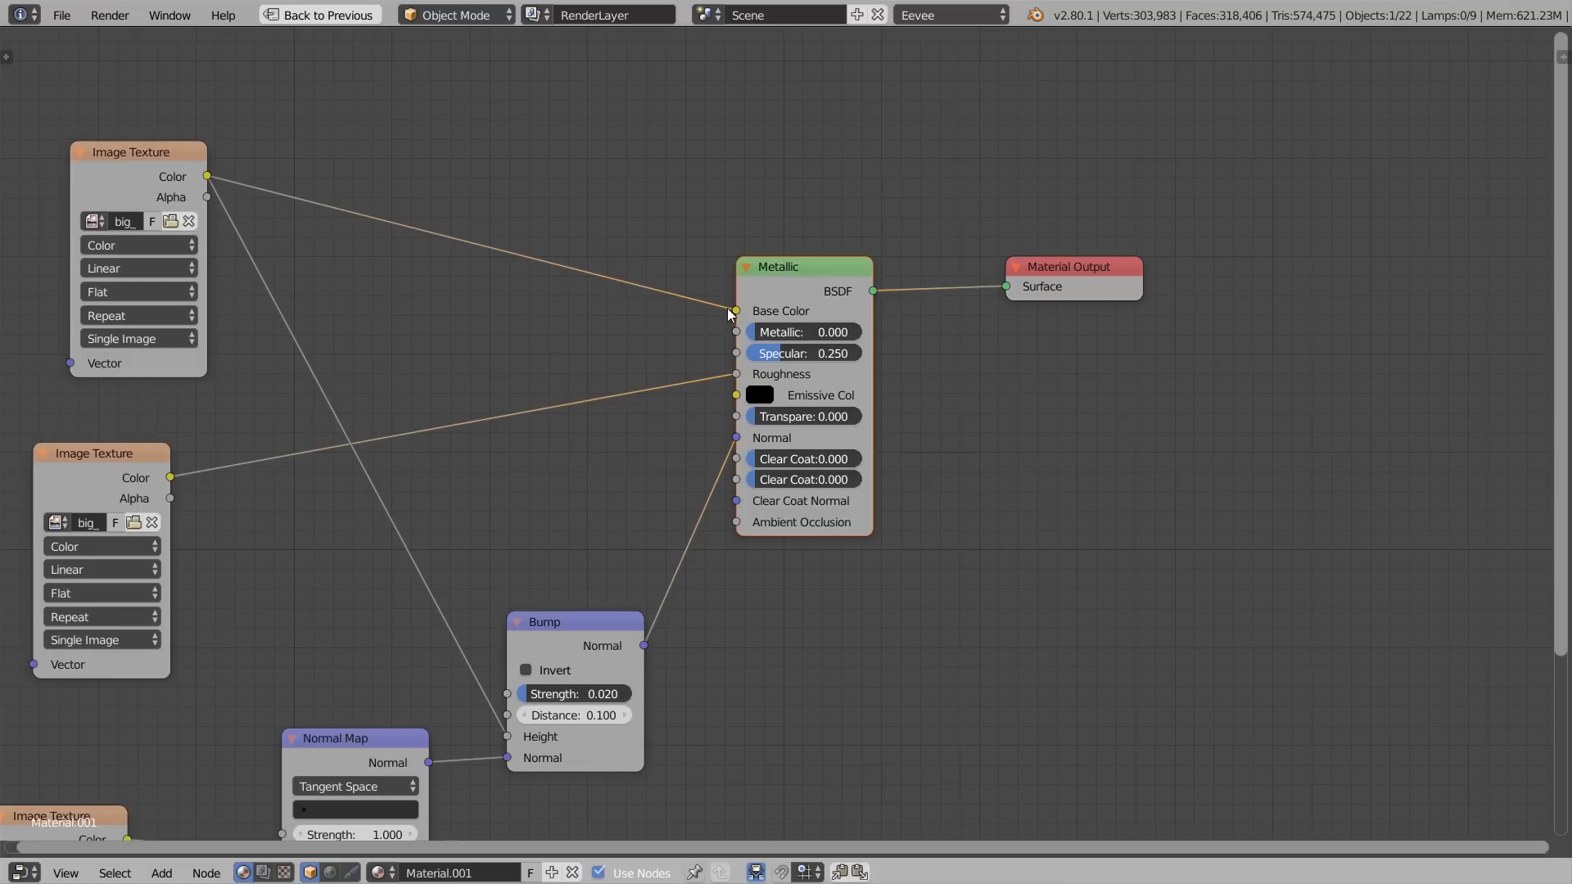
- Exit the maximized Node Editor back to the normal car scene layout
{"action": "left_click_drag", "start_coordinate": [151, 152], "coordinate": [151, 149]}
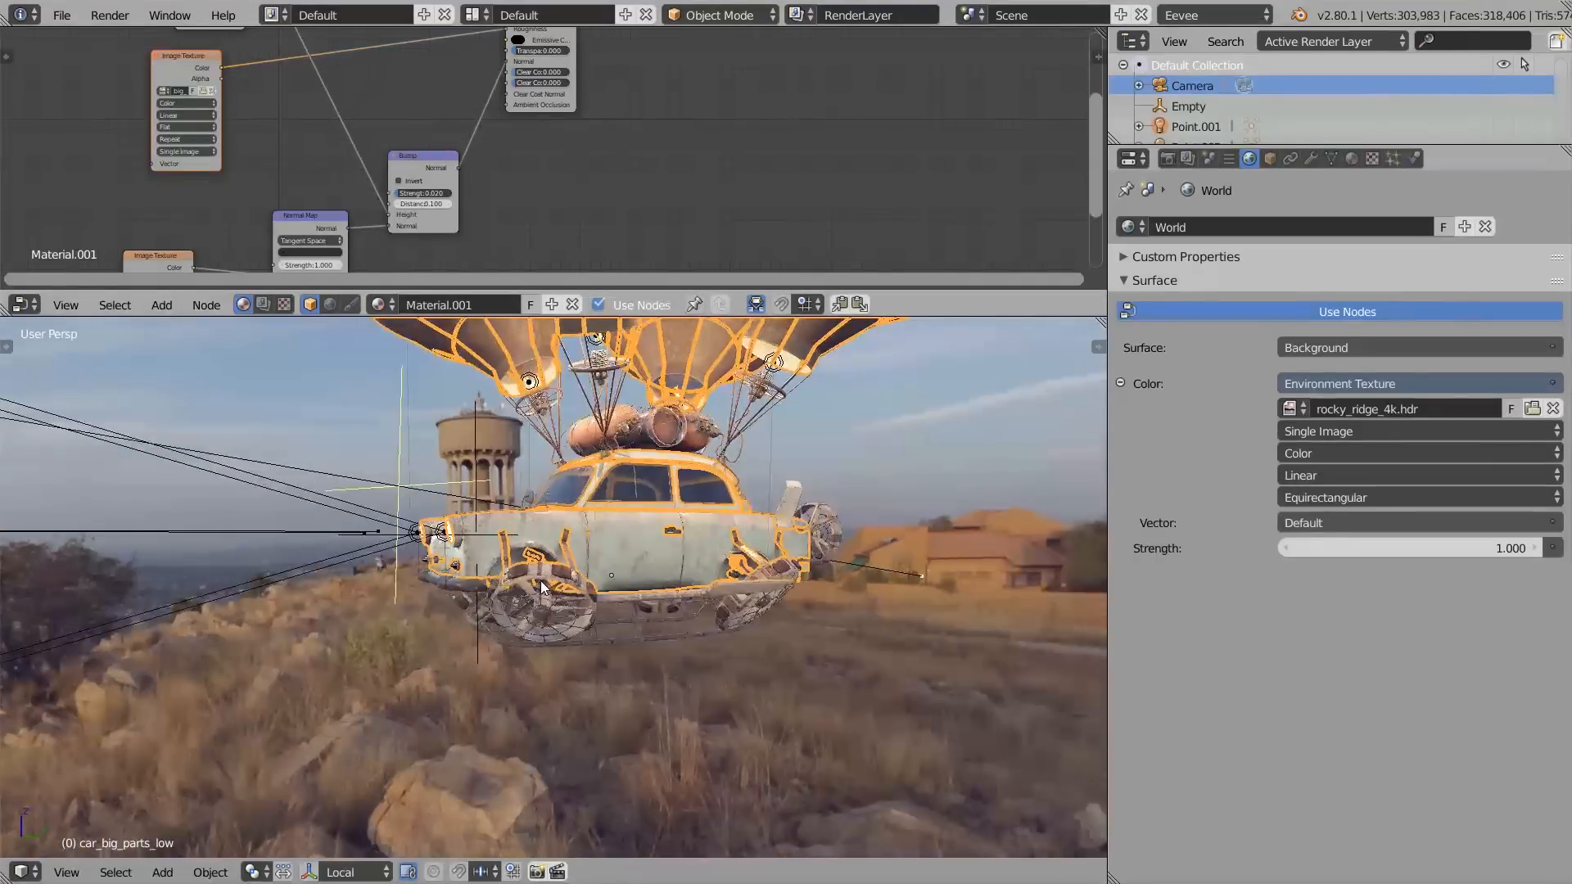
- In Eevee post-processing, enable Bloom at 0.25 intensity, Ambient Occlusion and Depth of Field
{"action": "left_click", "coordinate": [1166, 158]}
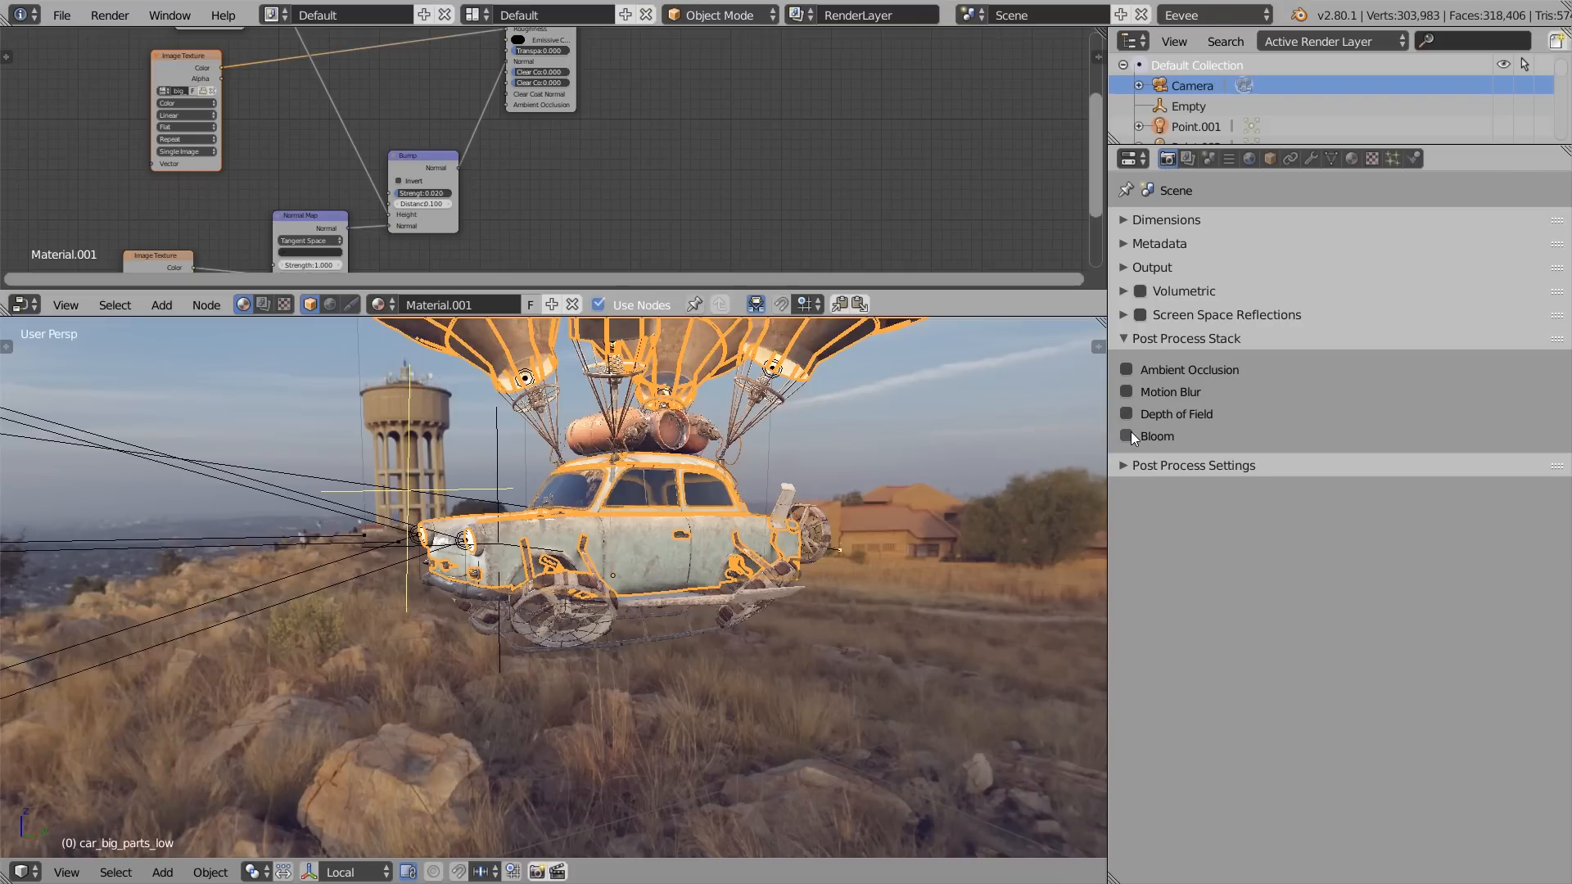
{"action": "left_click", "coordinate": [1126, 434]}
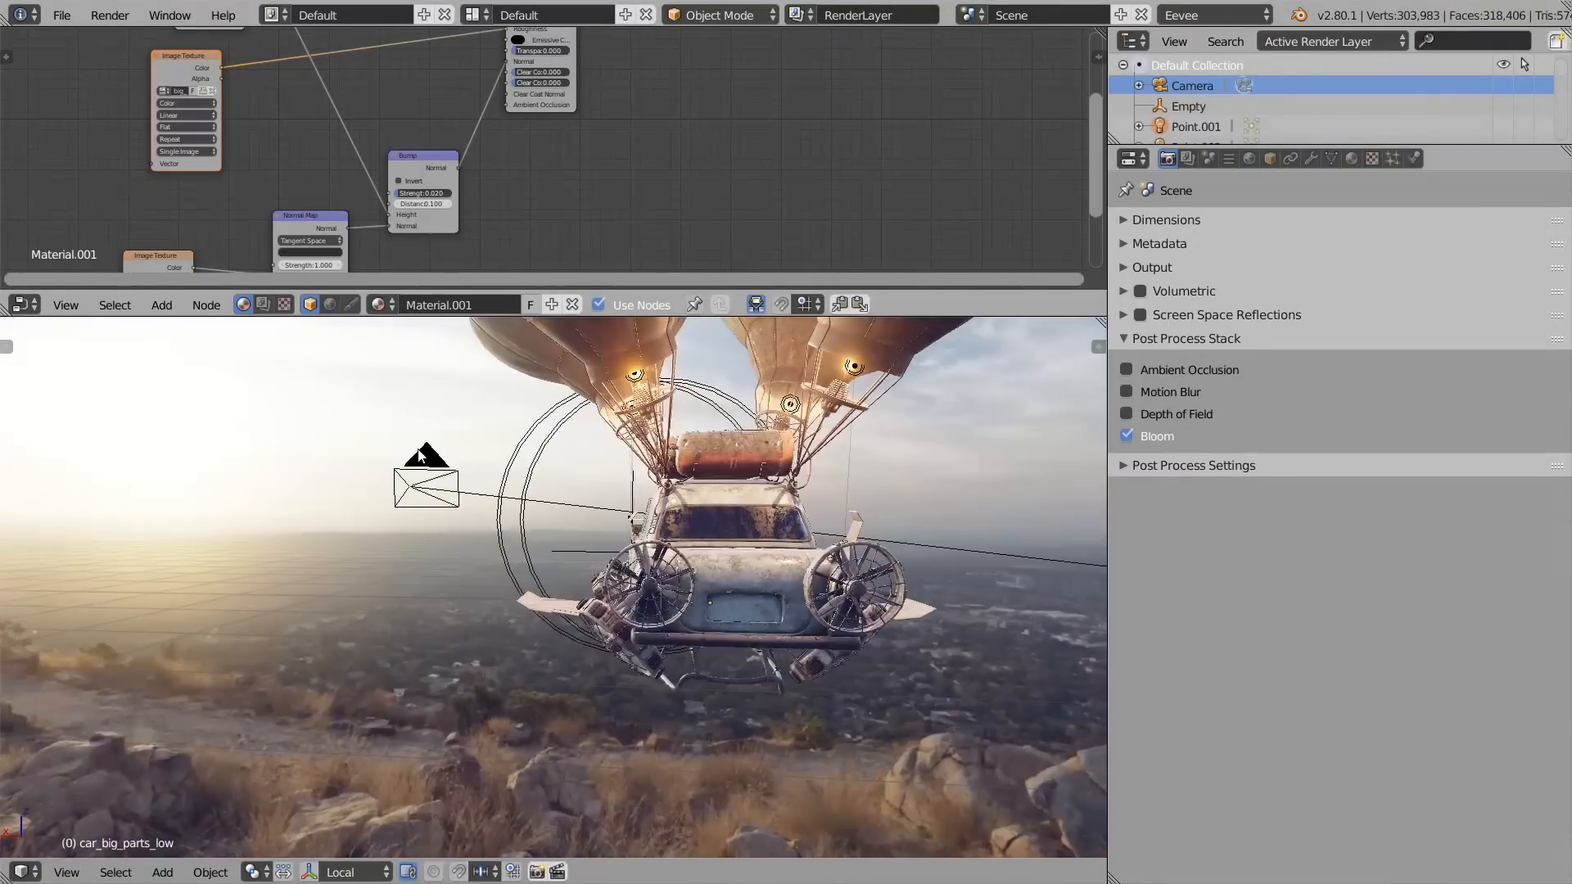
{"action": "left_click", "coordinate": [1191, 465]}
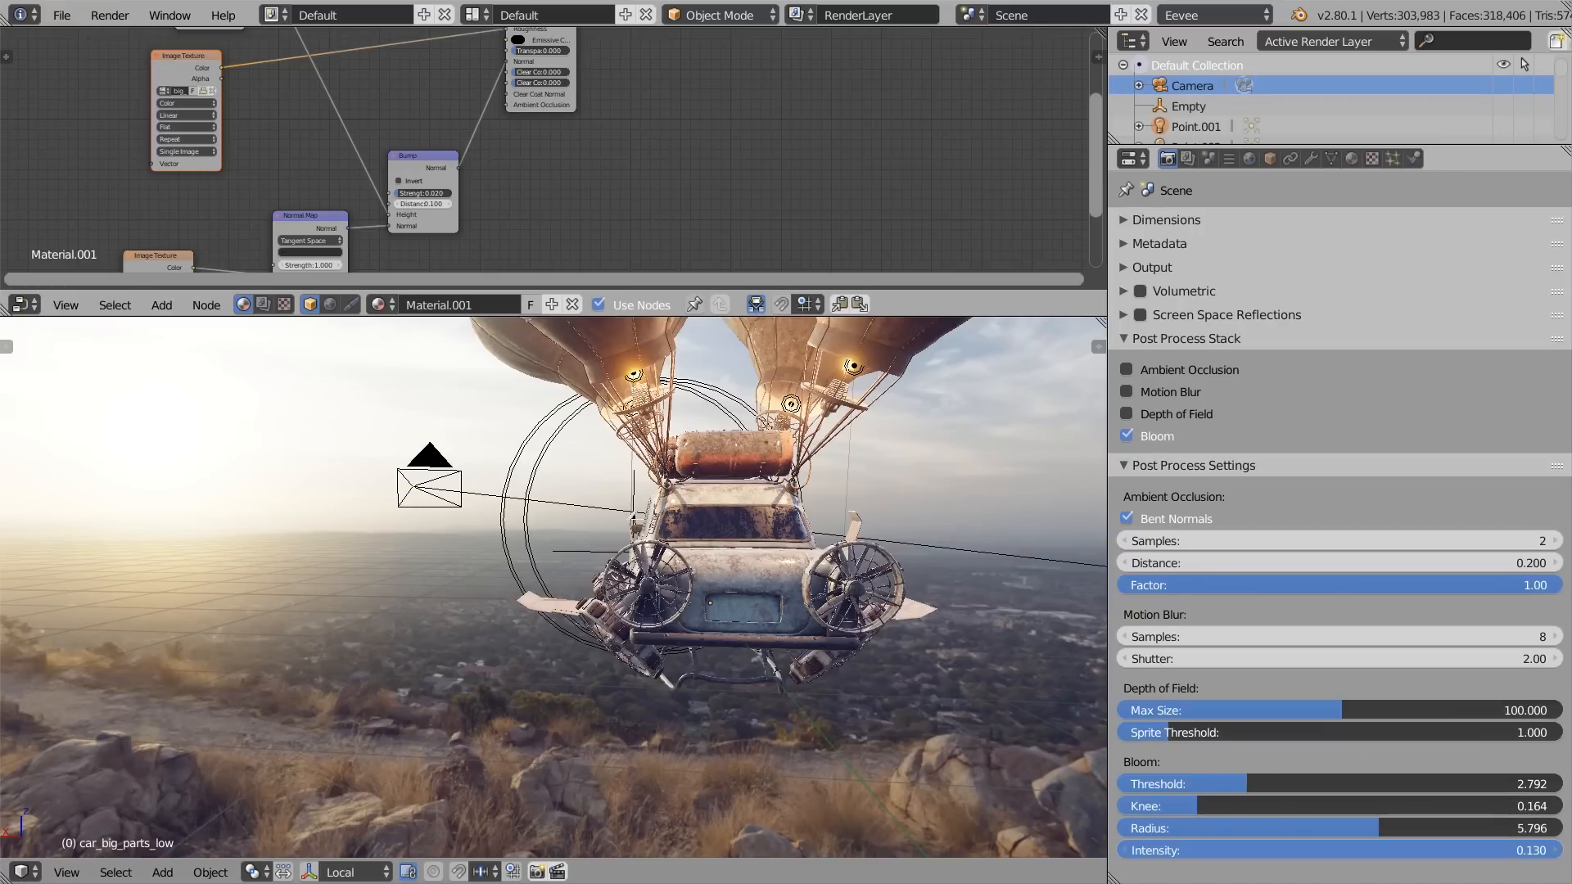
{"action": "left_click_drag", "start_coordinate": [1303, 849], "coordinate": [1348, 849]}
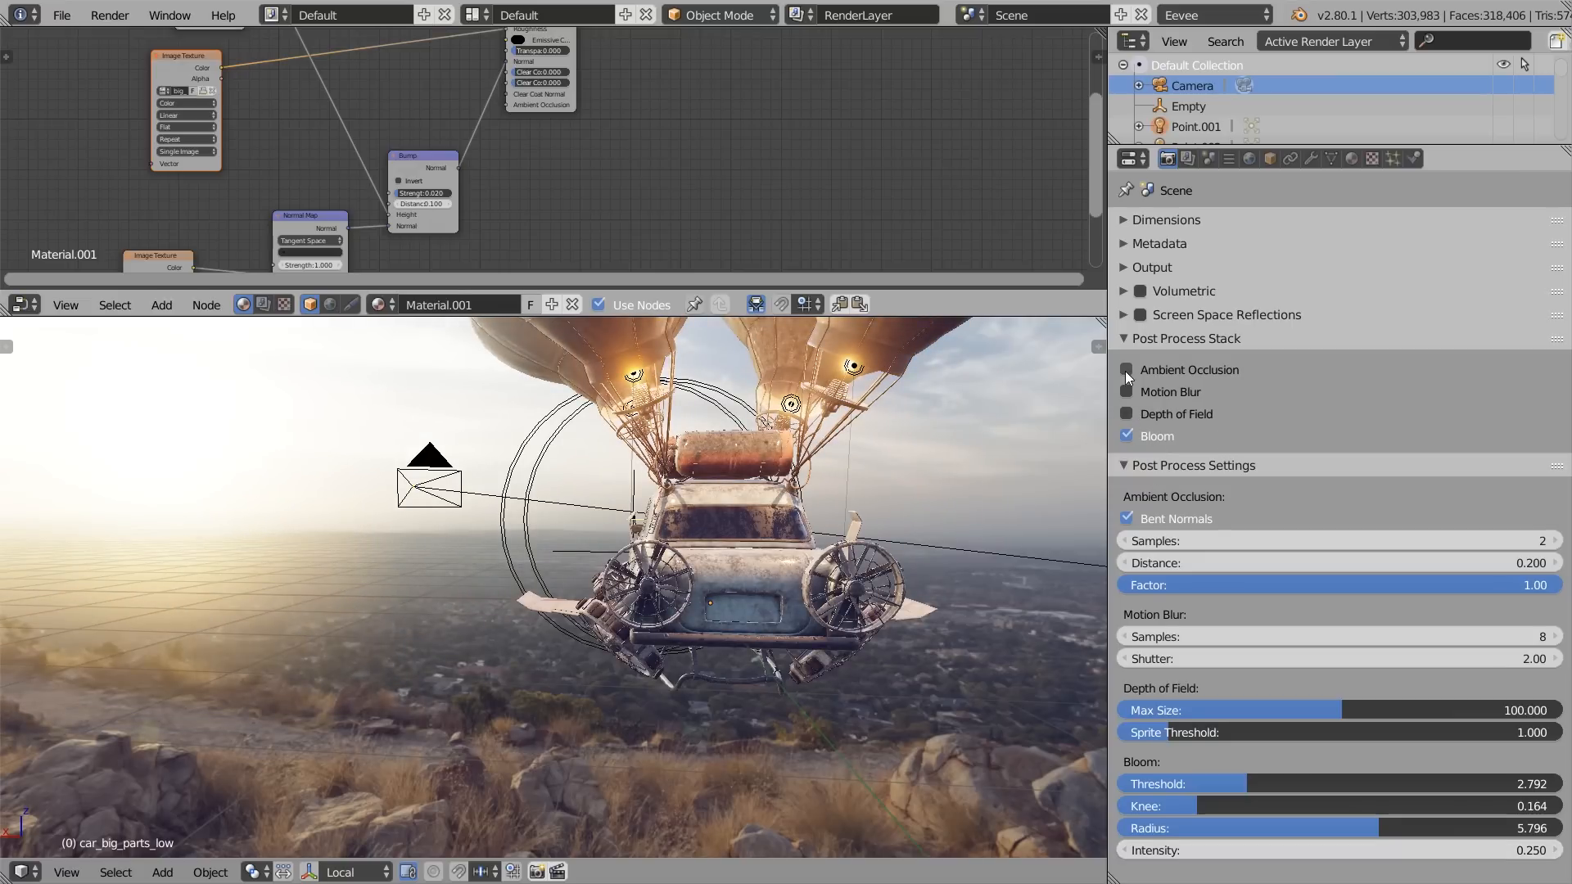
{"action": "left_click", "coordinate": [1125, 369]}
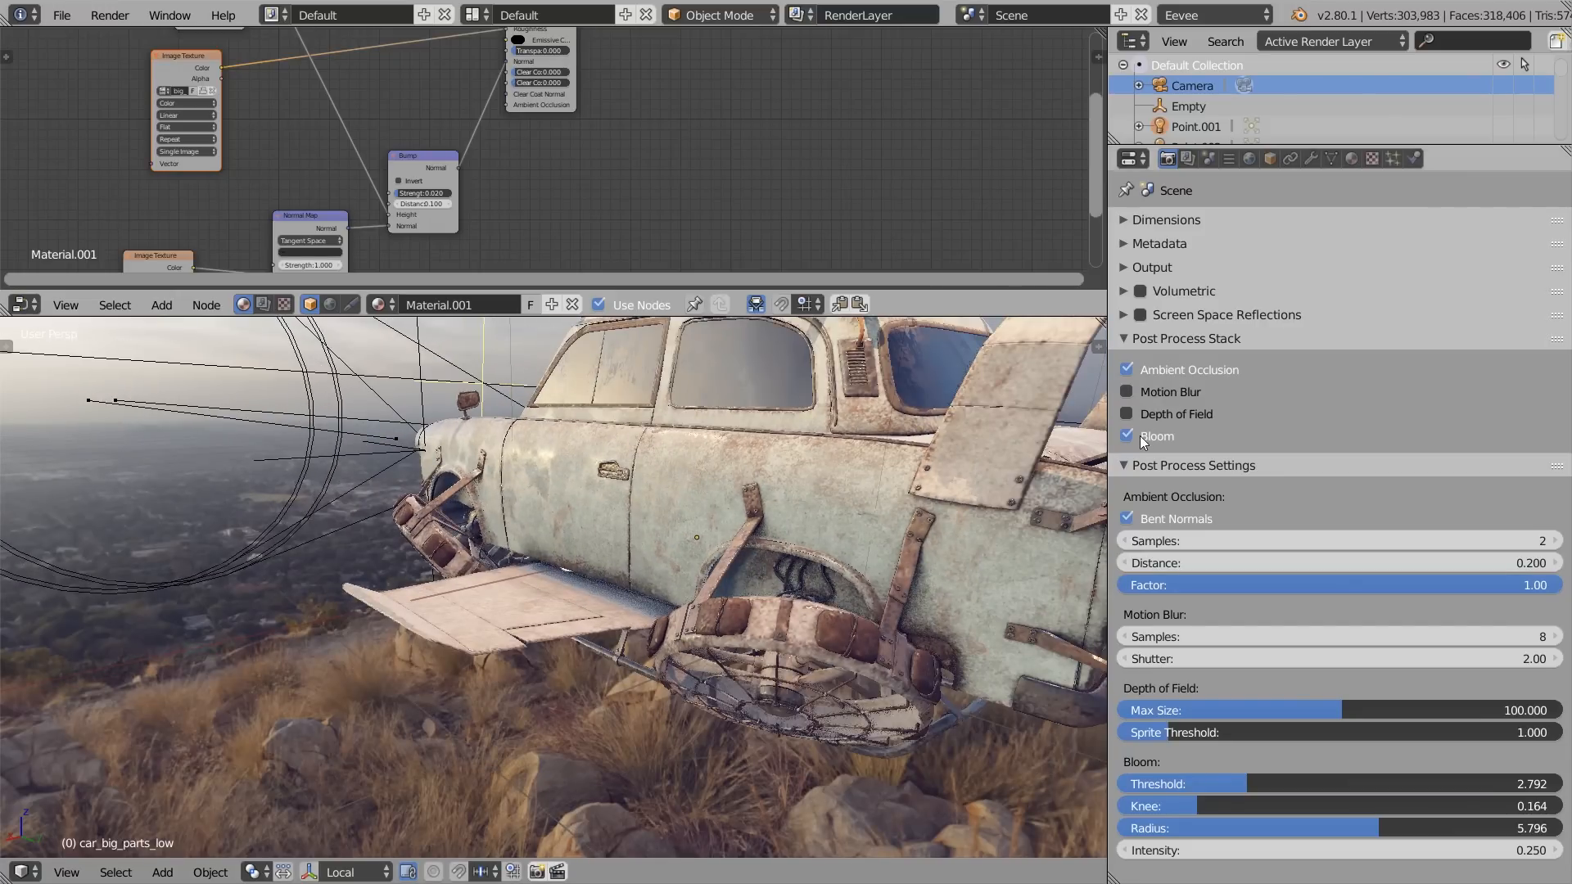
{"action": "left_click", "coordinate": [1125, 413]}
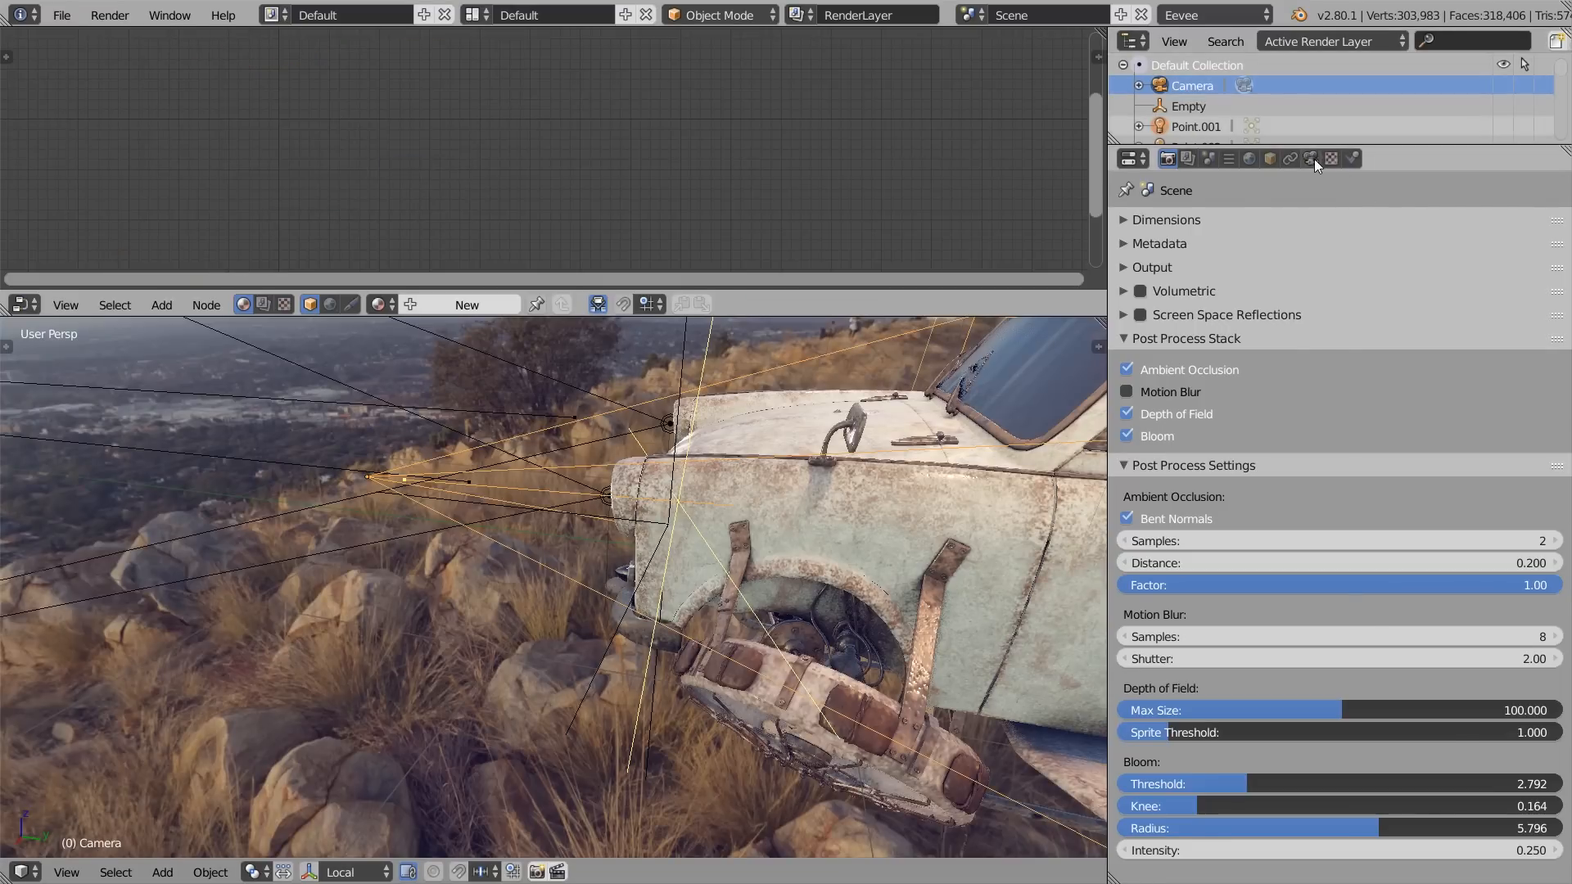
- Clear the camera's Empty focus object, set f-stop 1.5, and fly the camera view
{"action": "left_click", "coordinate": [1310, 158]}
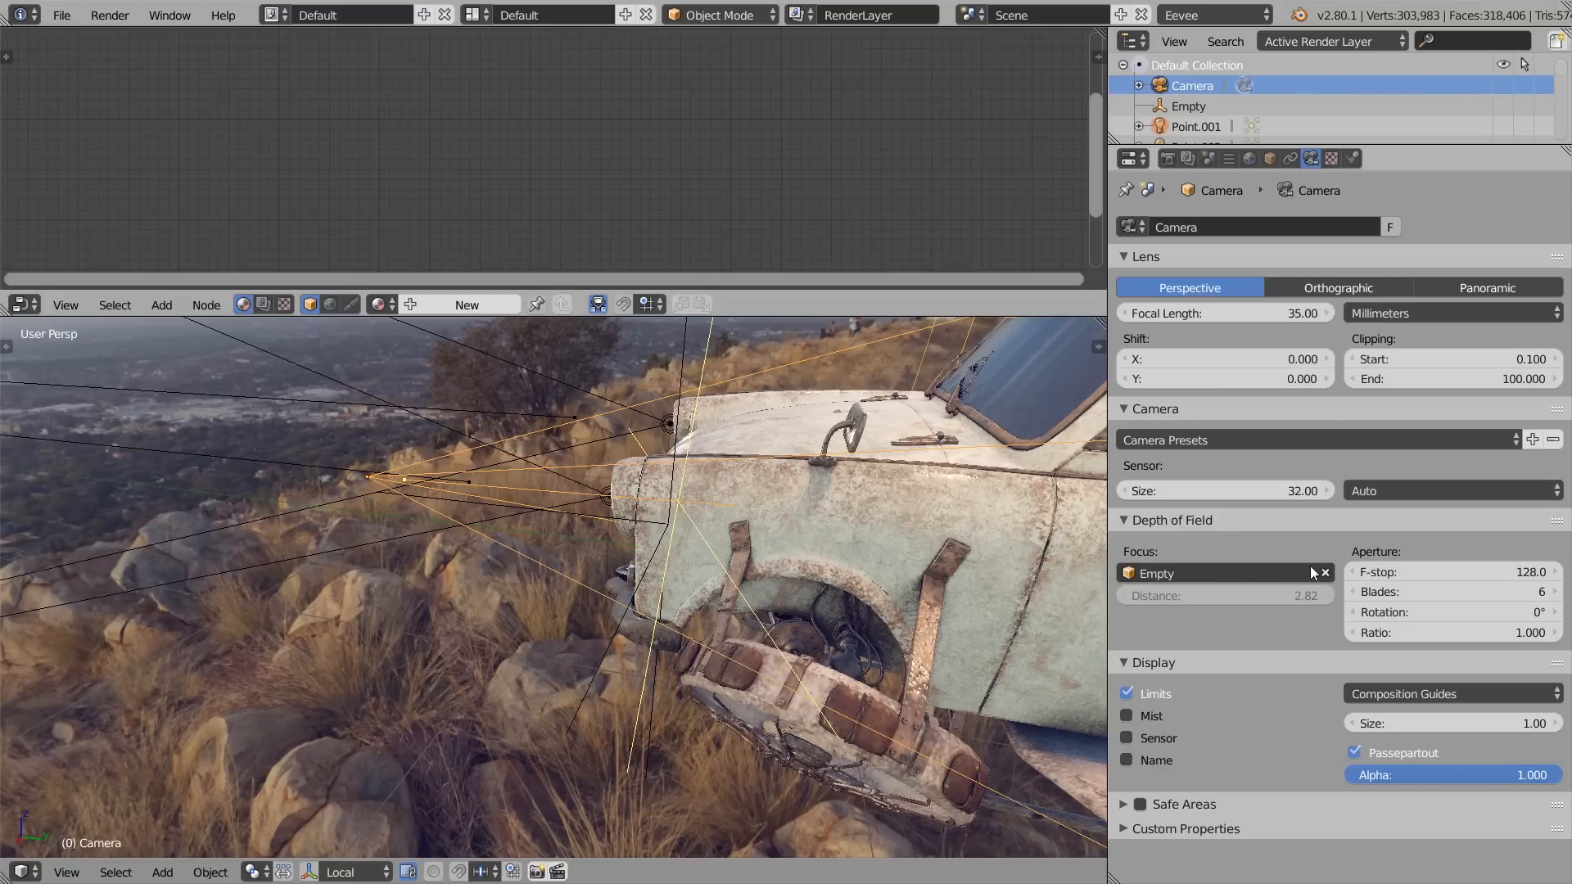
{"action": "left_click", "coordinate": [1323, 572]}
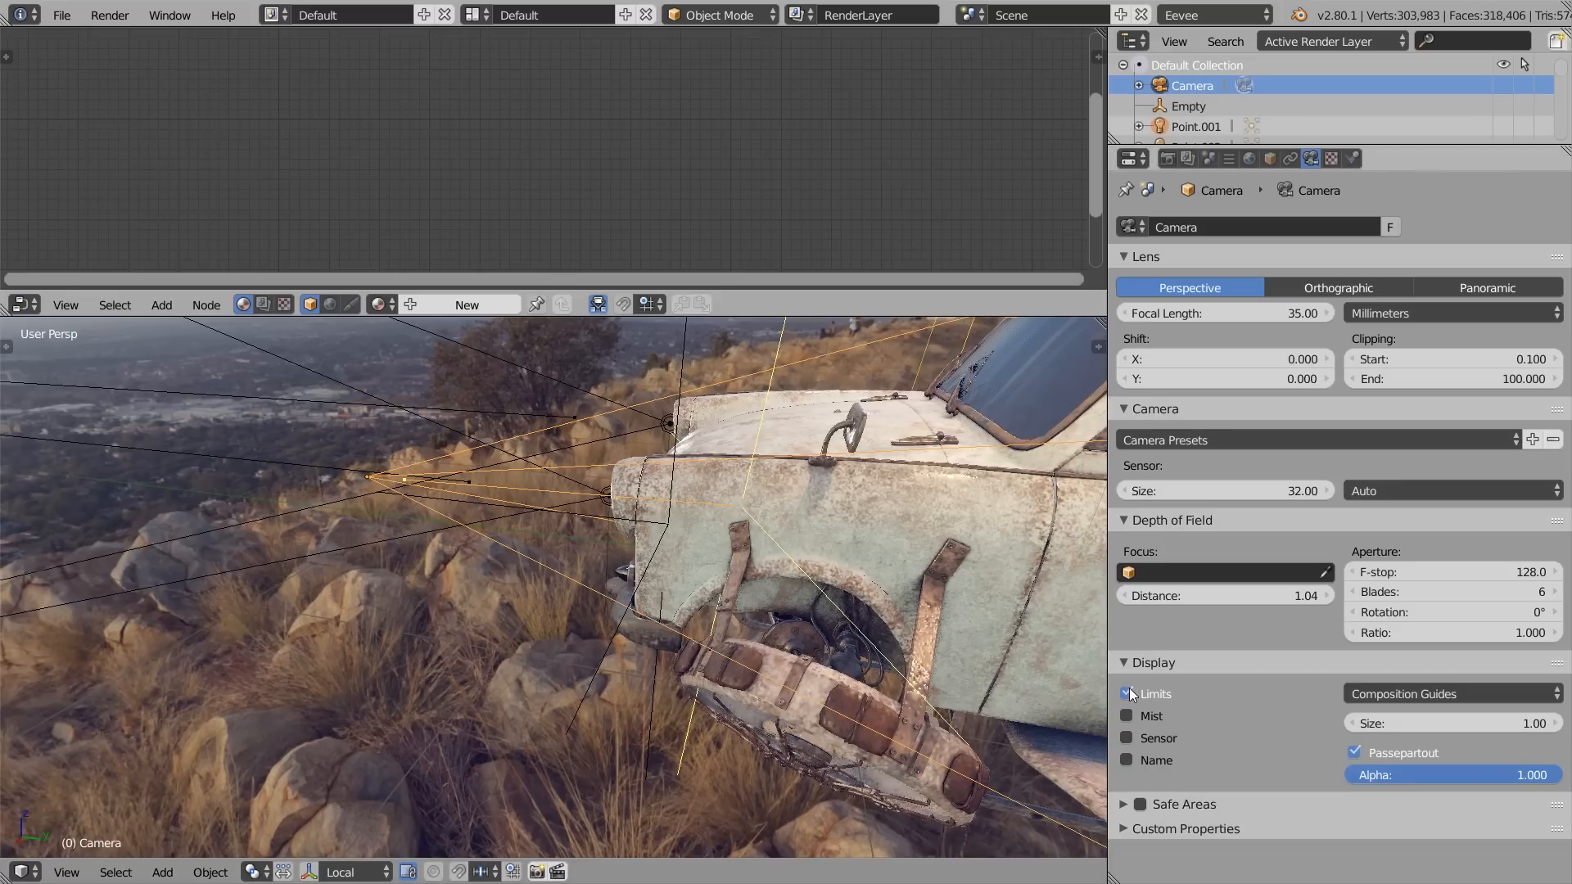
{"action": "left_click", "coordinate": [1124, 692]}
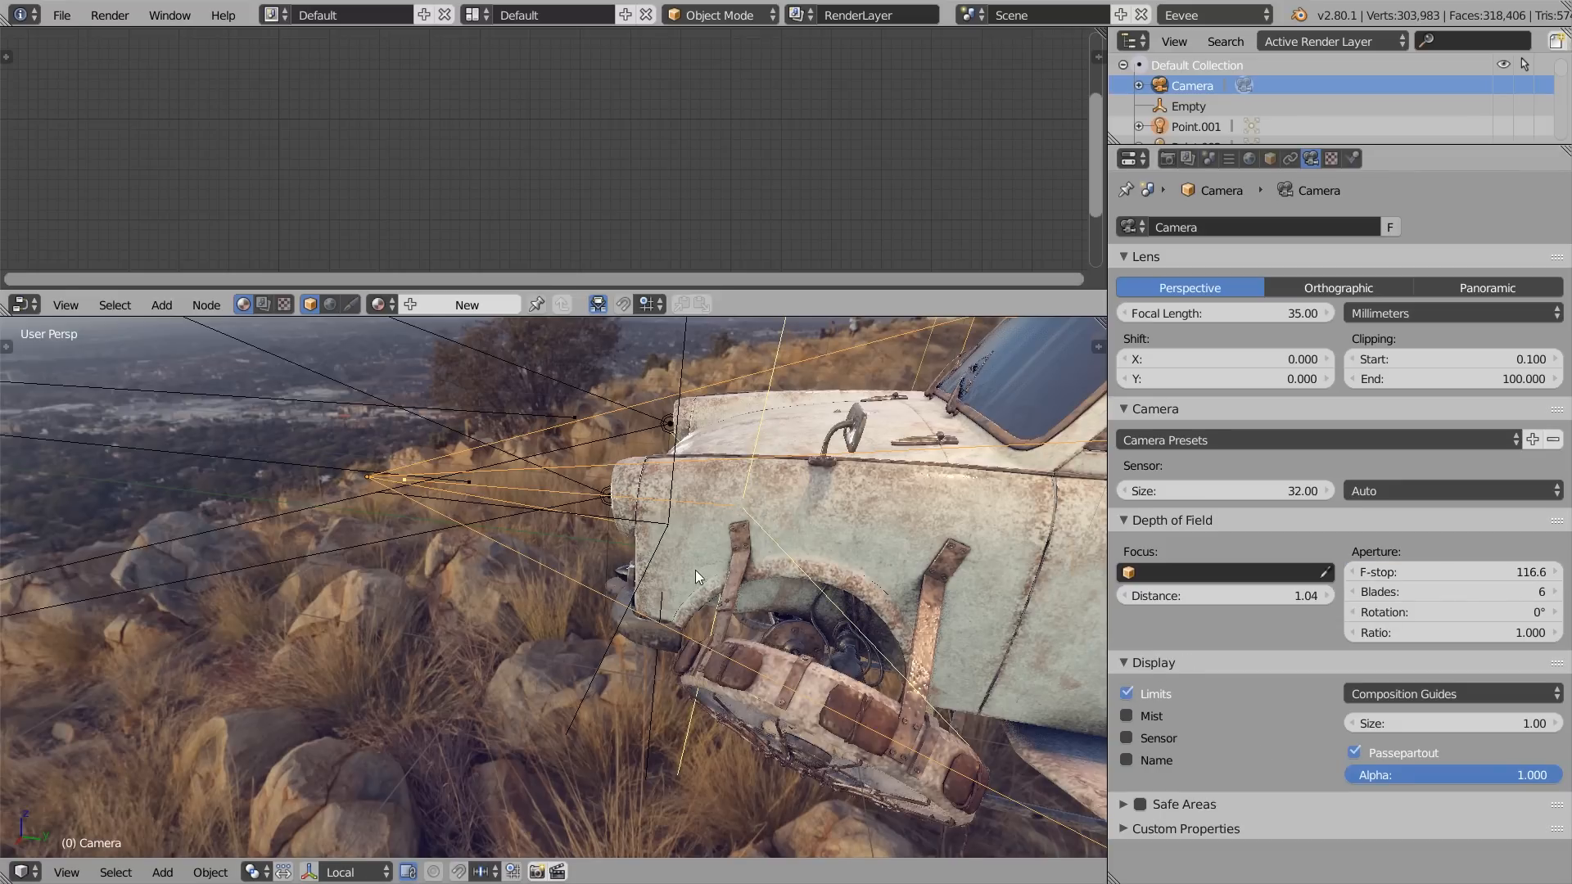
{"action": "key", "text": "KP_0"}
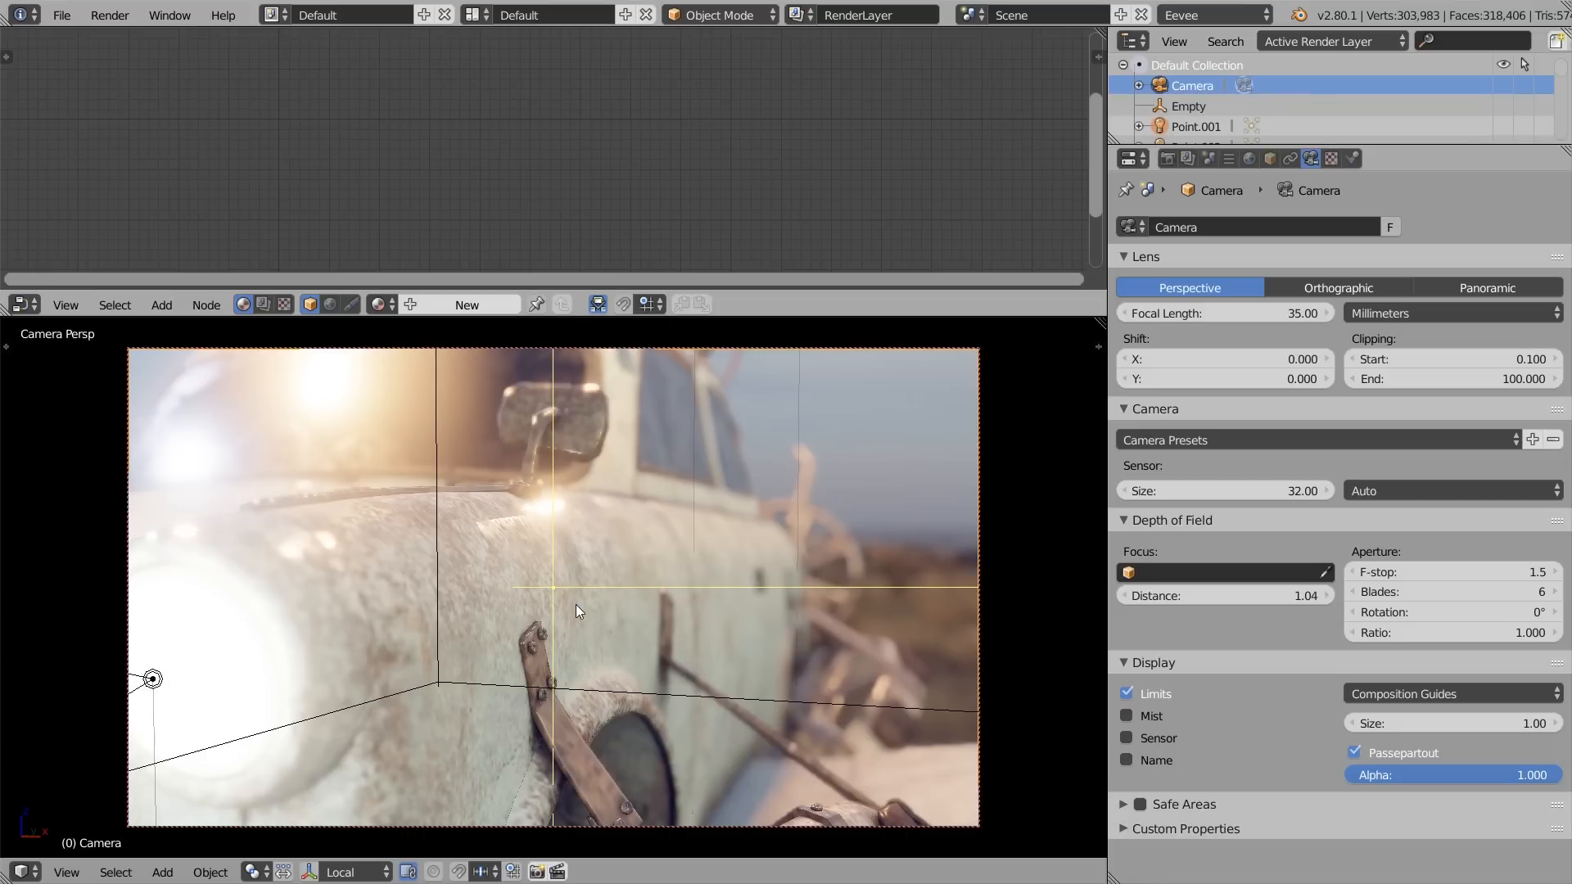
{"action": "key", "text": "n"}
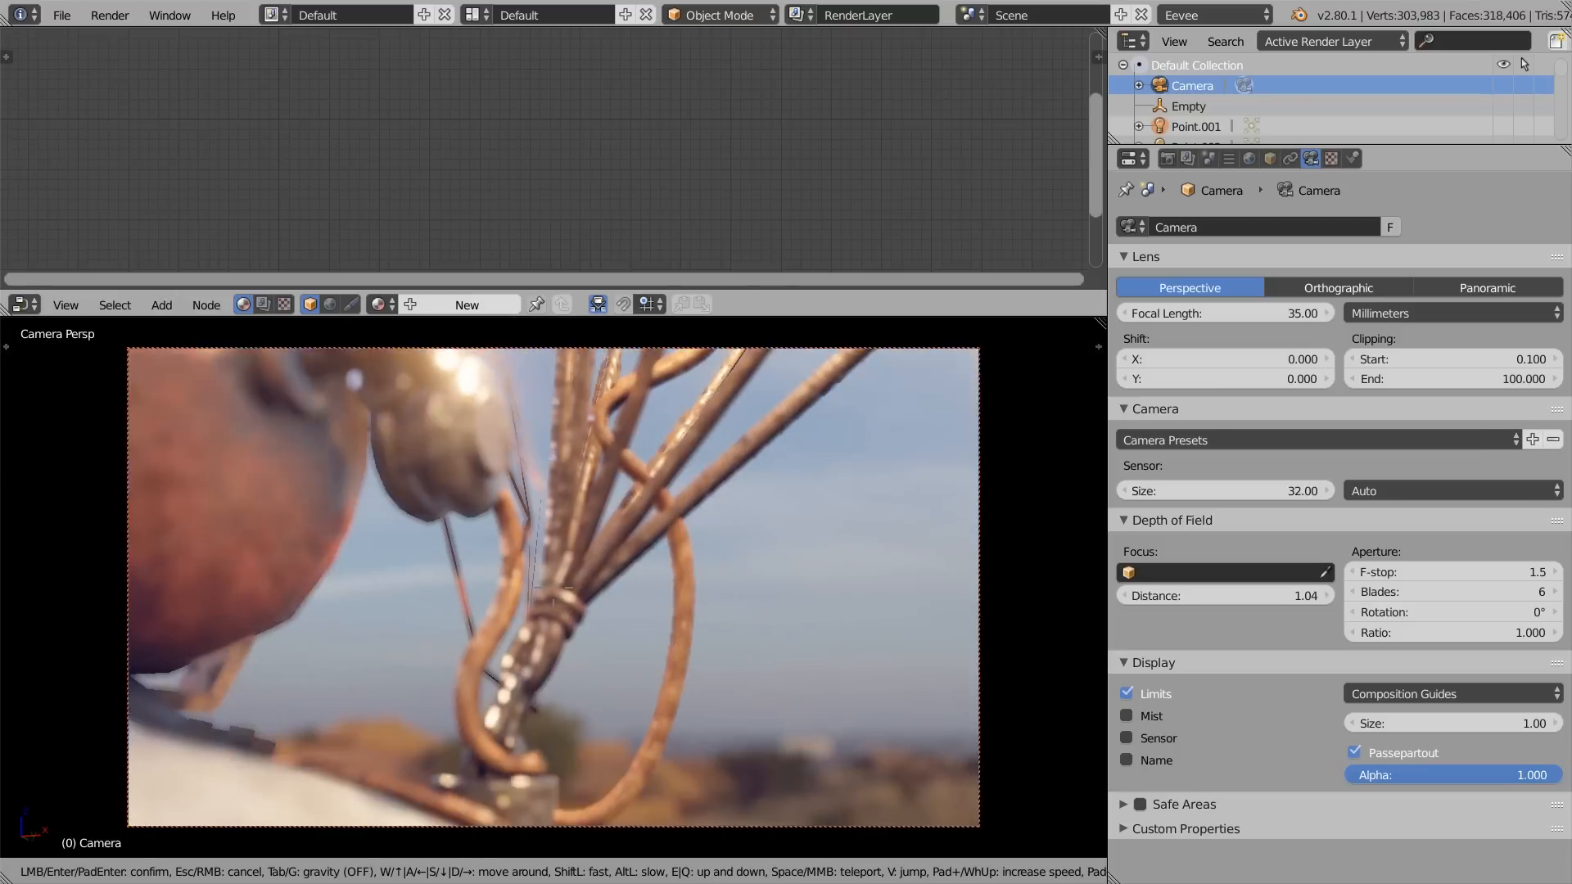
{"action": "left_click", "coordinate": [1167, 158]}
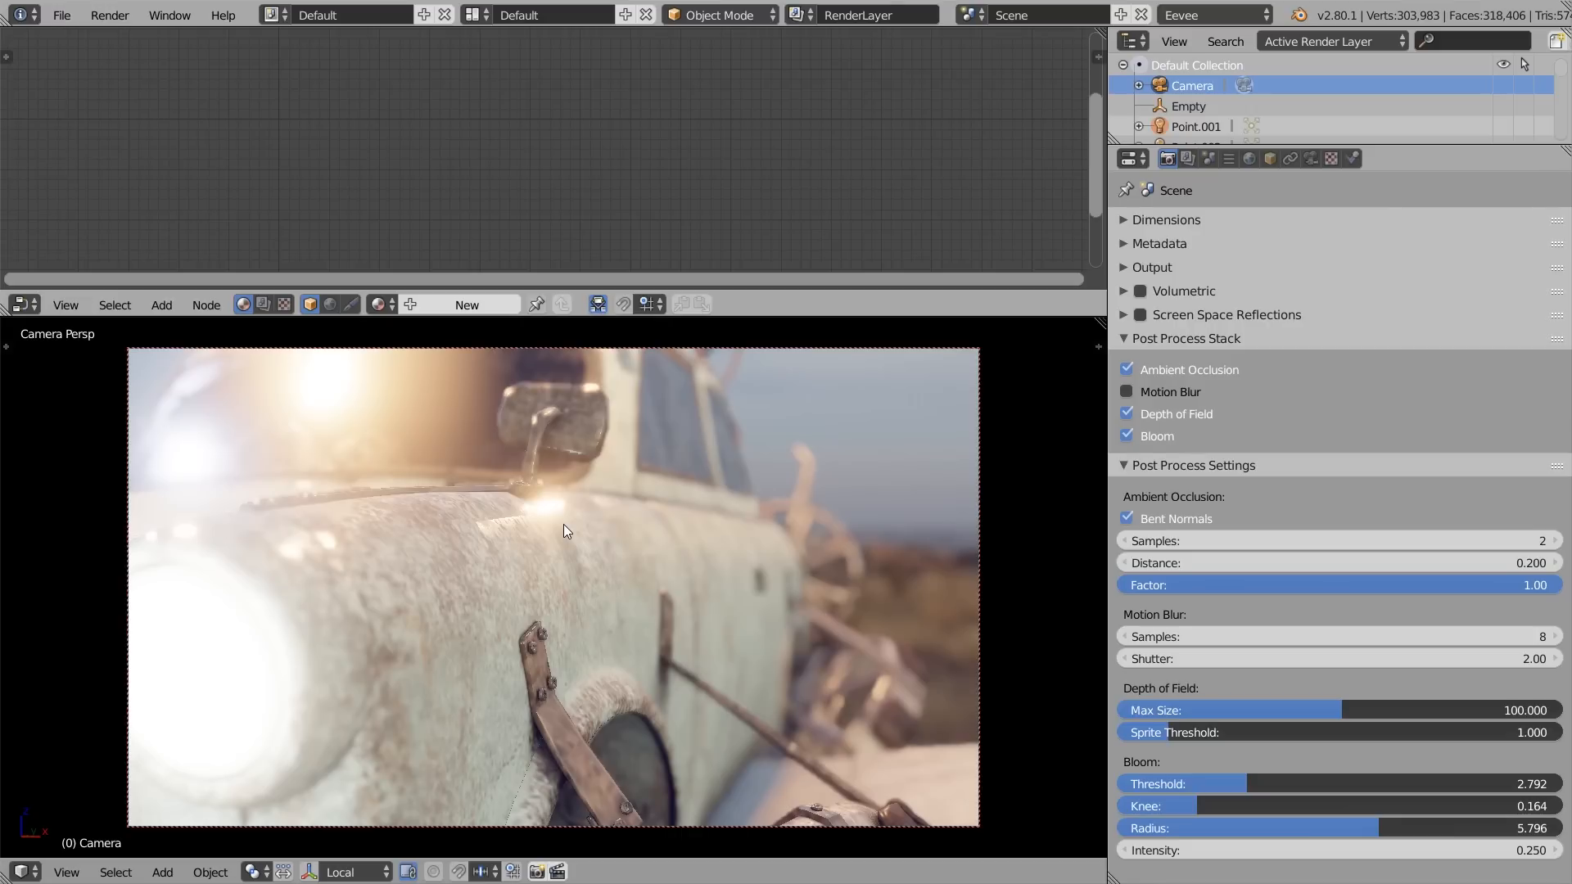
{"action": "mouse_move", "coordinate": [354, 566]}
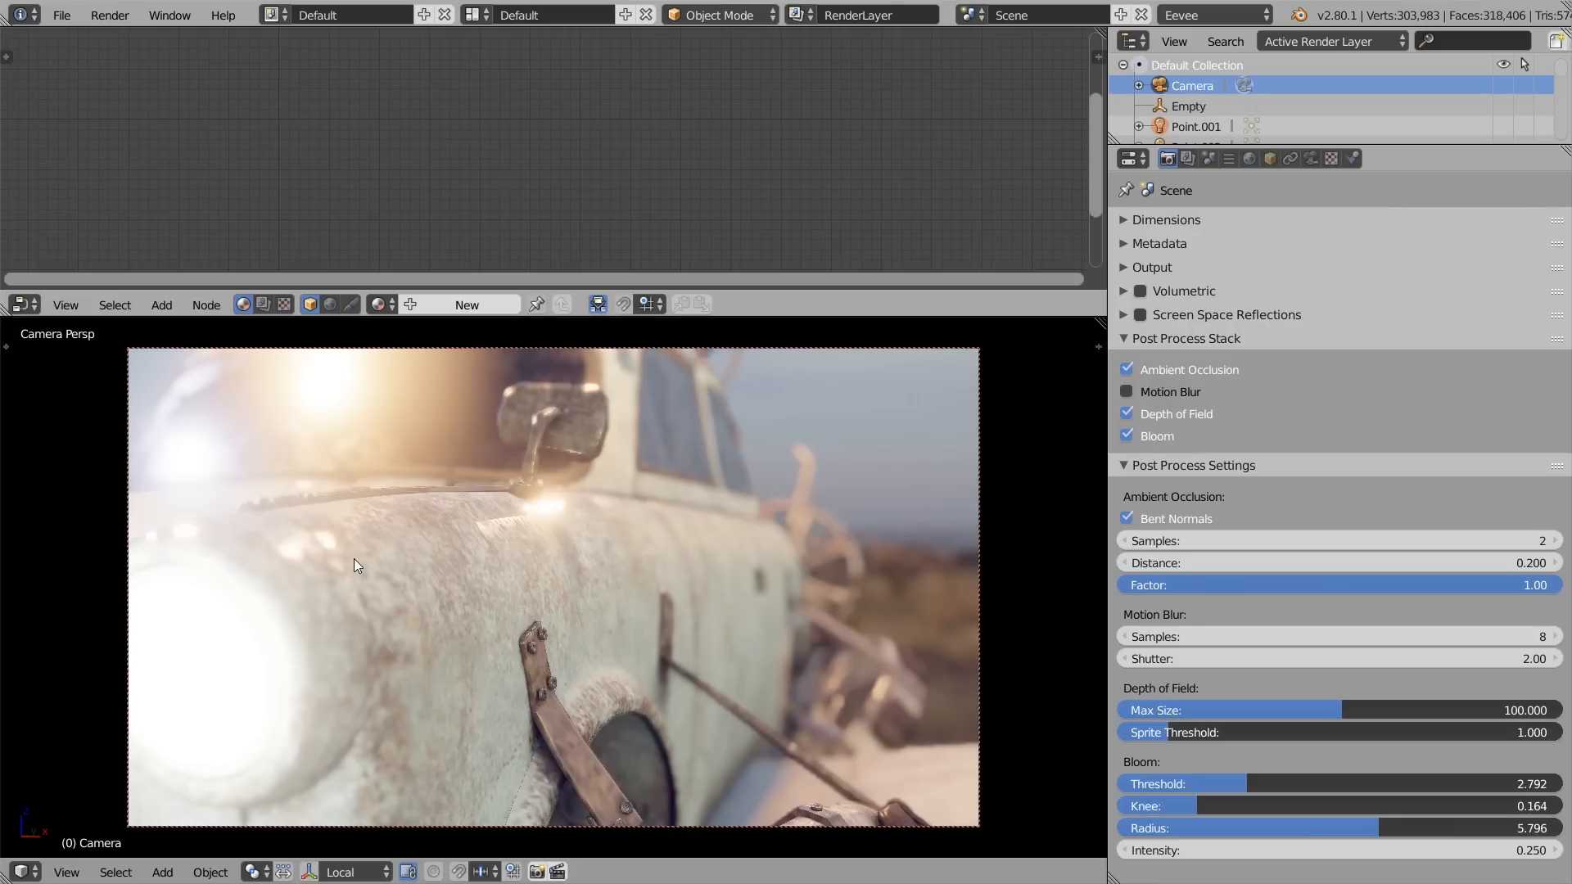
{"action": "mouse_move", "coordinate": [506, 581]}
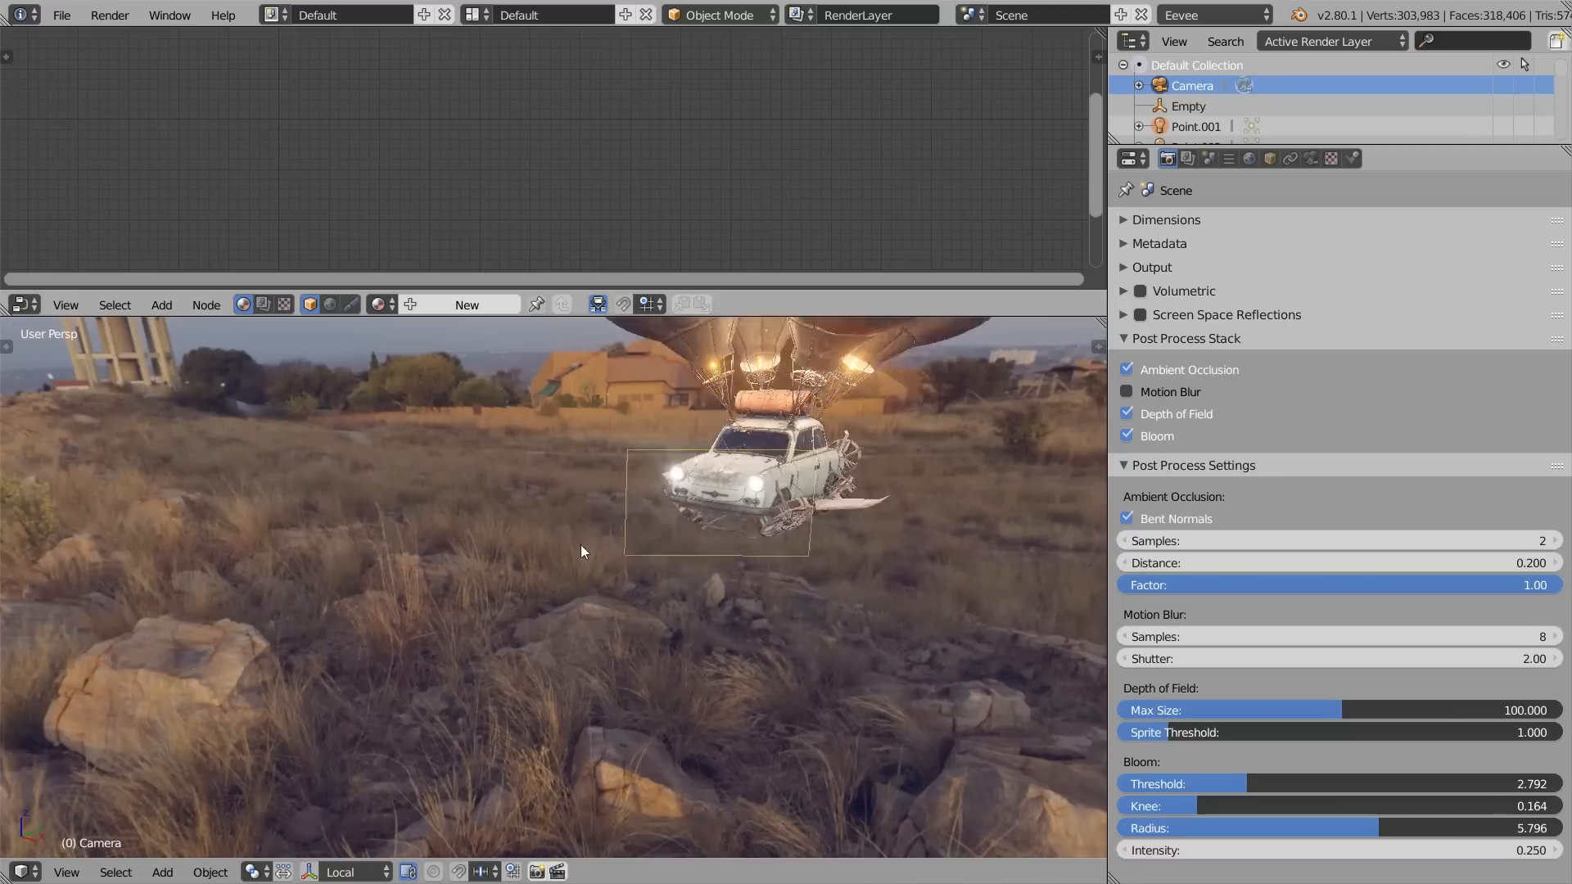
- Add a Volume Scatter shader to the World node tree
{"action": "left_click", "coordinate": [1124, 291]}
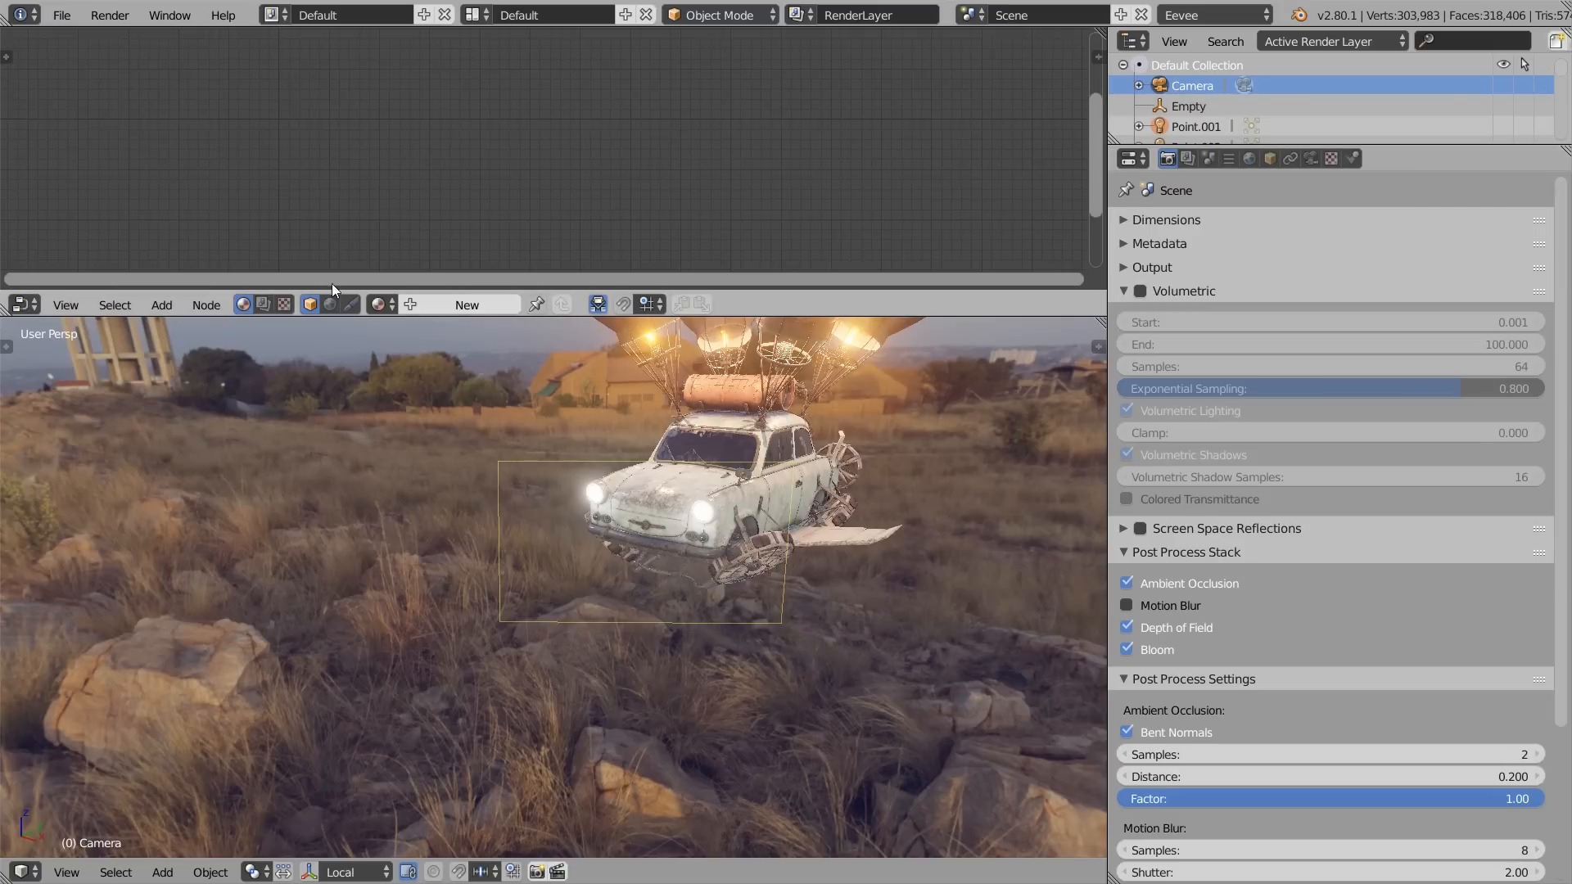
{"action": "left_click", "coordinate": [322, 304]}
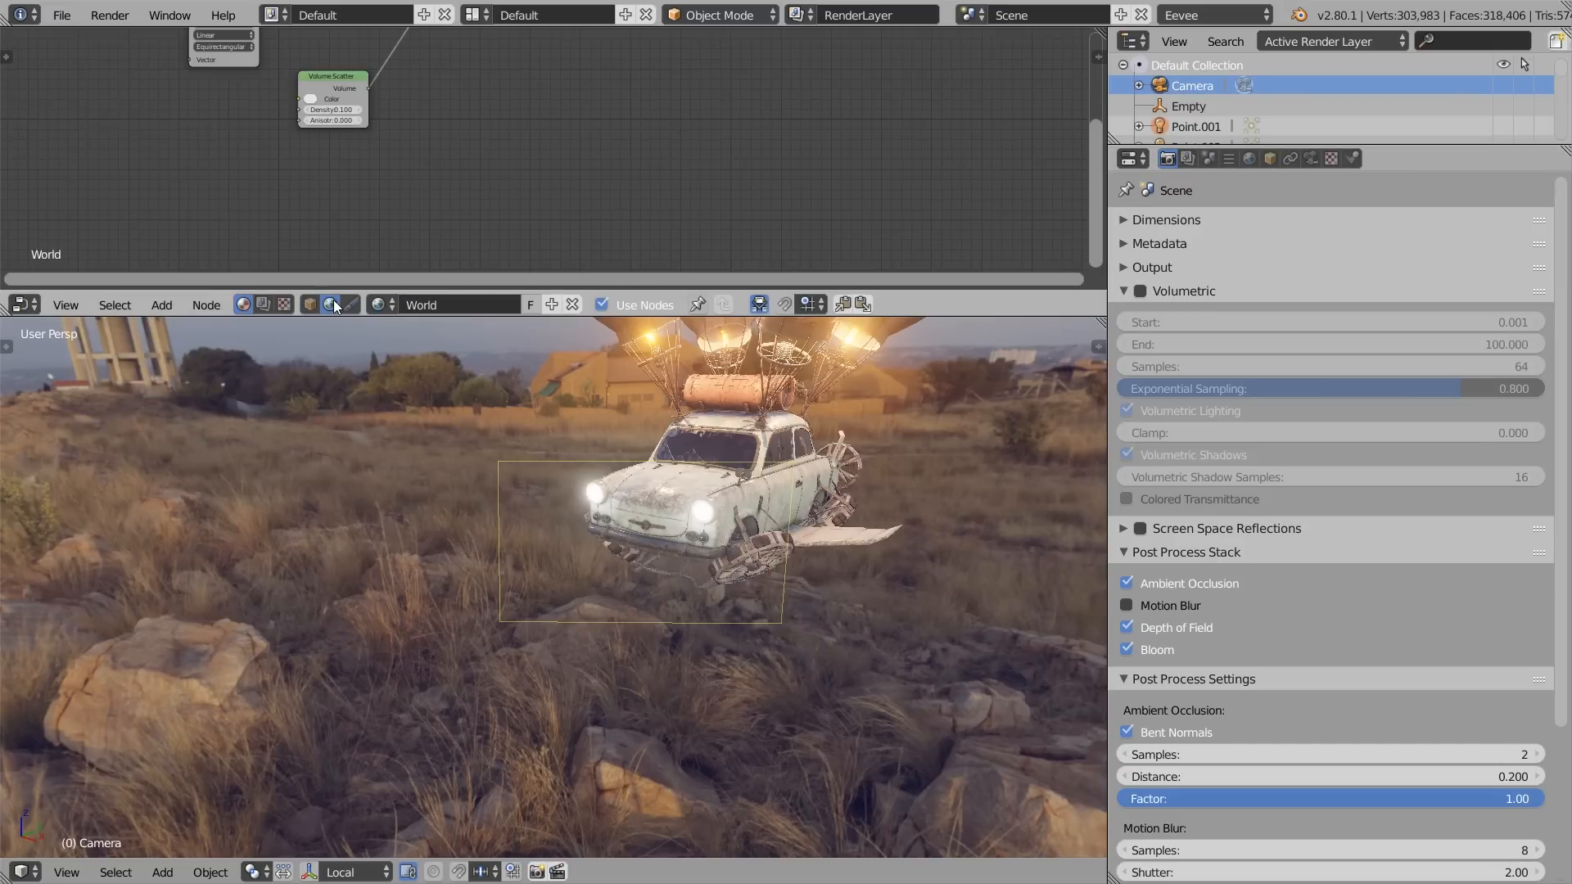
{"action": "left_click", "coordinate": [160, 305]}
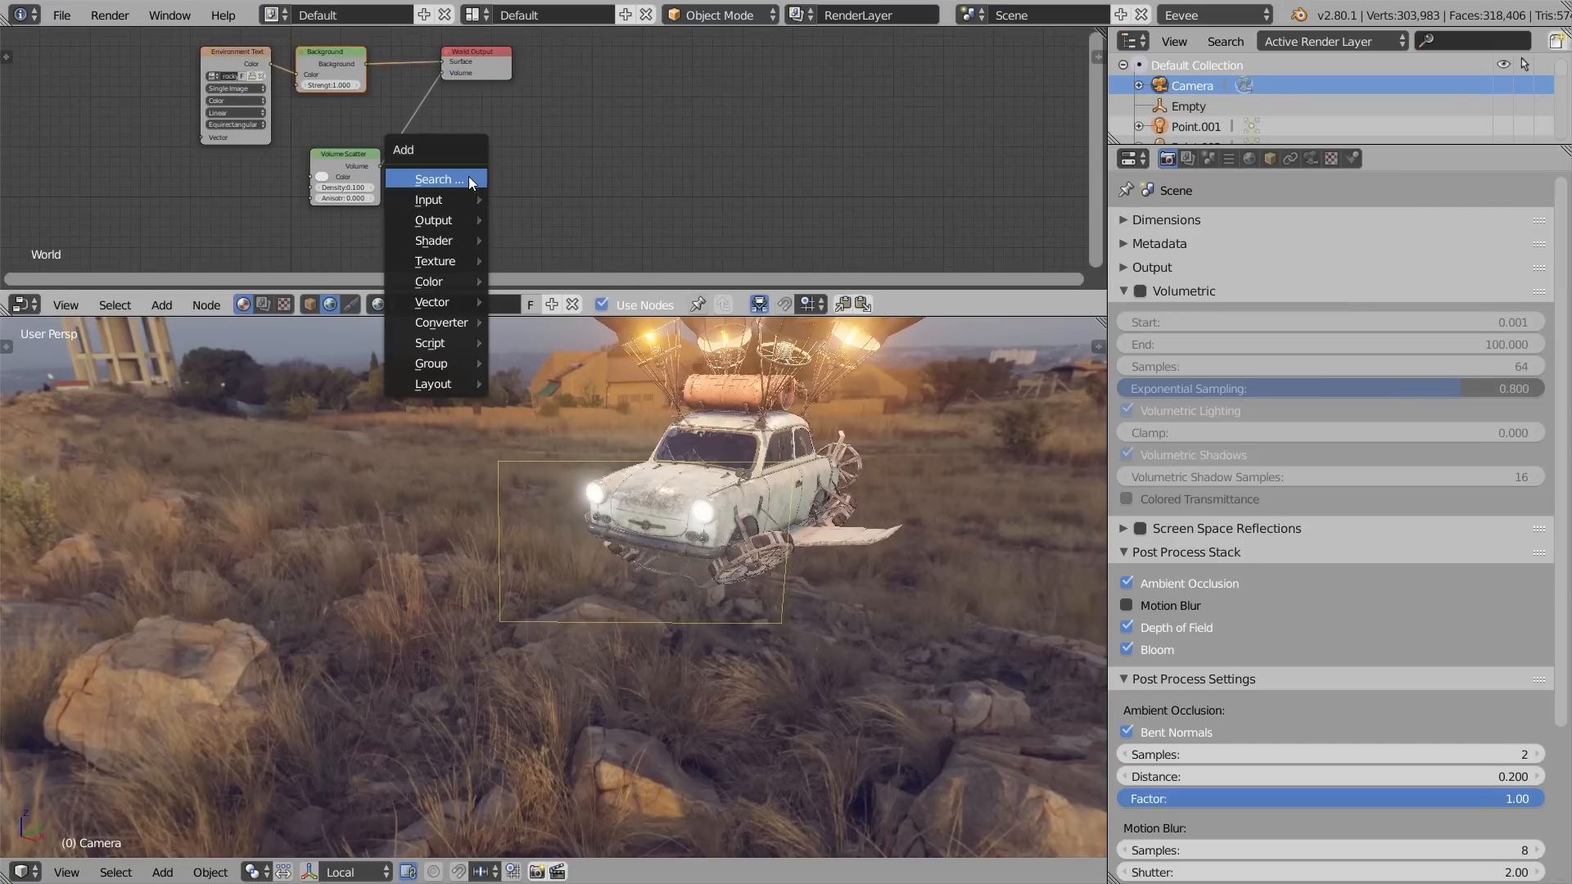
{"action": "mouse_move", "coordinate": [433, 240]}
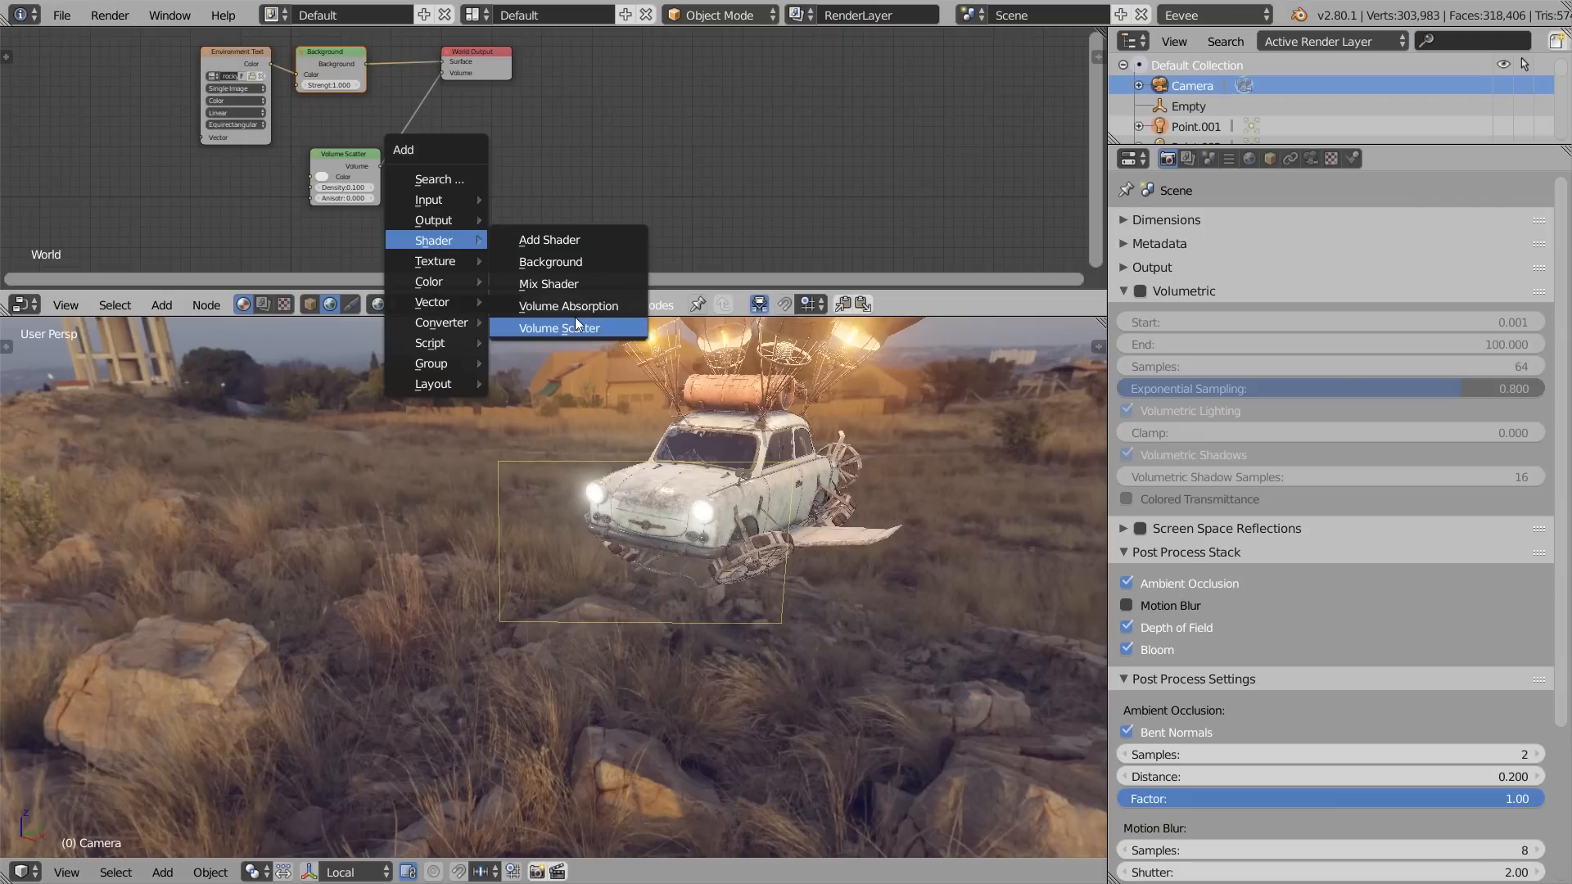
{"action": "left_click", "coordinate": [559, 327]}
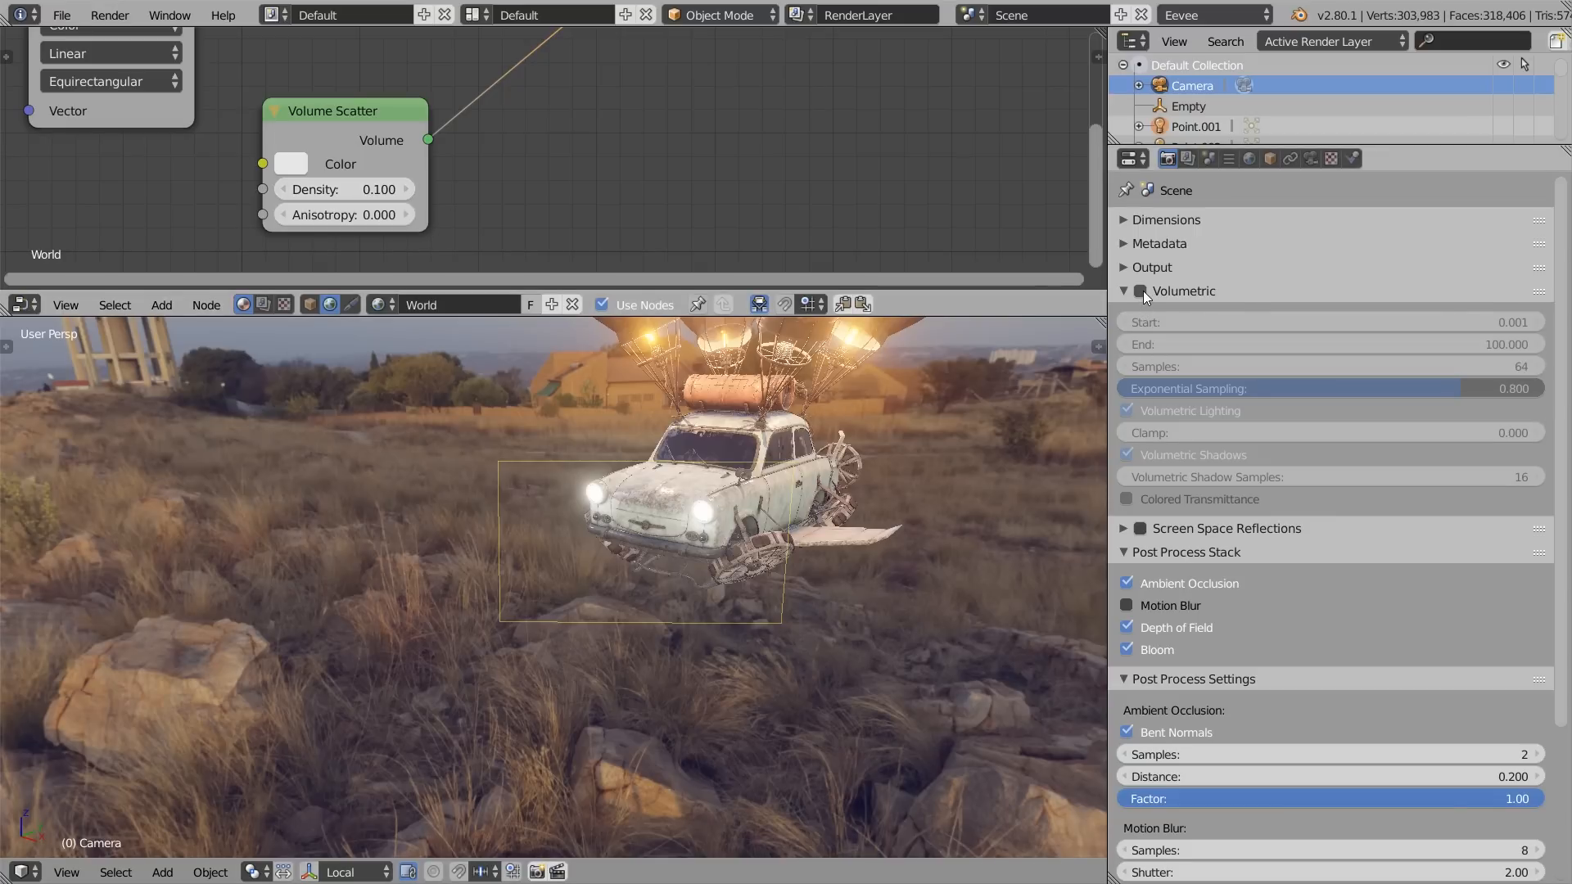
- Enable Volumetric rendering for the fog, and toggle Bloom off and back on
{"action": "left_click", "coordinate": [1126, 291]}
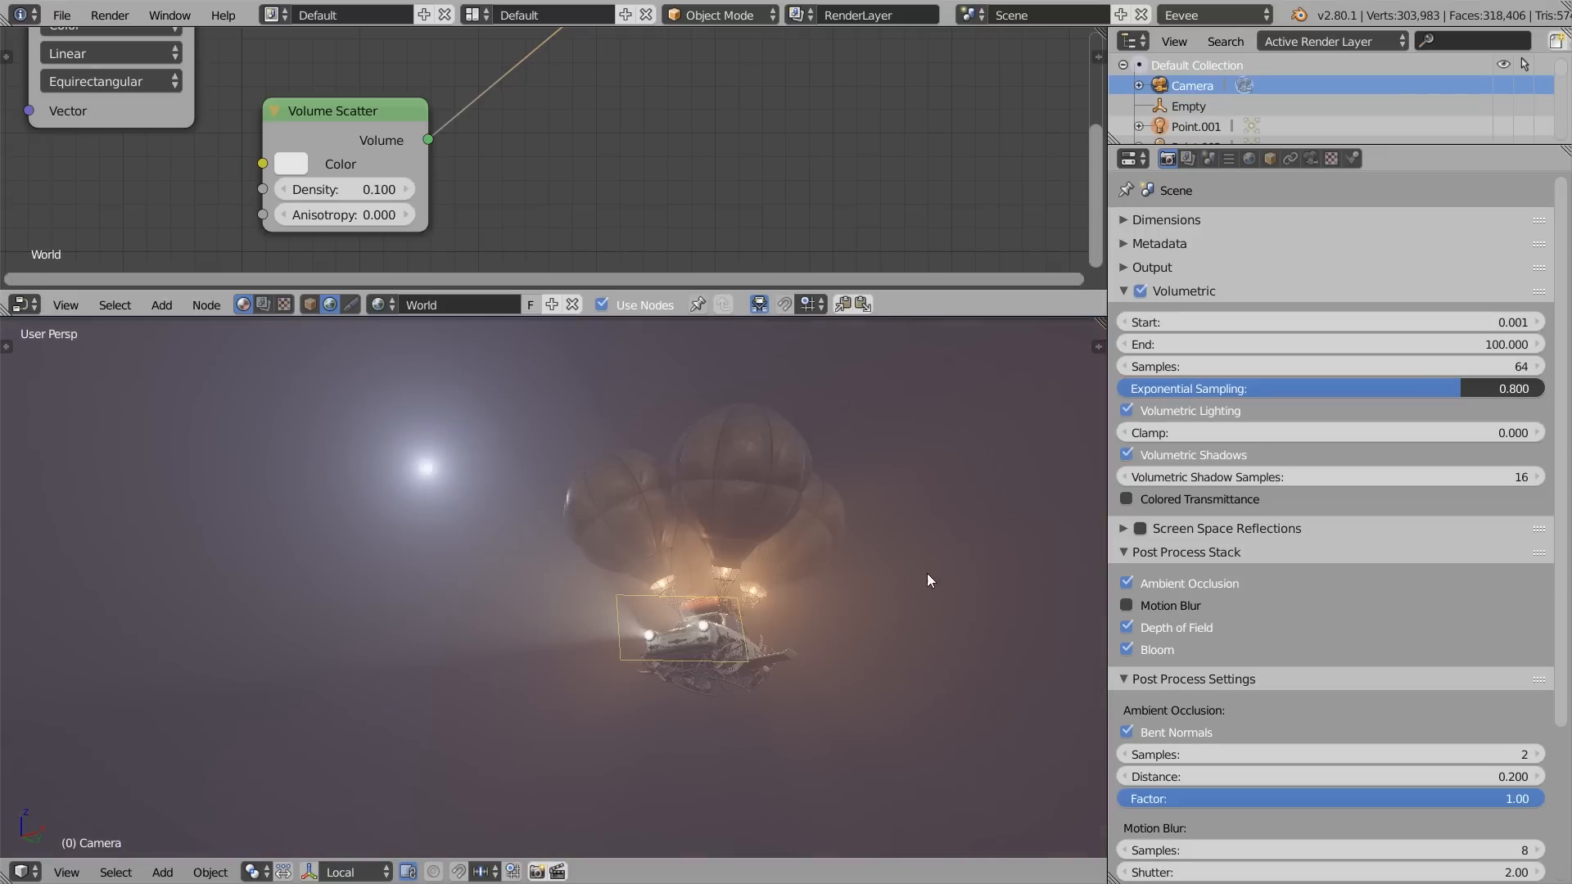
{"action": "left_click", "coordinate": [1193, 126]}
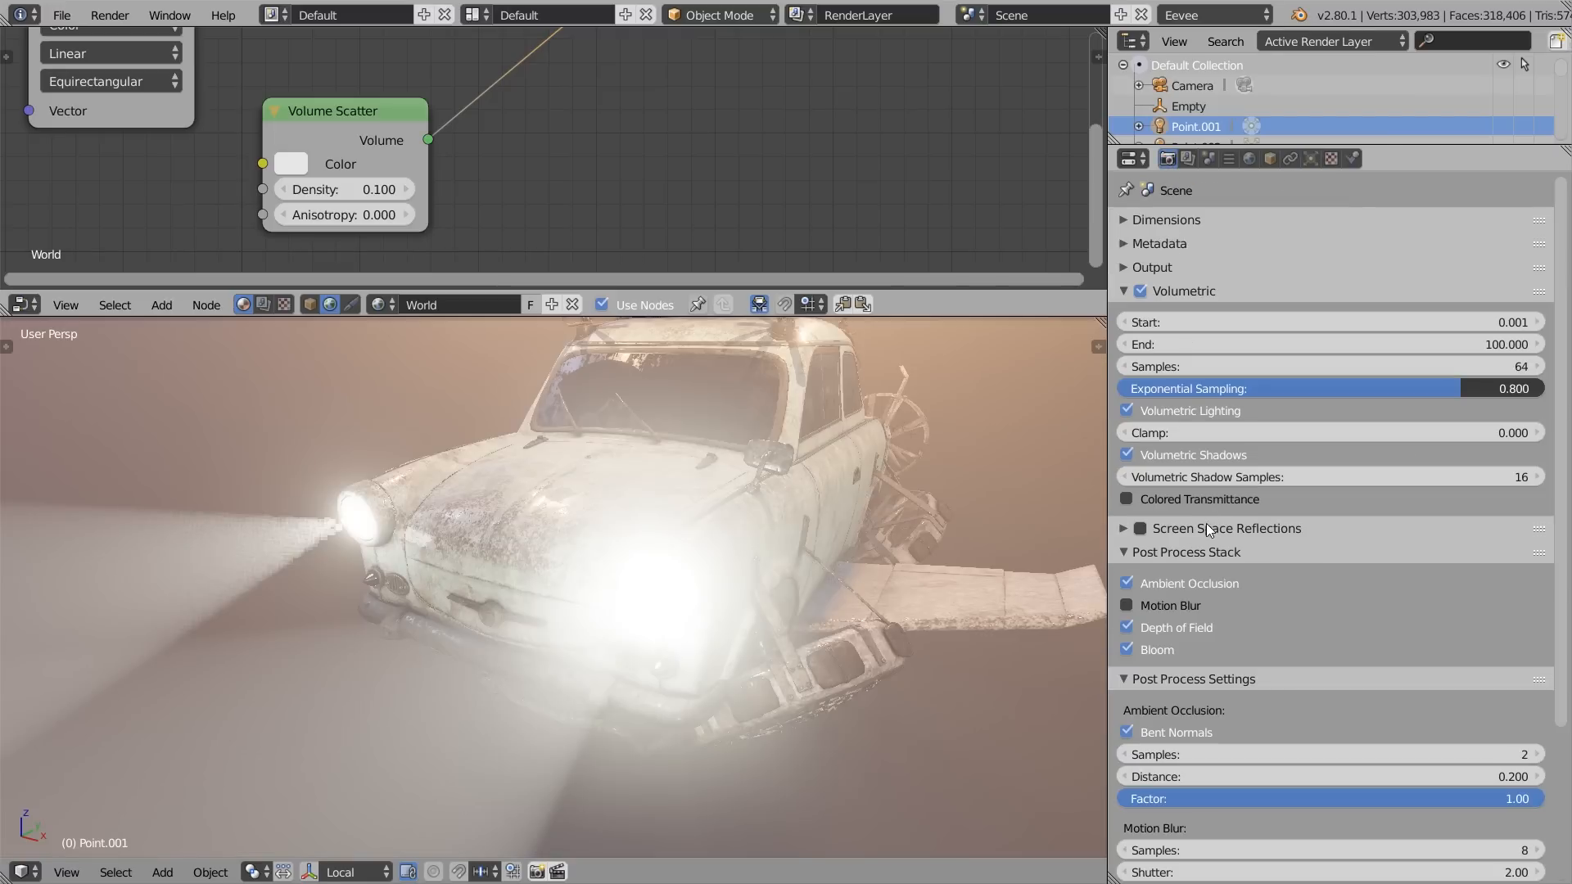
{"action": "left_click", "coordinate": [1126, 649]}
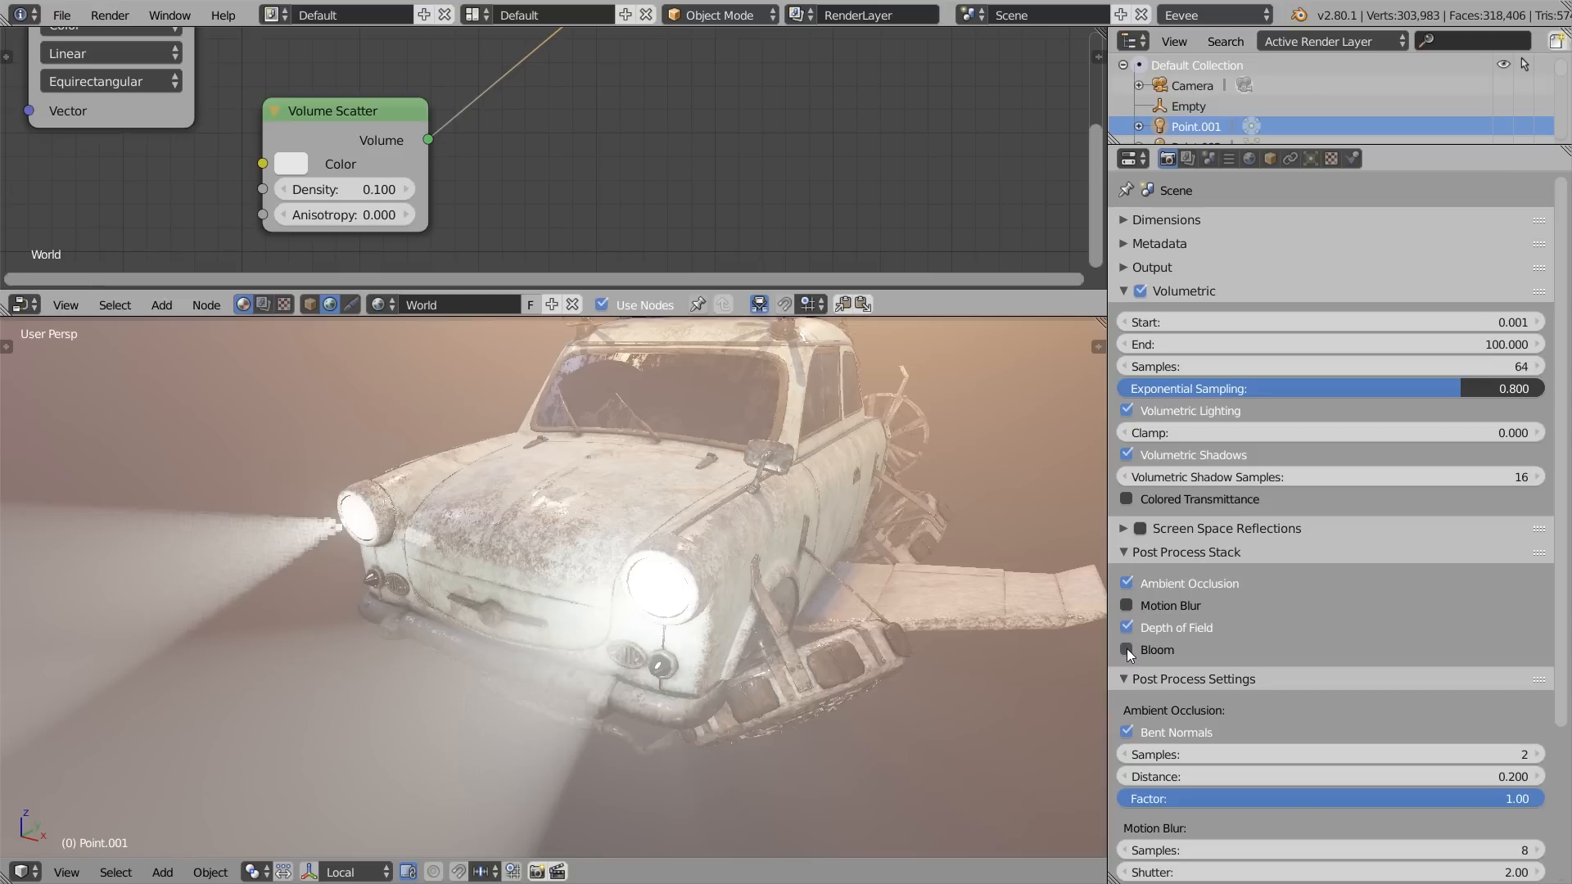
{"action": "left_click", "coordinate": [1126, 649]}
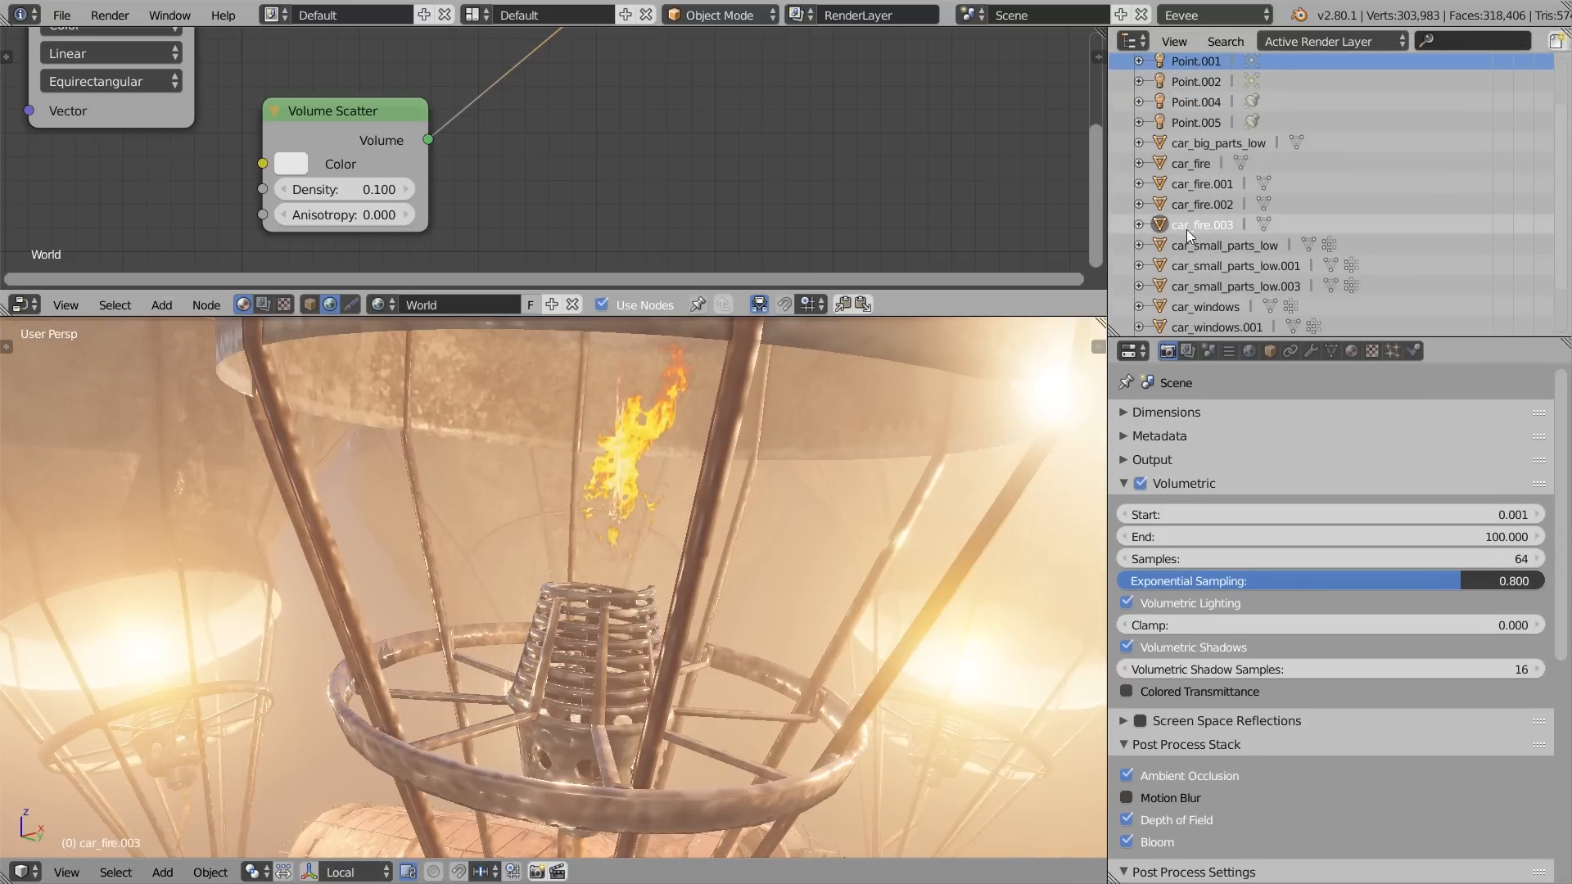
- Select car_fire.003 and set its fire material's Blend Mode to Alpha Blend
{"action": "left_click", "coordinate": [1351, 349]}
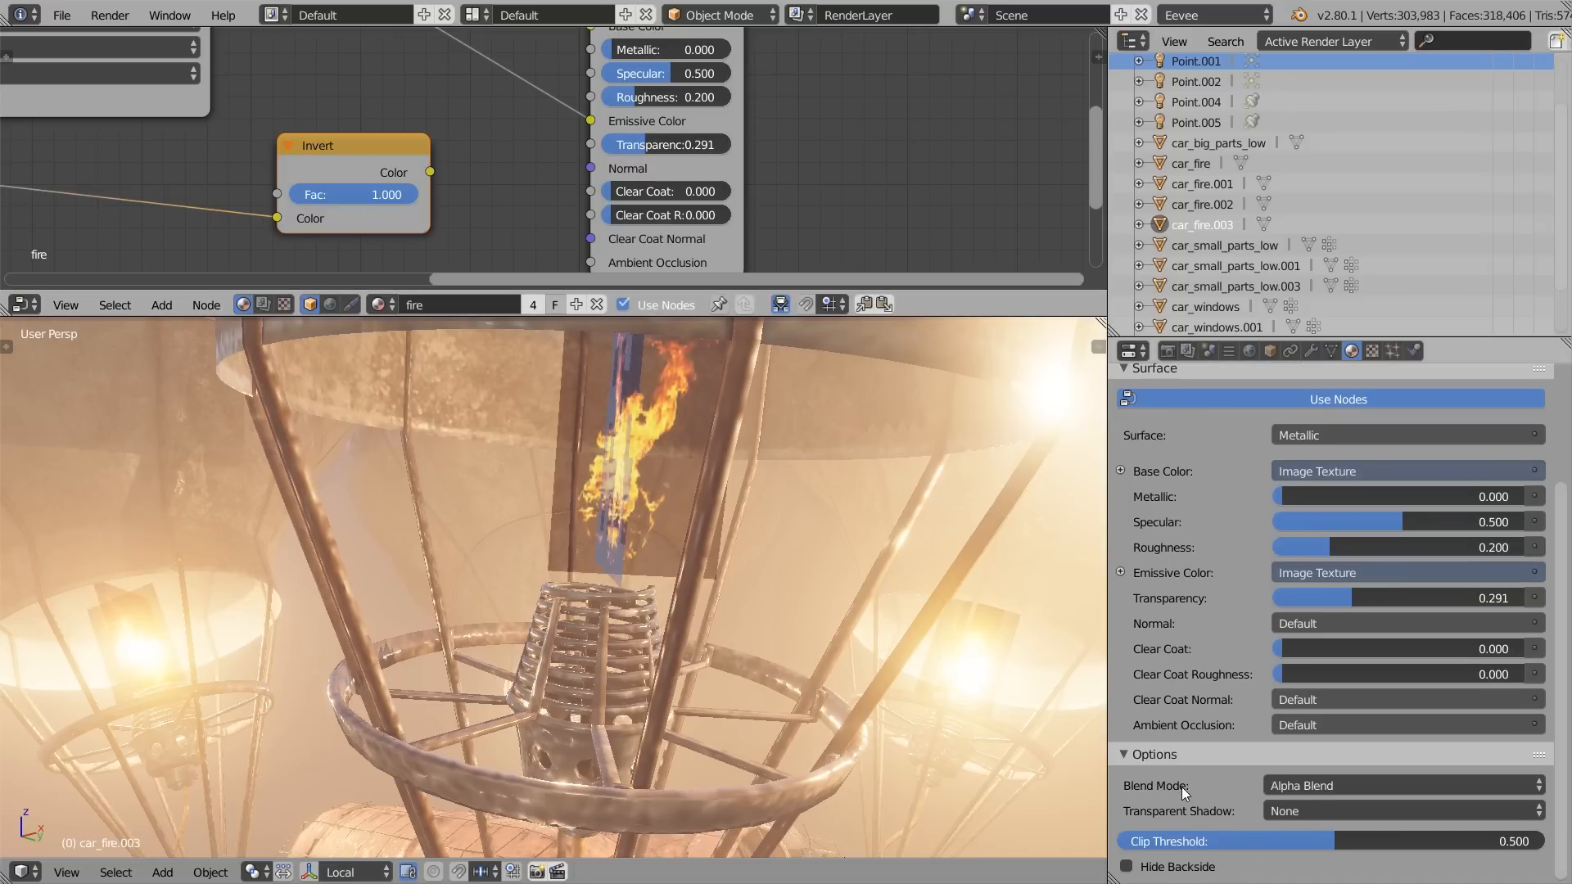
{"action": "left_click", "coordinate": [1401, 785]}
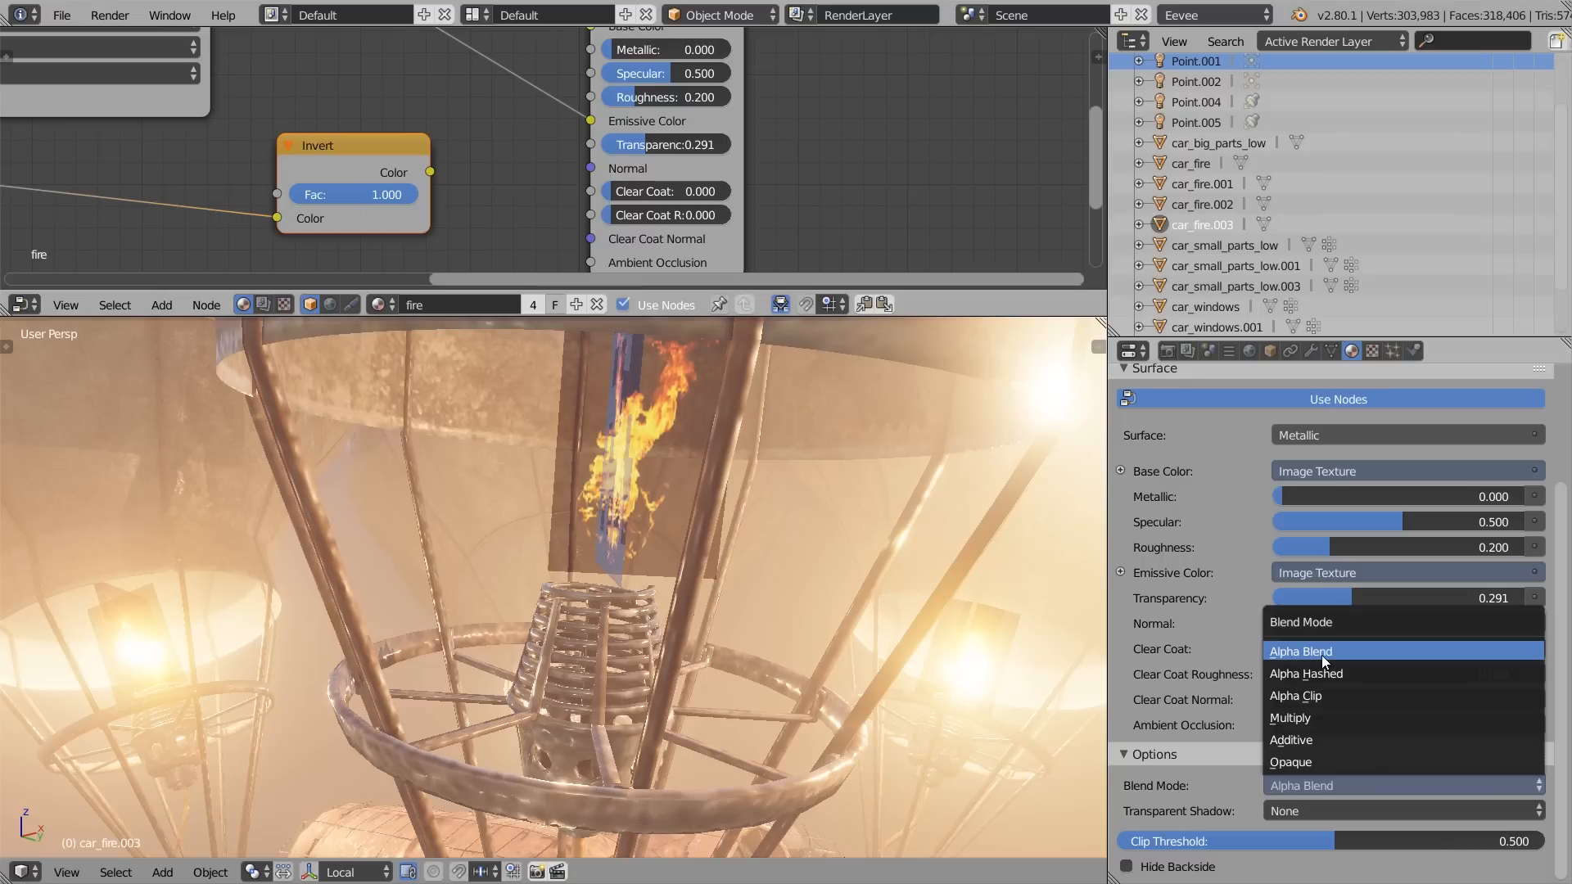
{"action": "mouse_move", "coordinate": [1291, 653]}
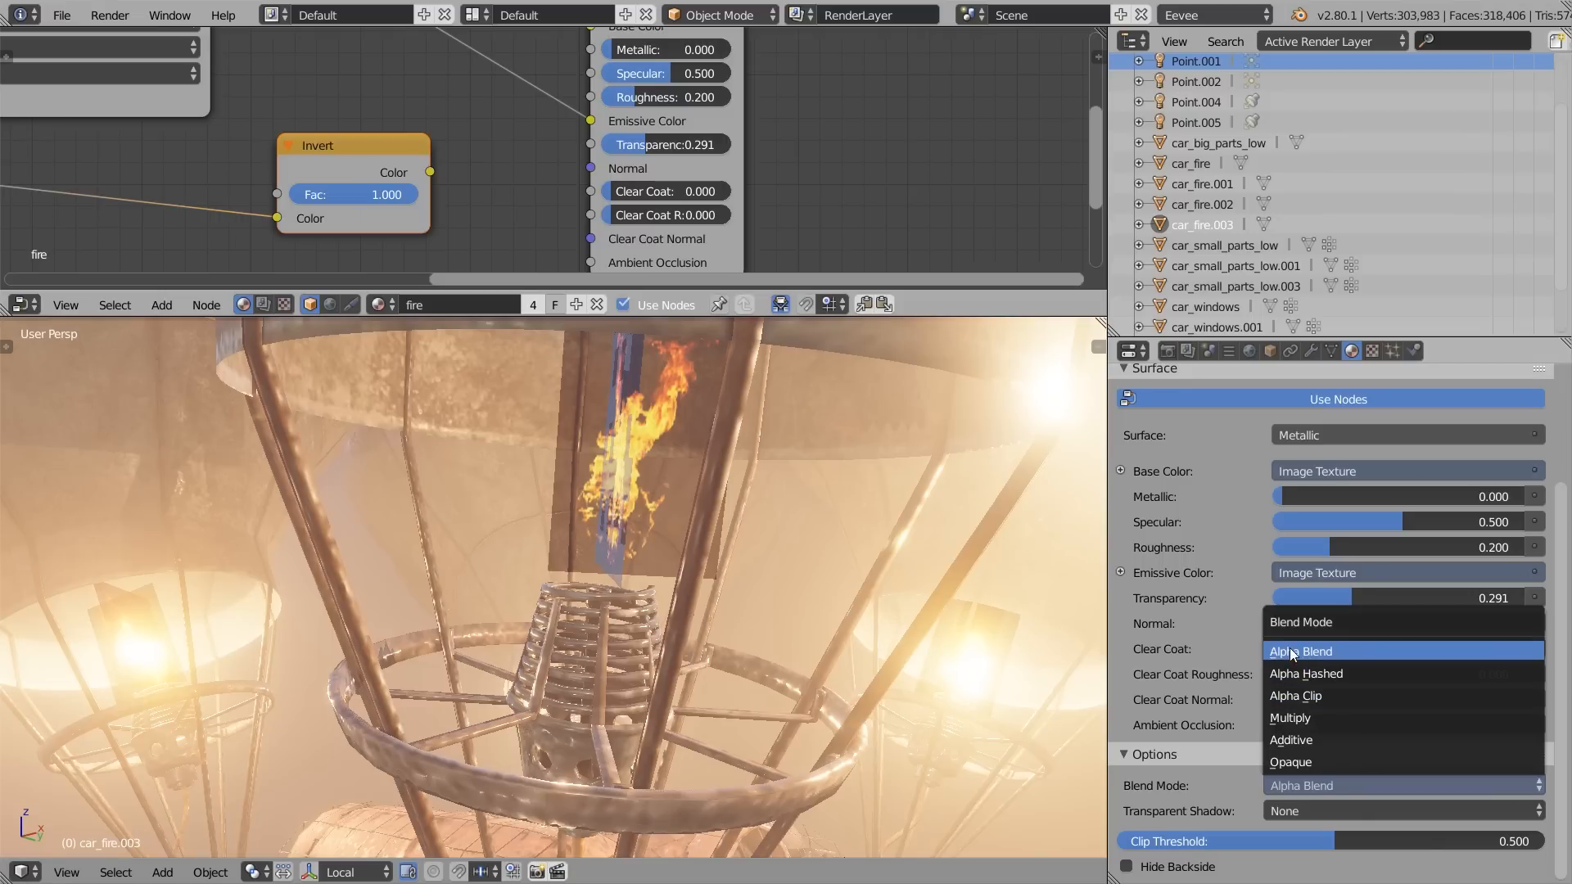
{"action": "left_click", "coordinate": [1302, 651]}
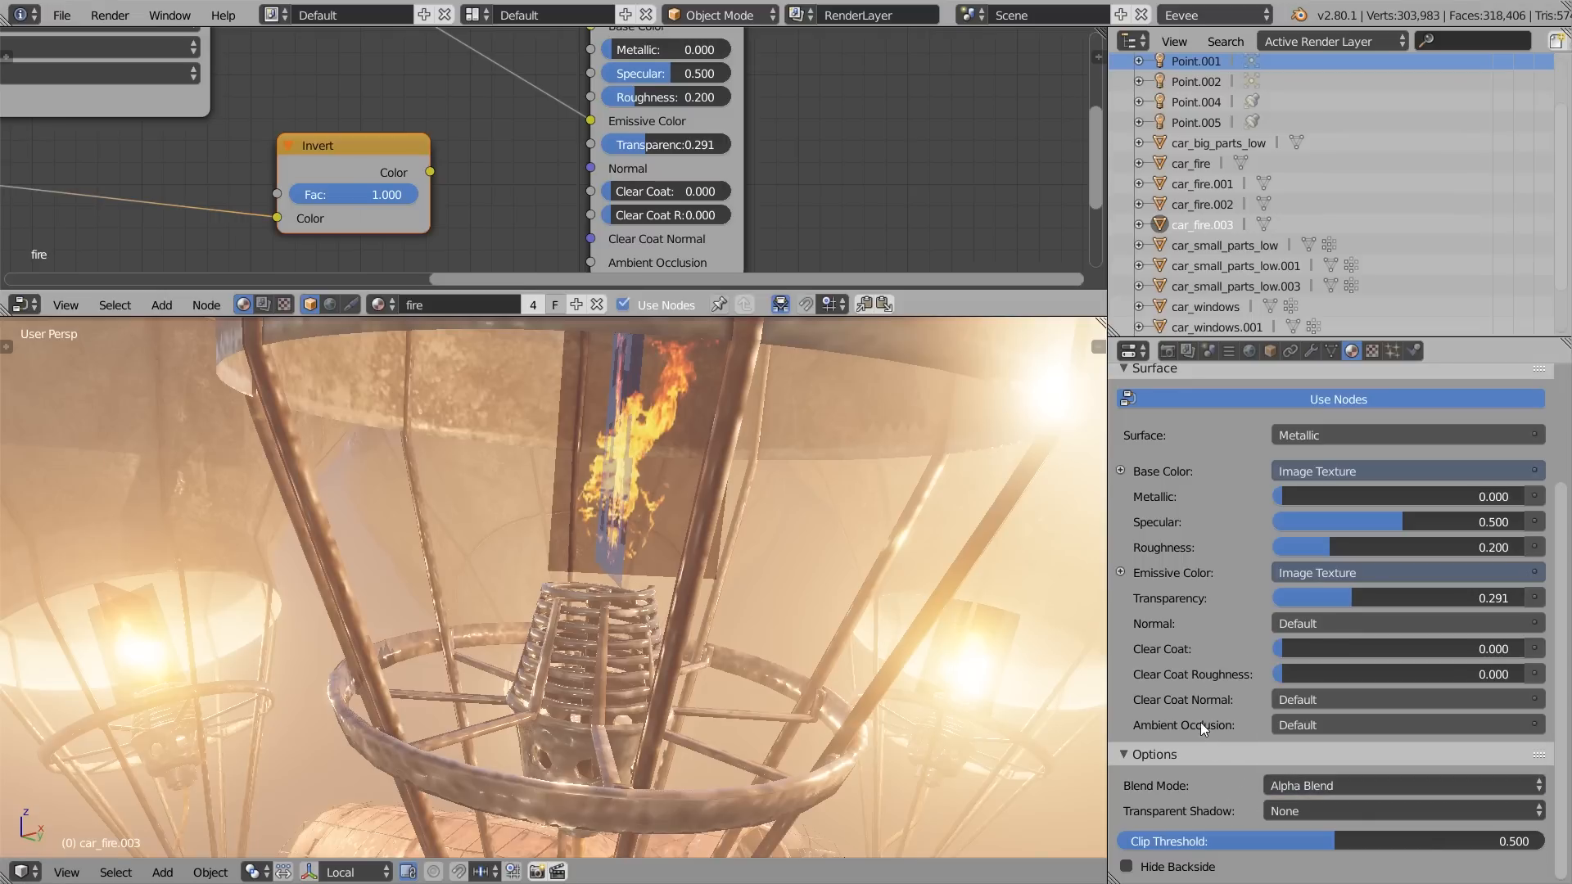
{"action": "mouse_move", "coordinate": [626, 435]}
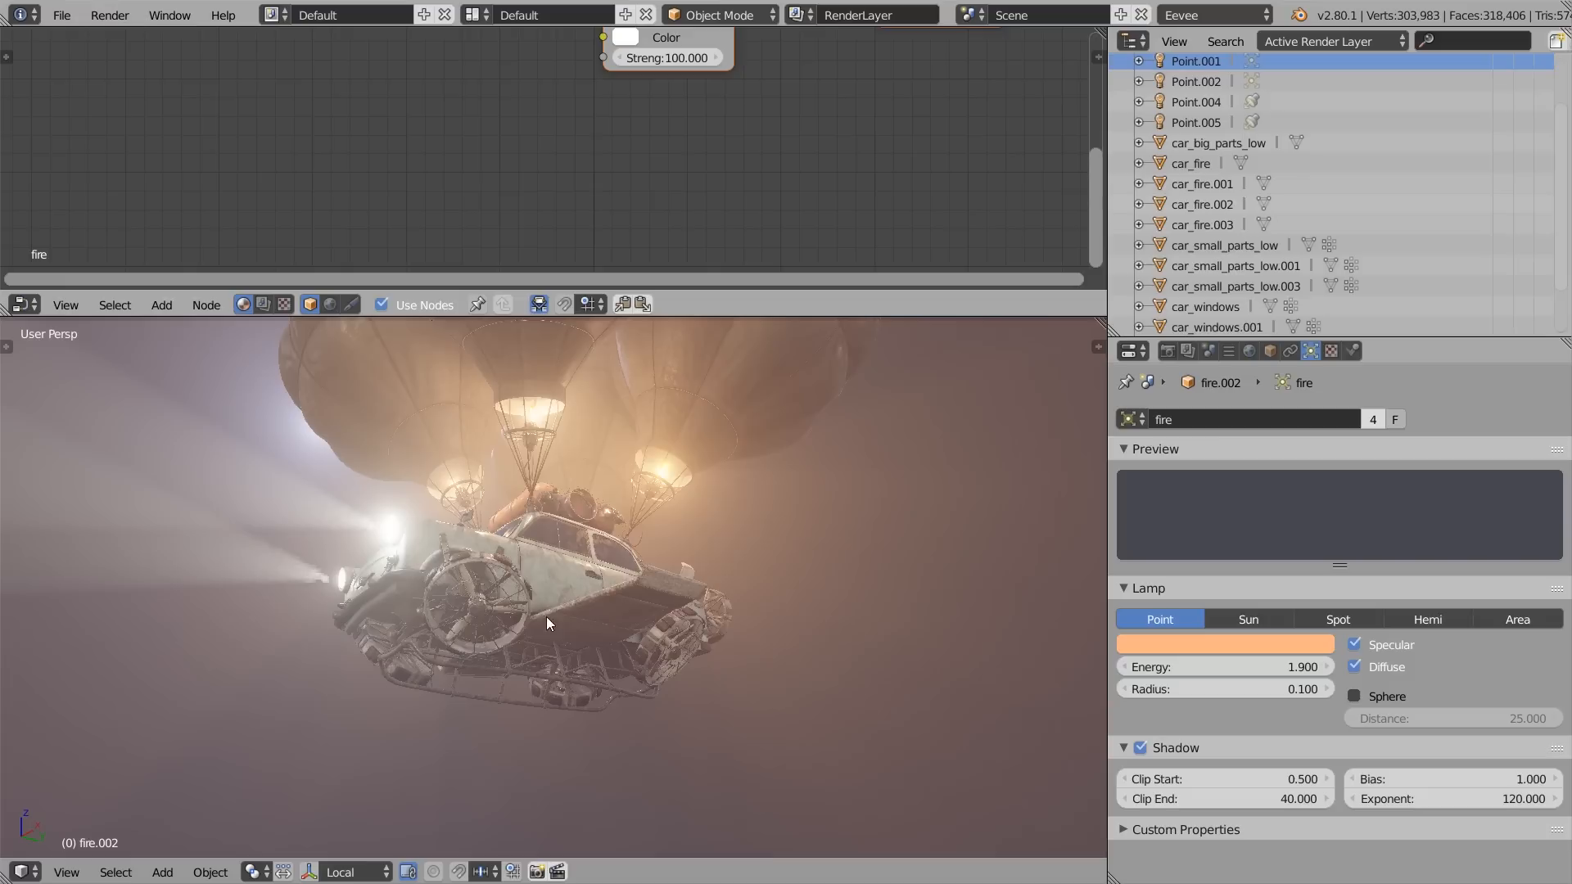
{"action": "mouse_move", "coordinate": [745, 501]}
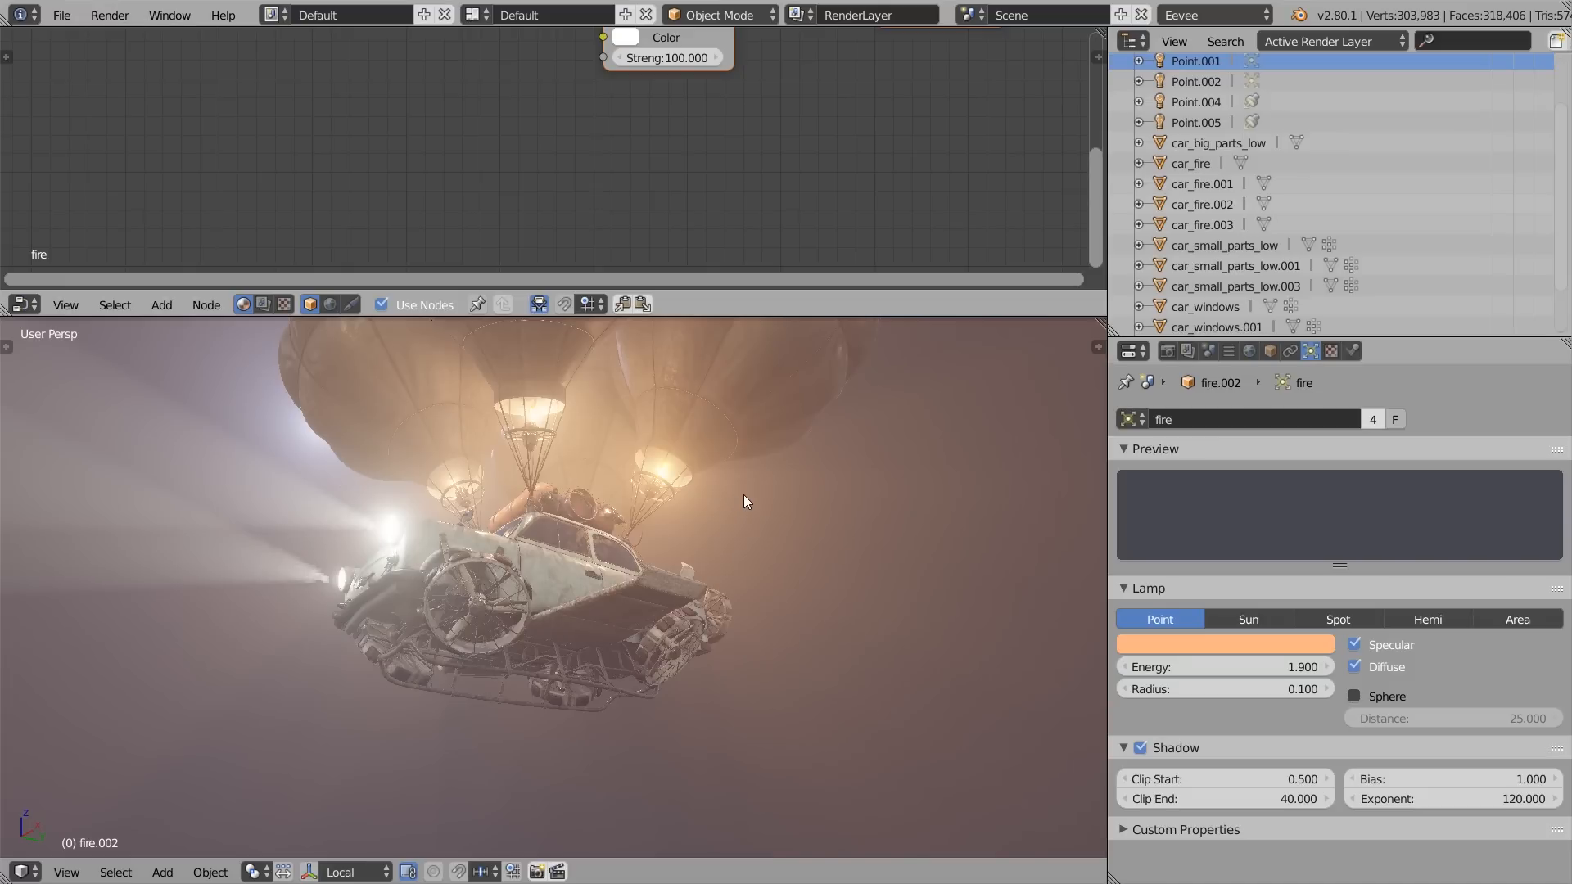
- In Color Management, enable curves and set the Filmic look to High Contrast
{"action": "left_click", "coordinate": [1205, 351]}
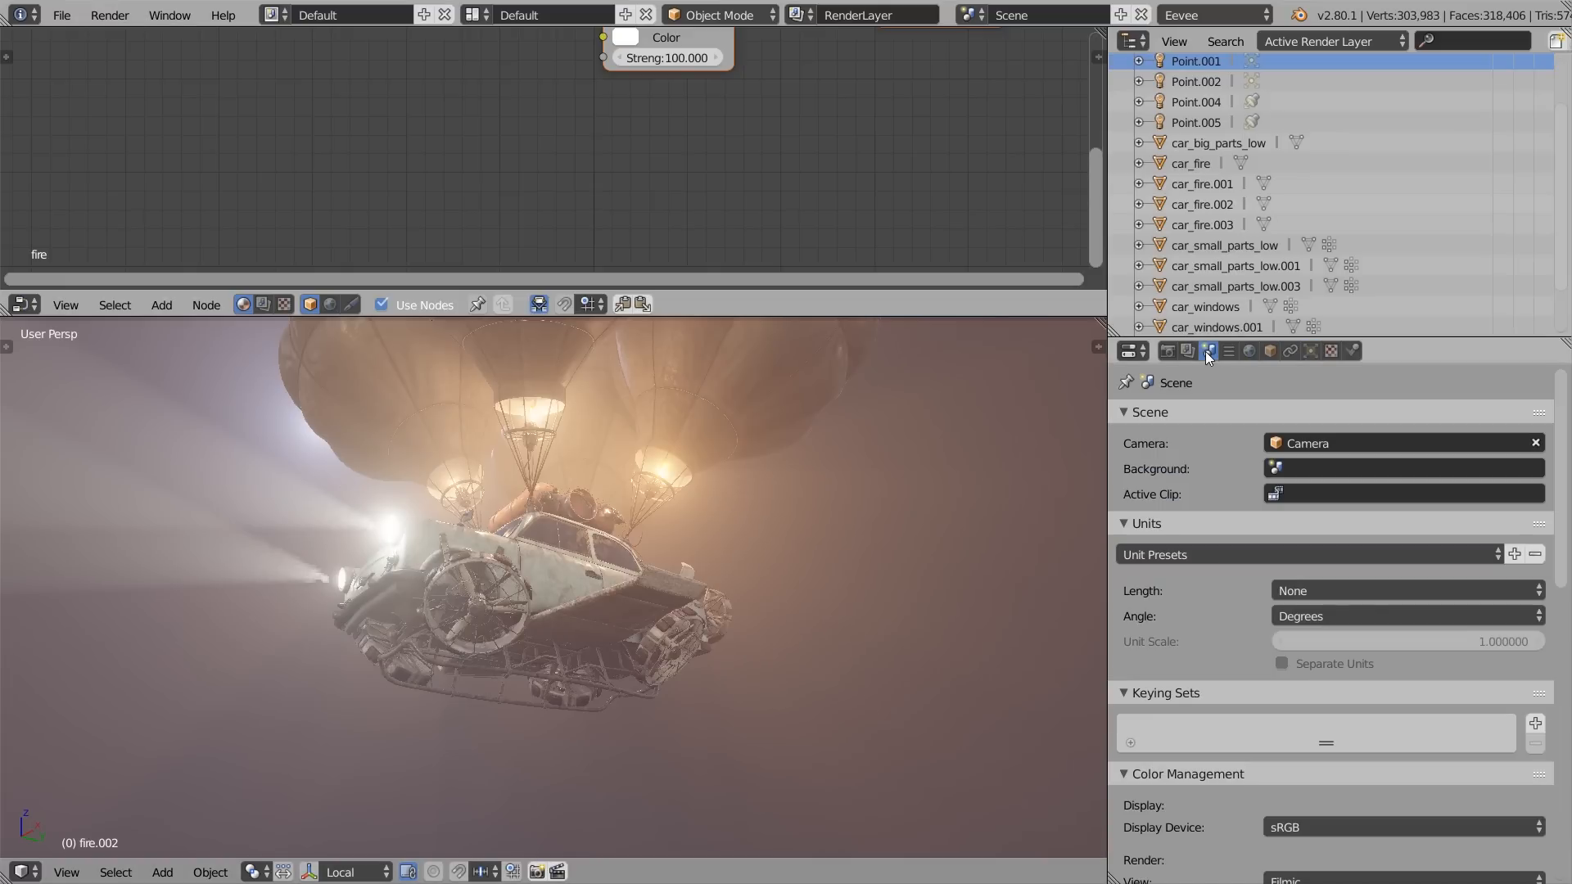
{"action": "left_click", "coordinate": [1123, 410]}
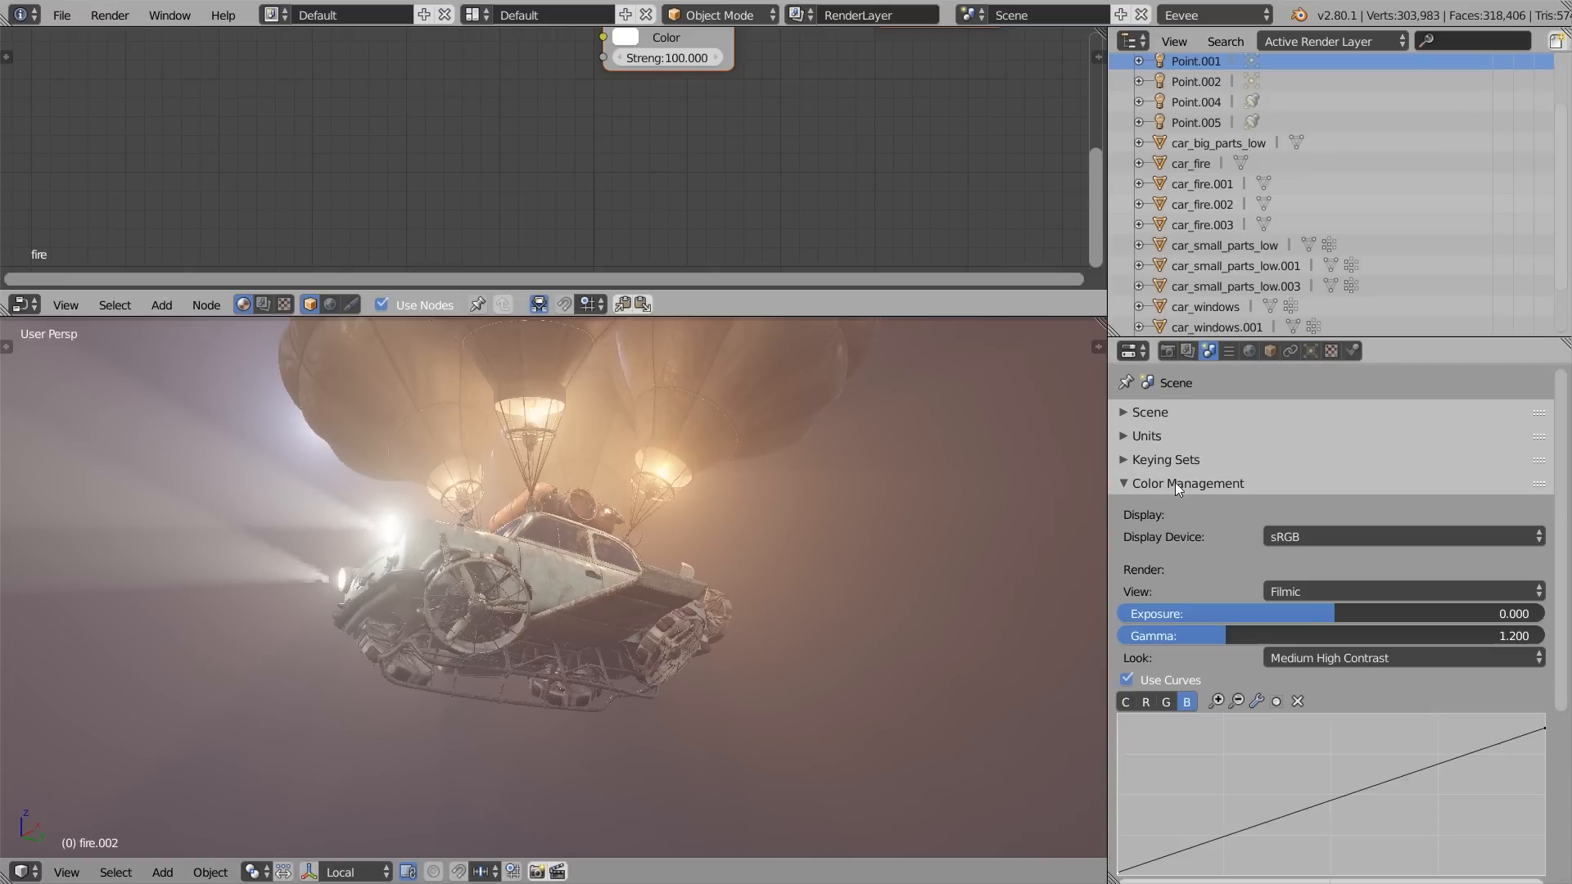
{"action": "left_click", "coordinate": [1401, 590]}
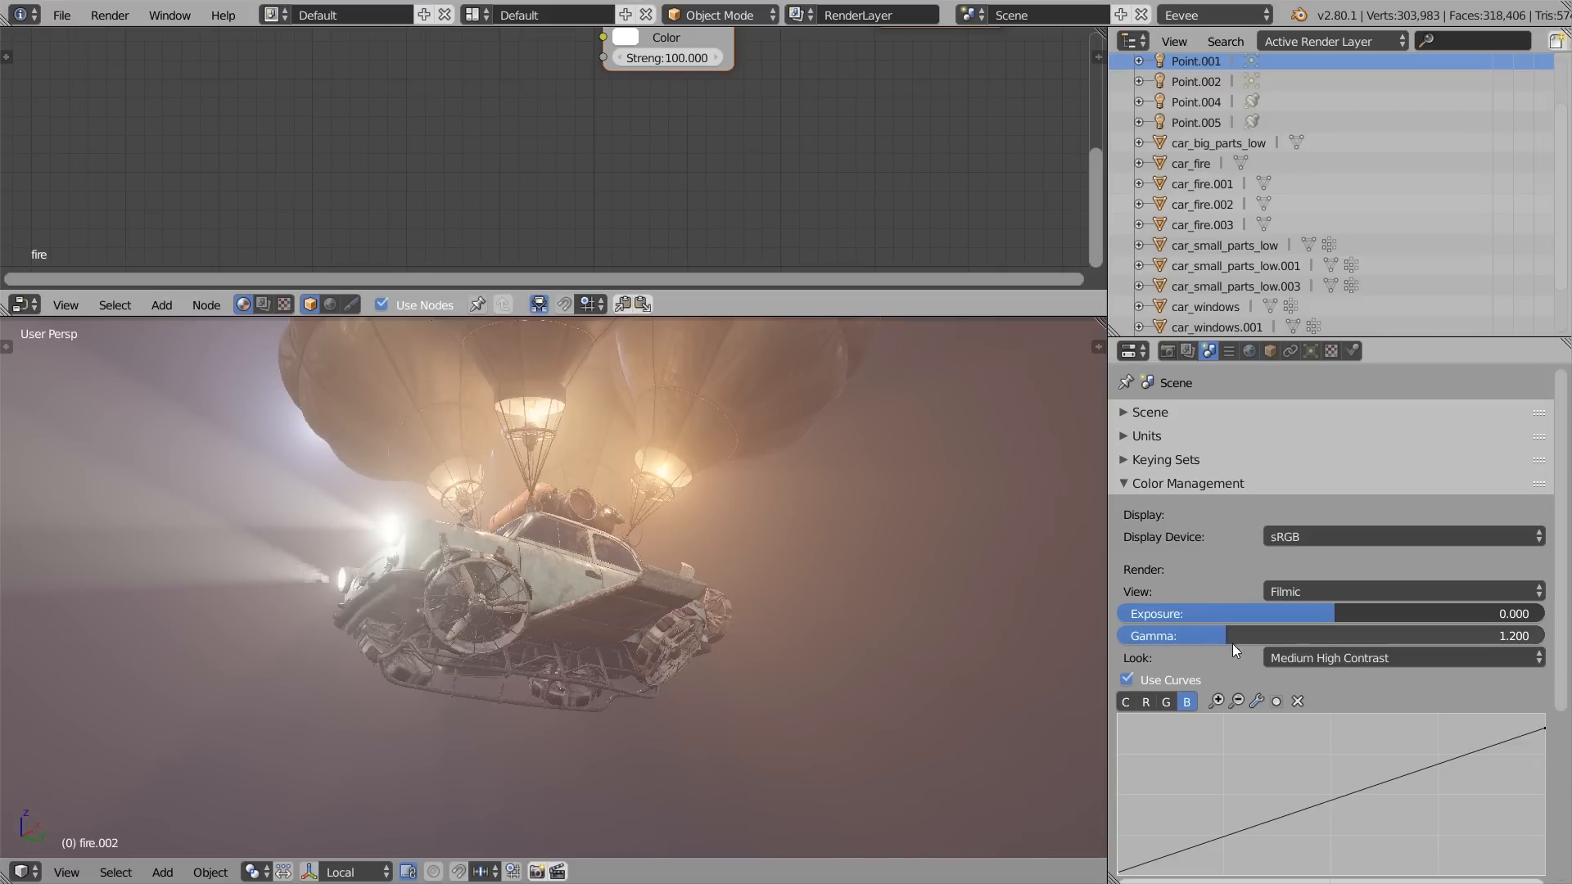
{"action": "left_click", "coordinate": [1401, 657]}
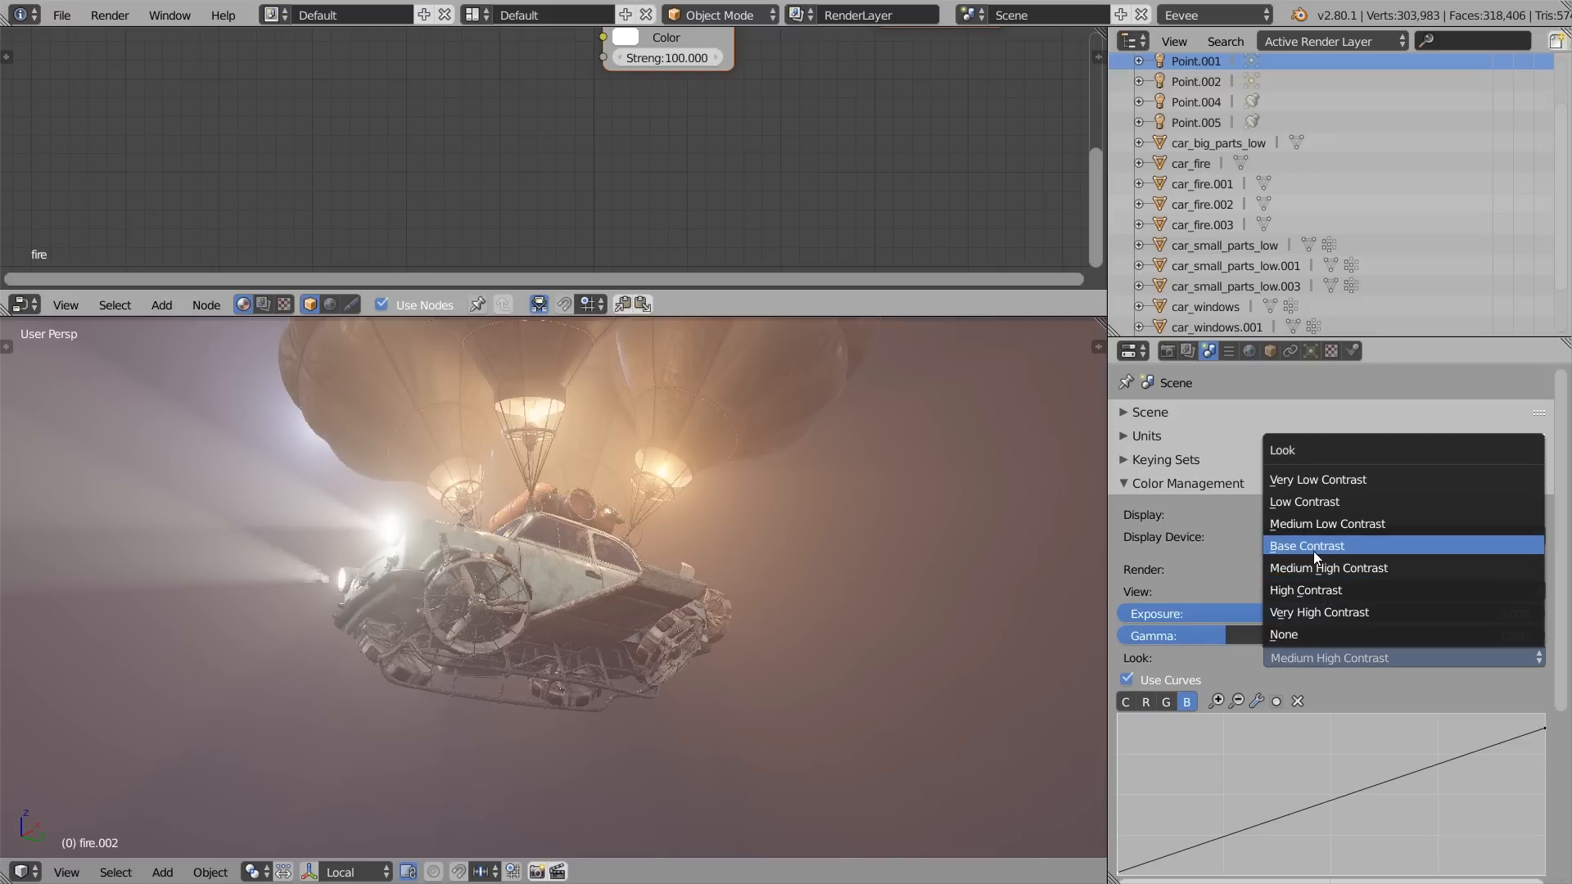
{"action": "left_click", "coordinate": [1305, 545]}
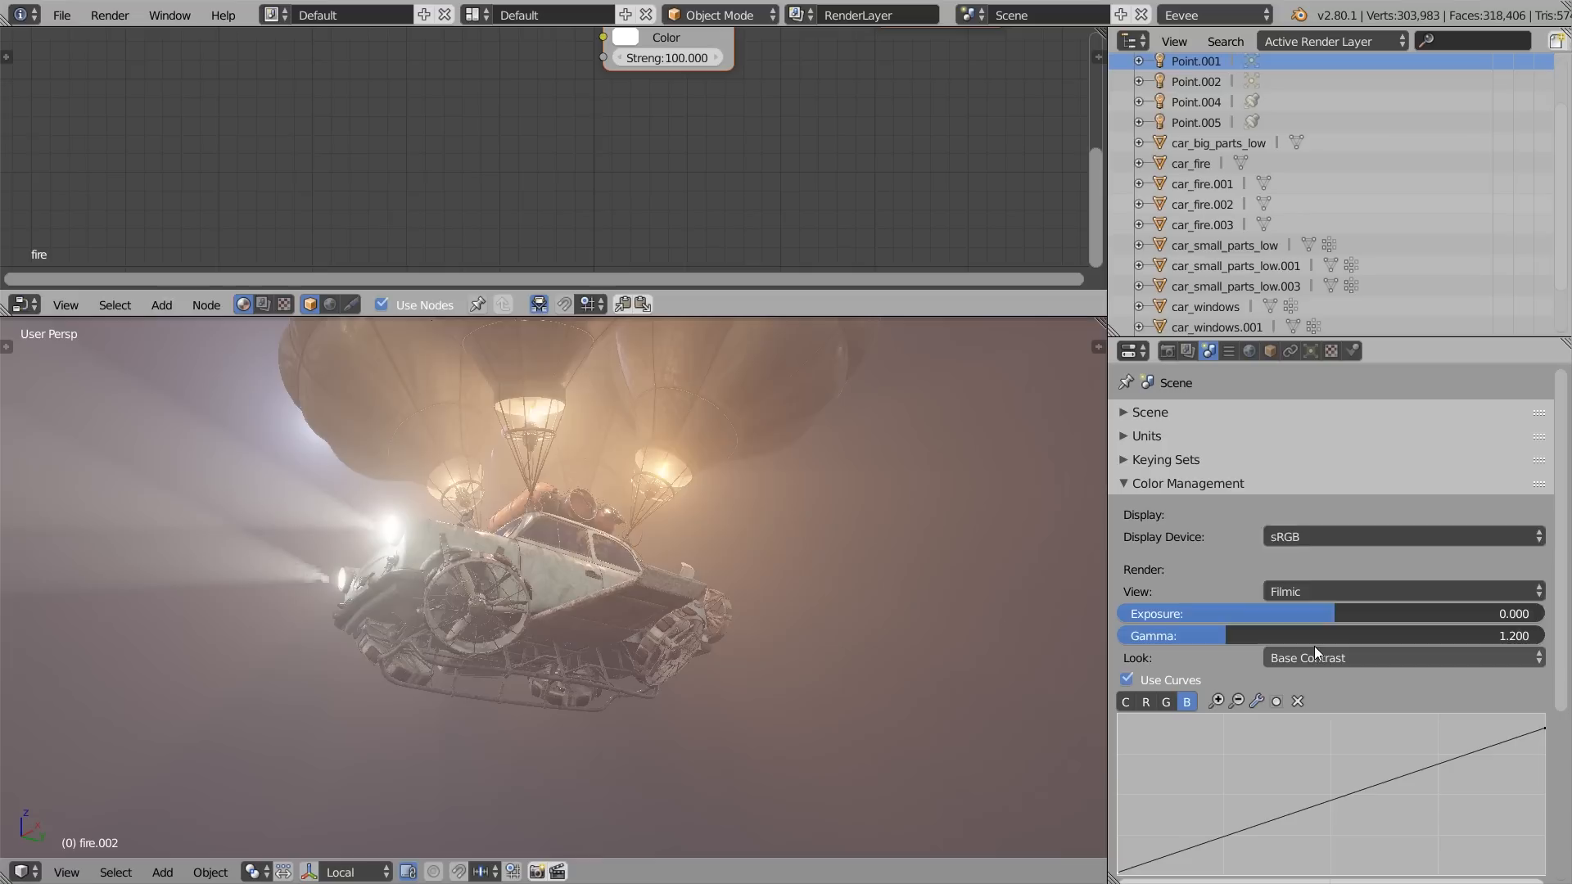
{"action": "left_click", "coordinate": [1403, 656]}
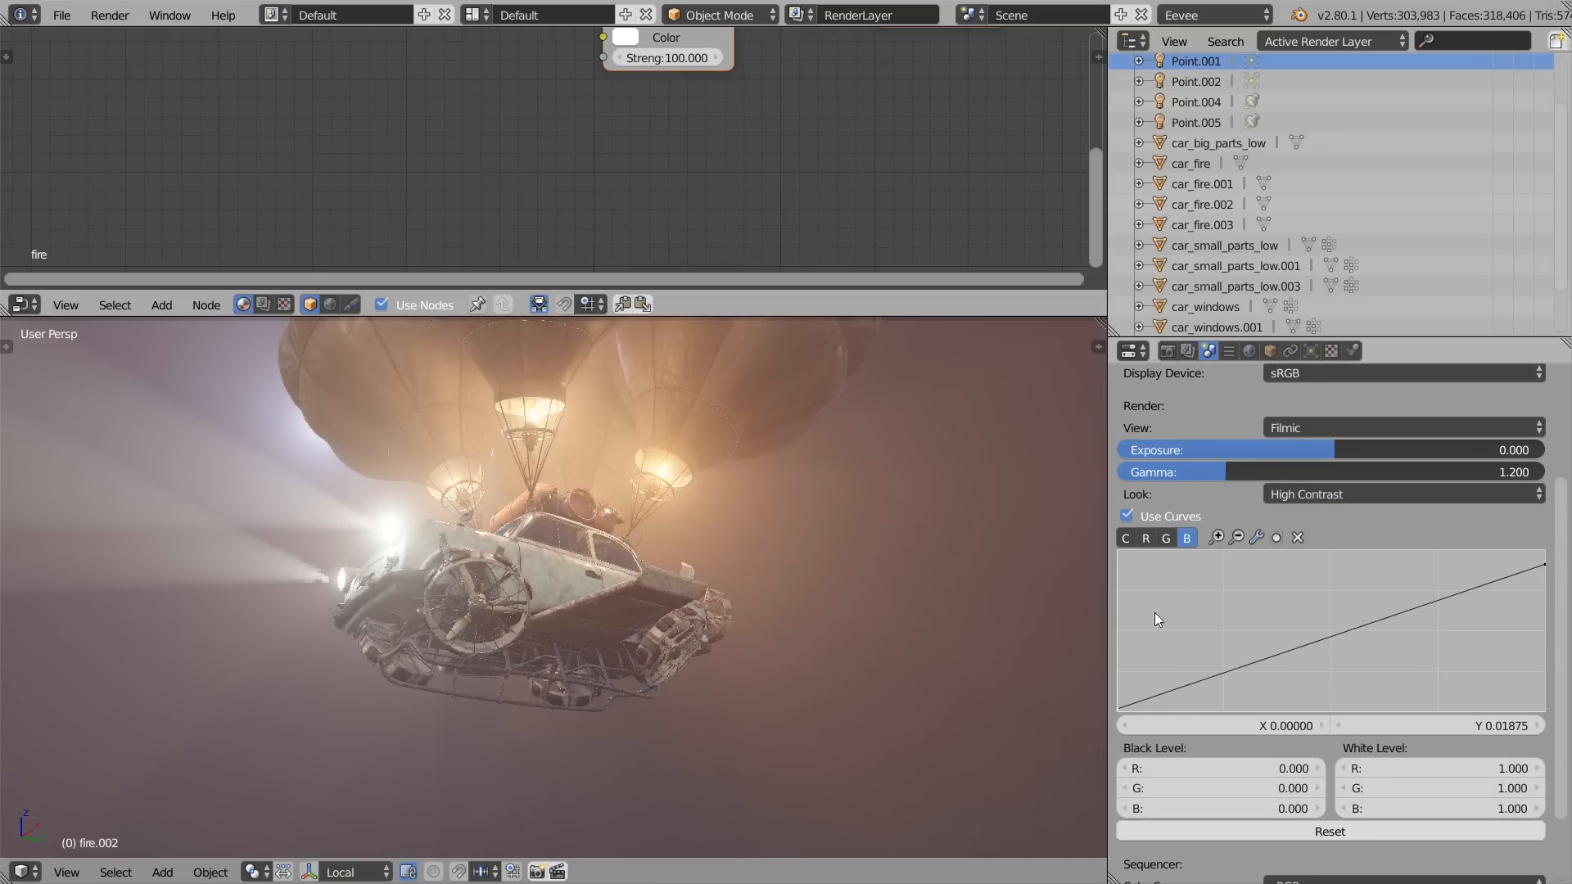
- Bend the blue curve for a purple tint and the combined curve to darken midtones
{"action": "left_click_drag", "start_coordinate": [1119, 710], "coordinate": [1121, 698]}
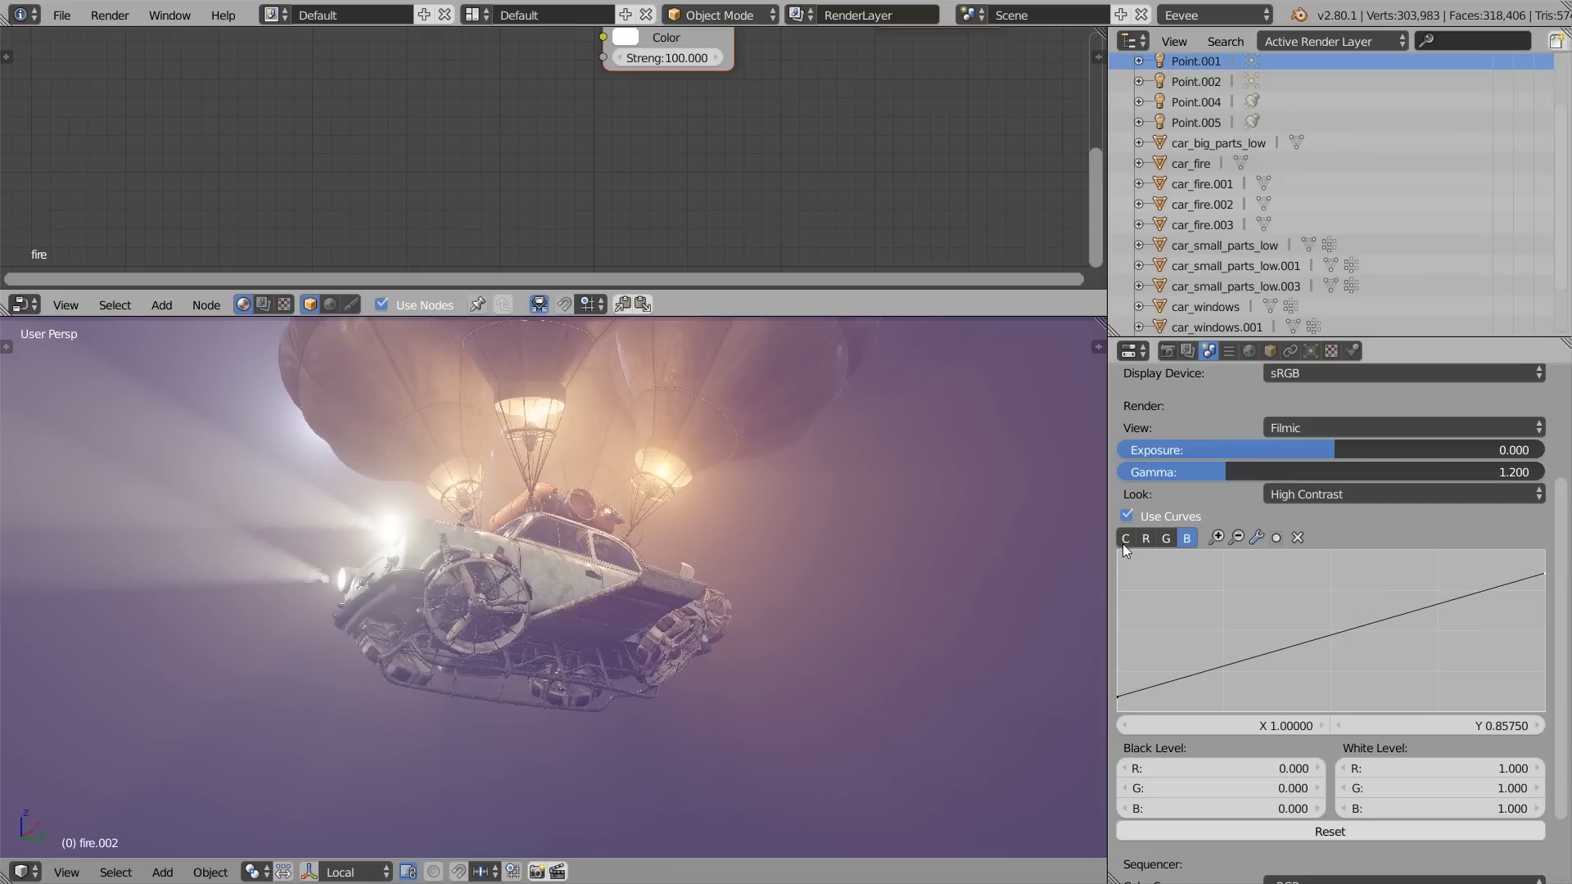
{"action": "left_click", "coordinate": [1125, 539]}
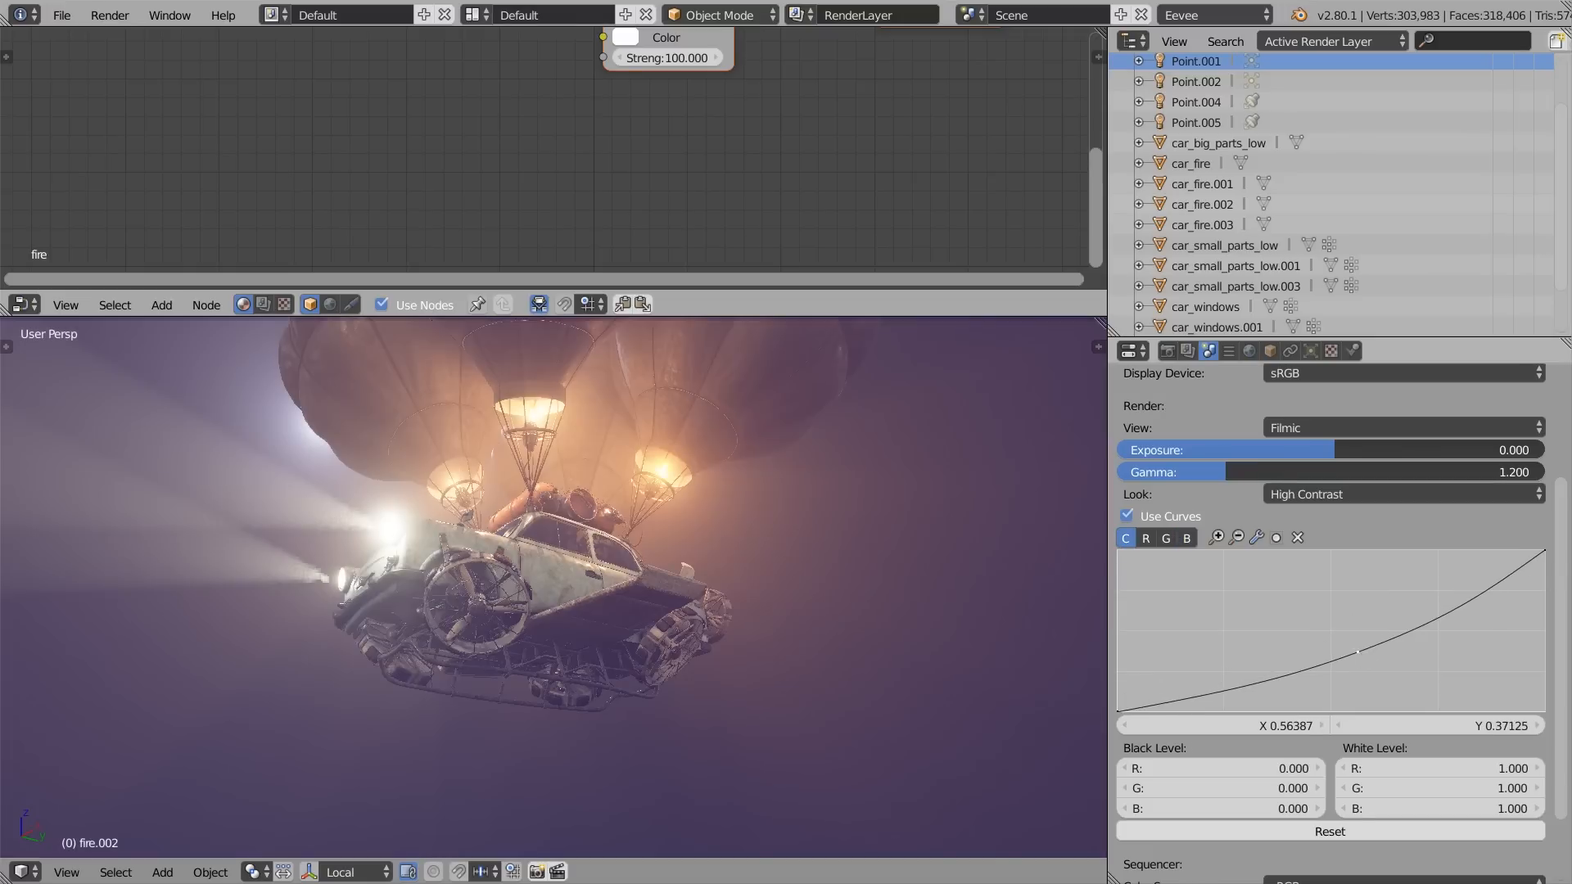
{"action": "left_click_drag", "start_coordinate": [1356, 651], "coordinate": [1345, 653]}
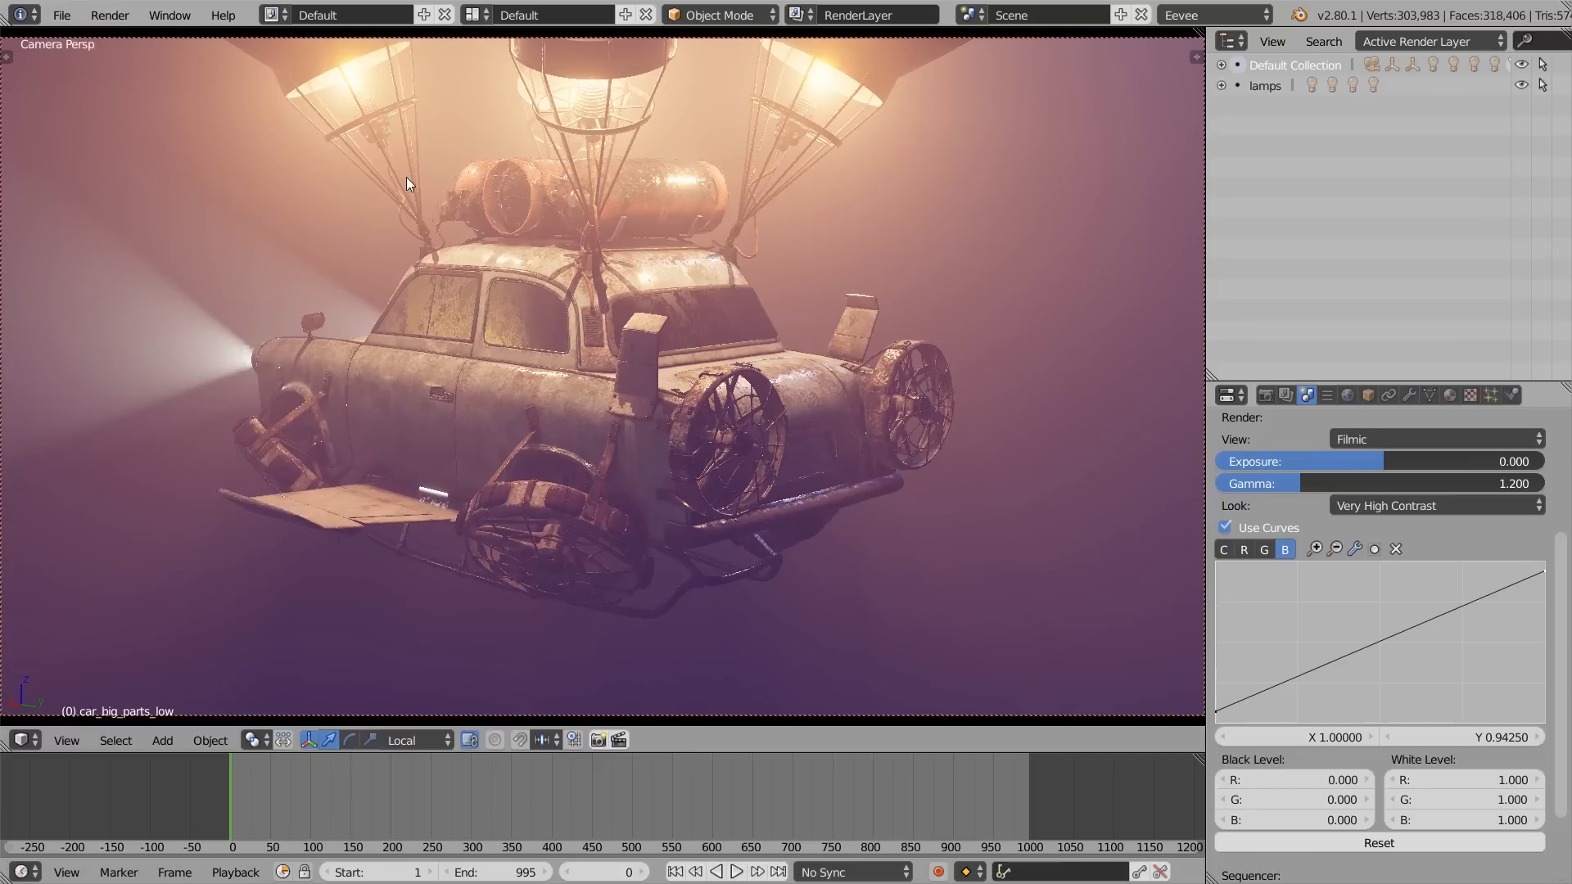
{"action": "mouse_move", "coordinate": [436, 404]}
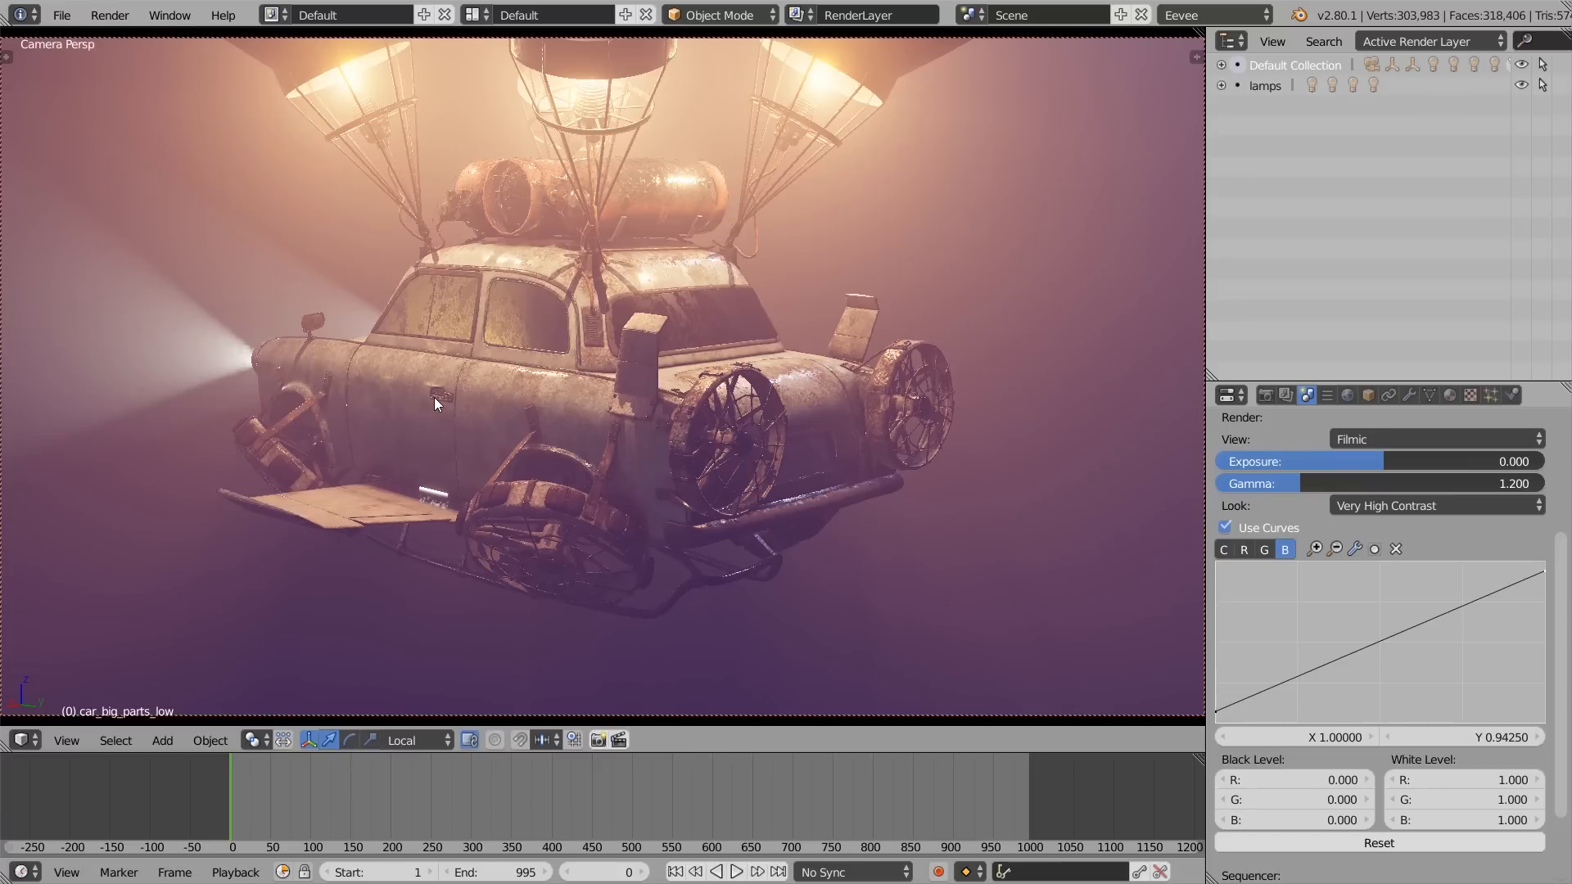
{"action": "mouse_move", "coordinate": [960, 189]}
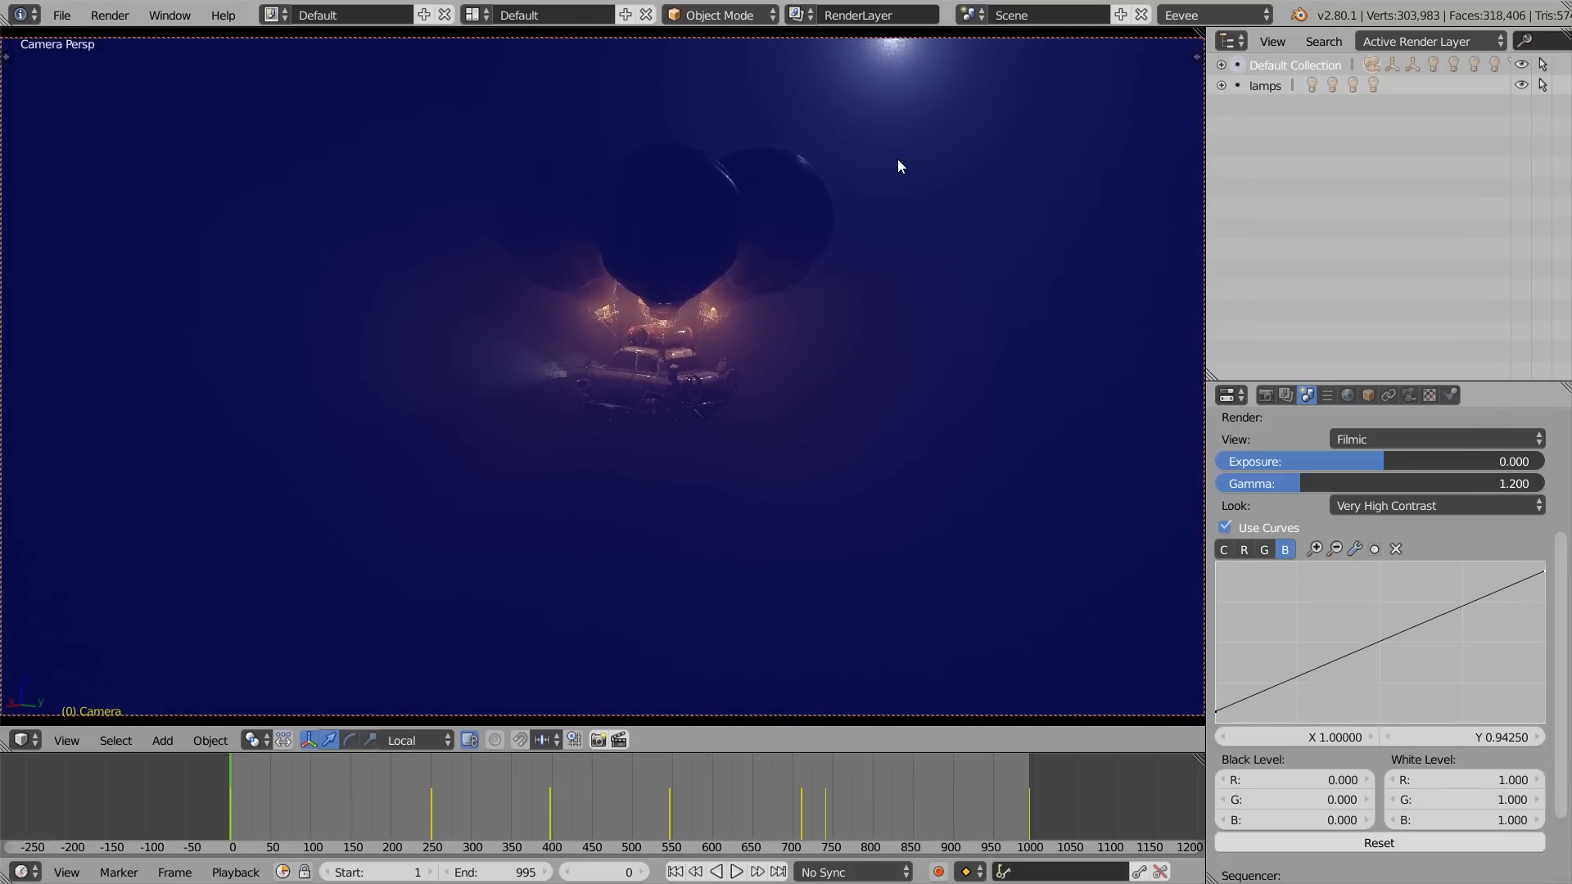
- Set the moon light energy to 50, camera focus distance 2.73 and f-stop 128
{"action": "left_click", "coordinate": [857, 75]}
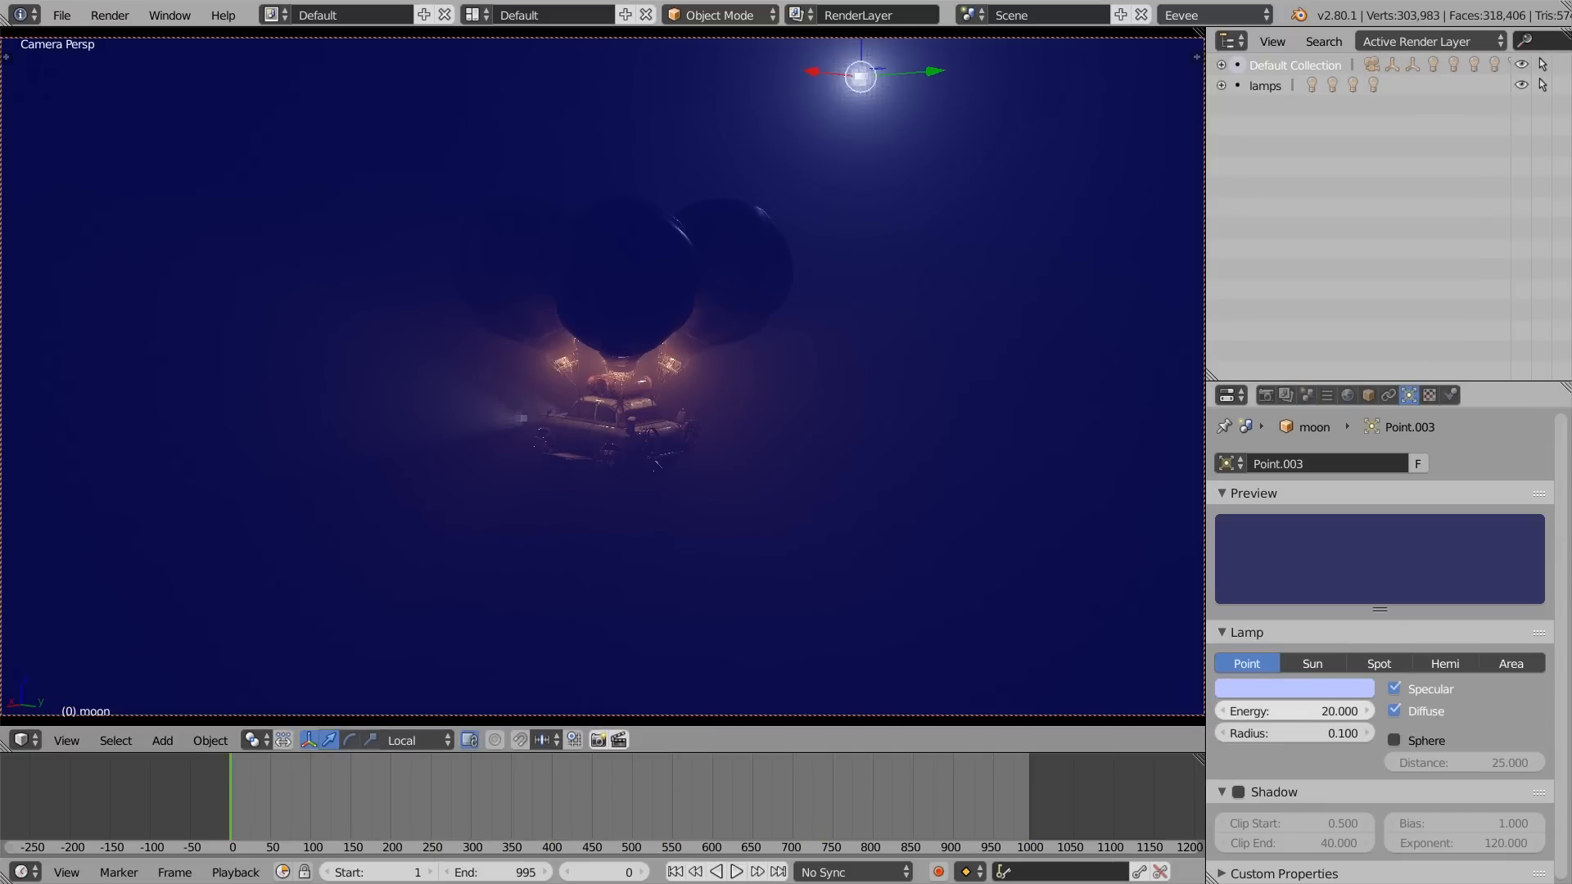
{"action": "type", "text": "50.000"}
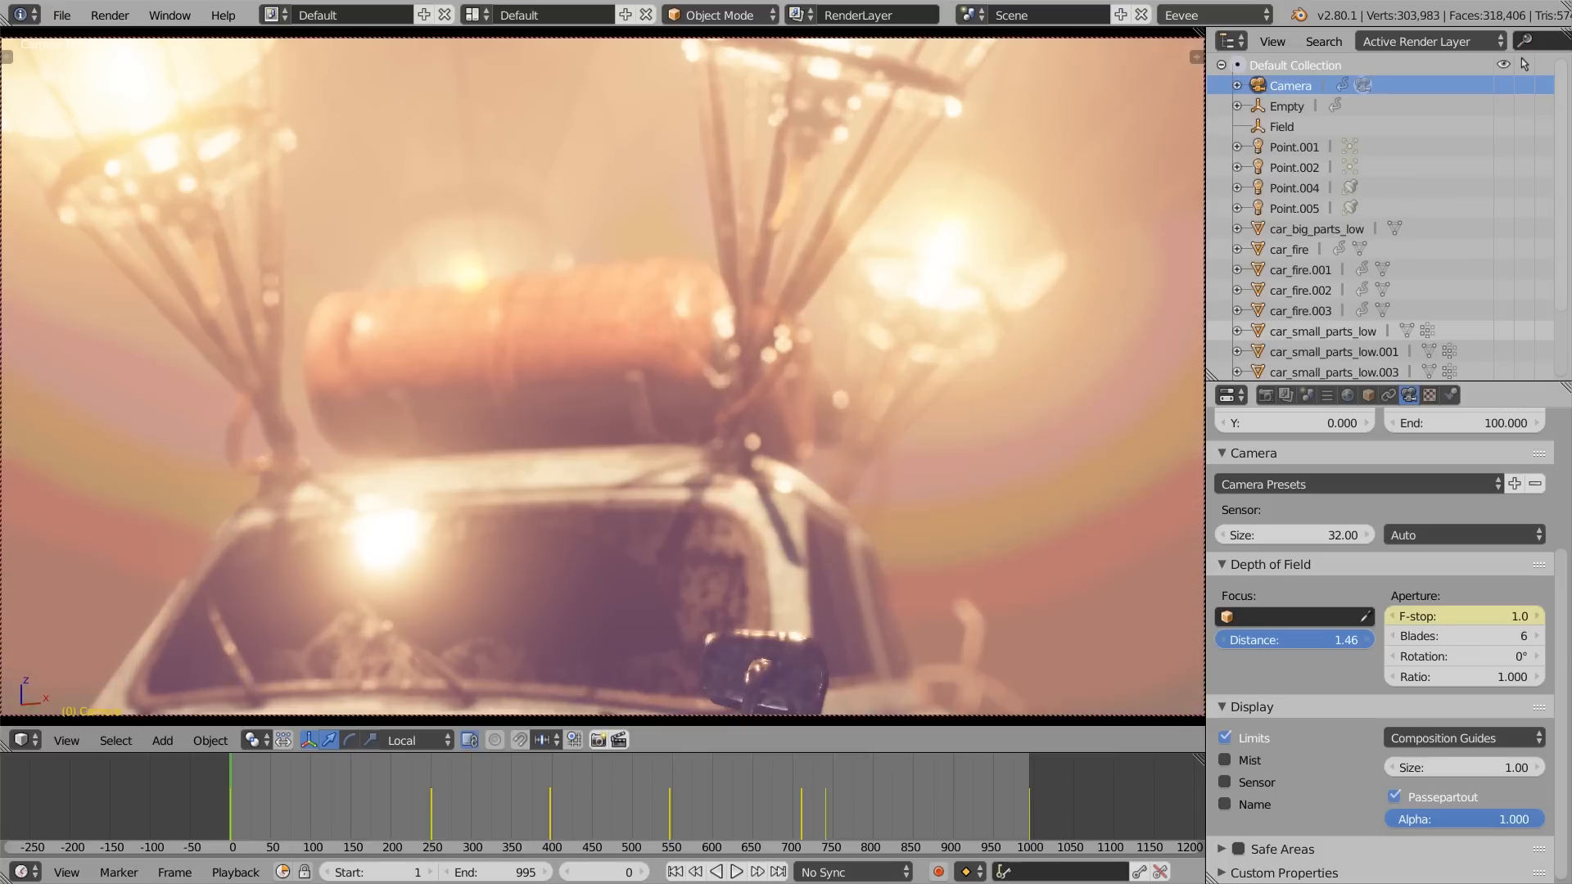
{"action": "left_click_drag", "start_coordinate": [1293, 639], "coordinate": [1343, 640]}
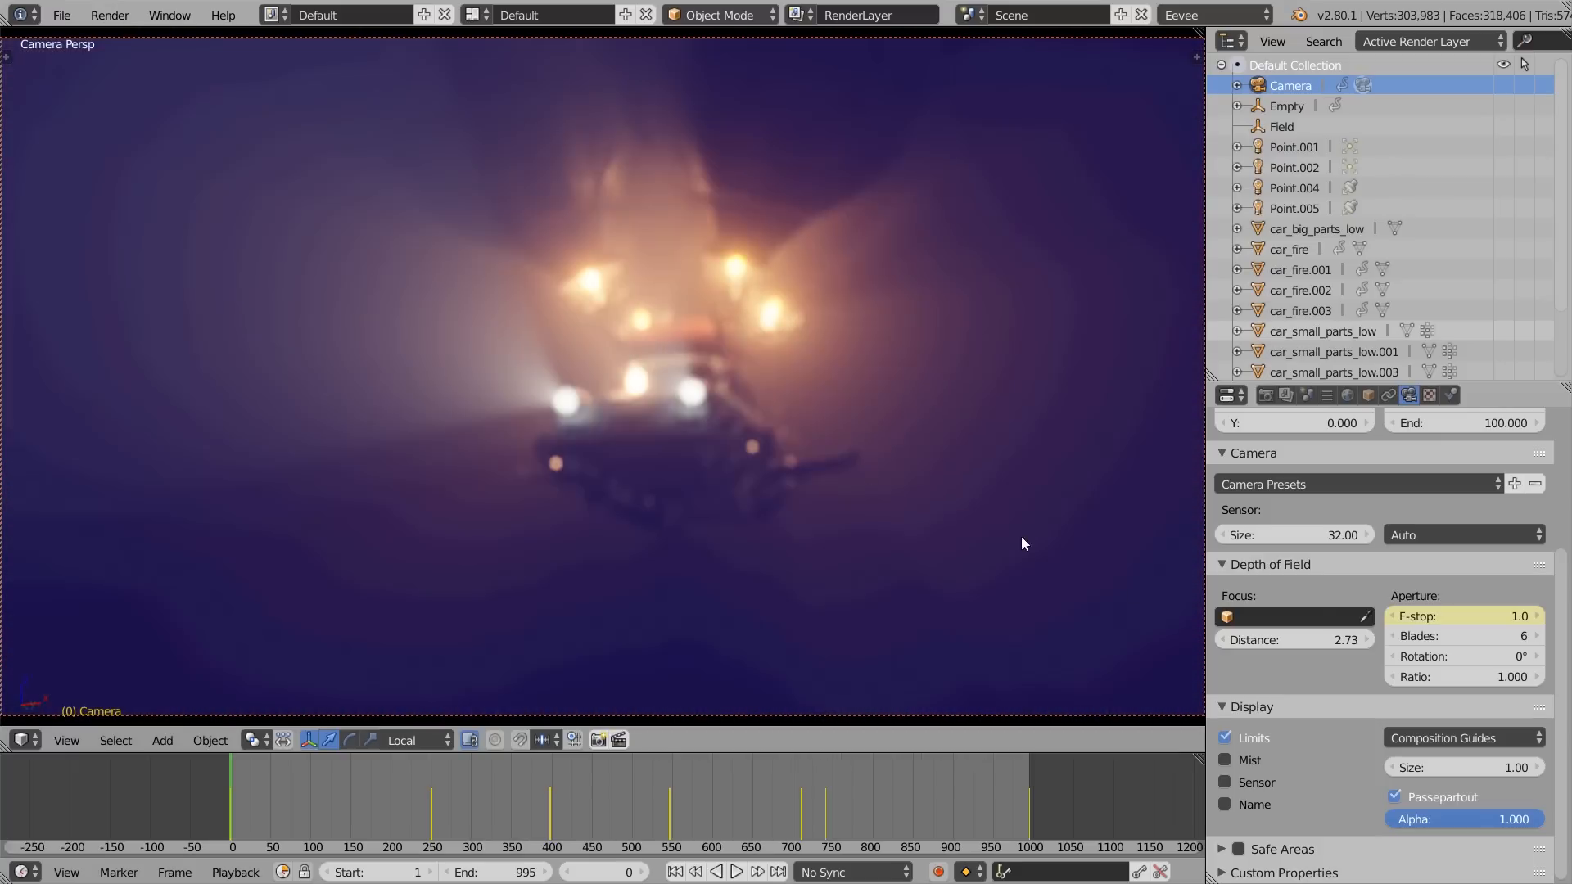
{"action": "left_click_drag", "start_coordinate": [1473, 616], "coordinate": [1473, 621]}
{"action": "type", "text": "128"}
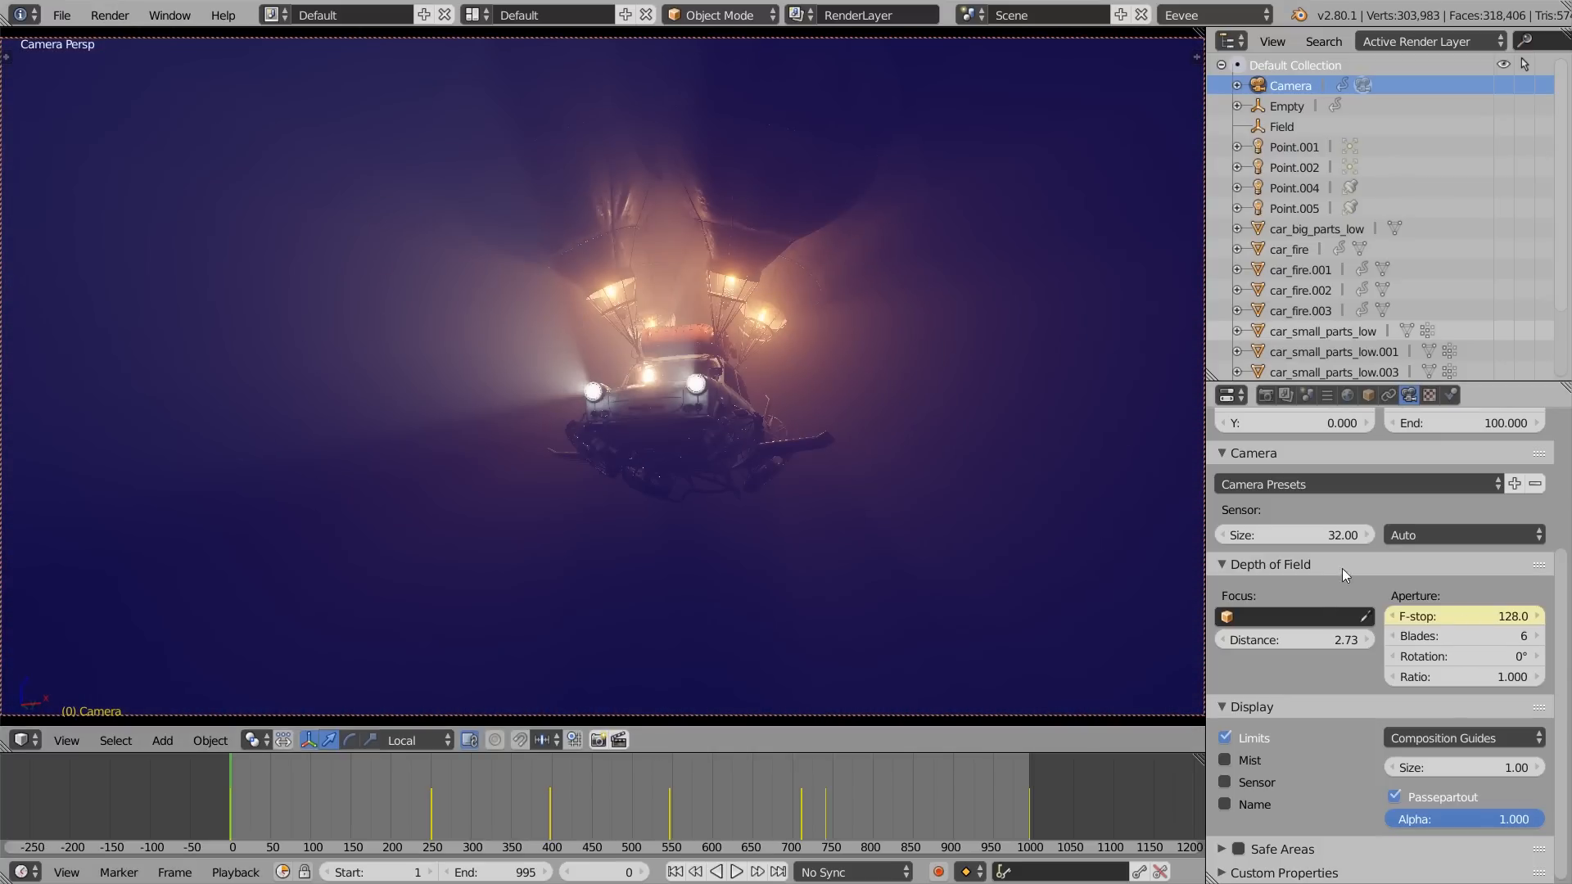